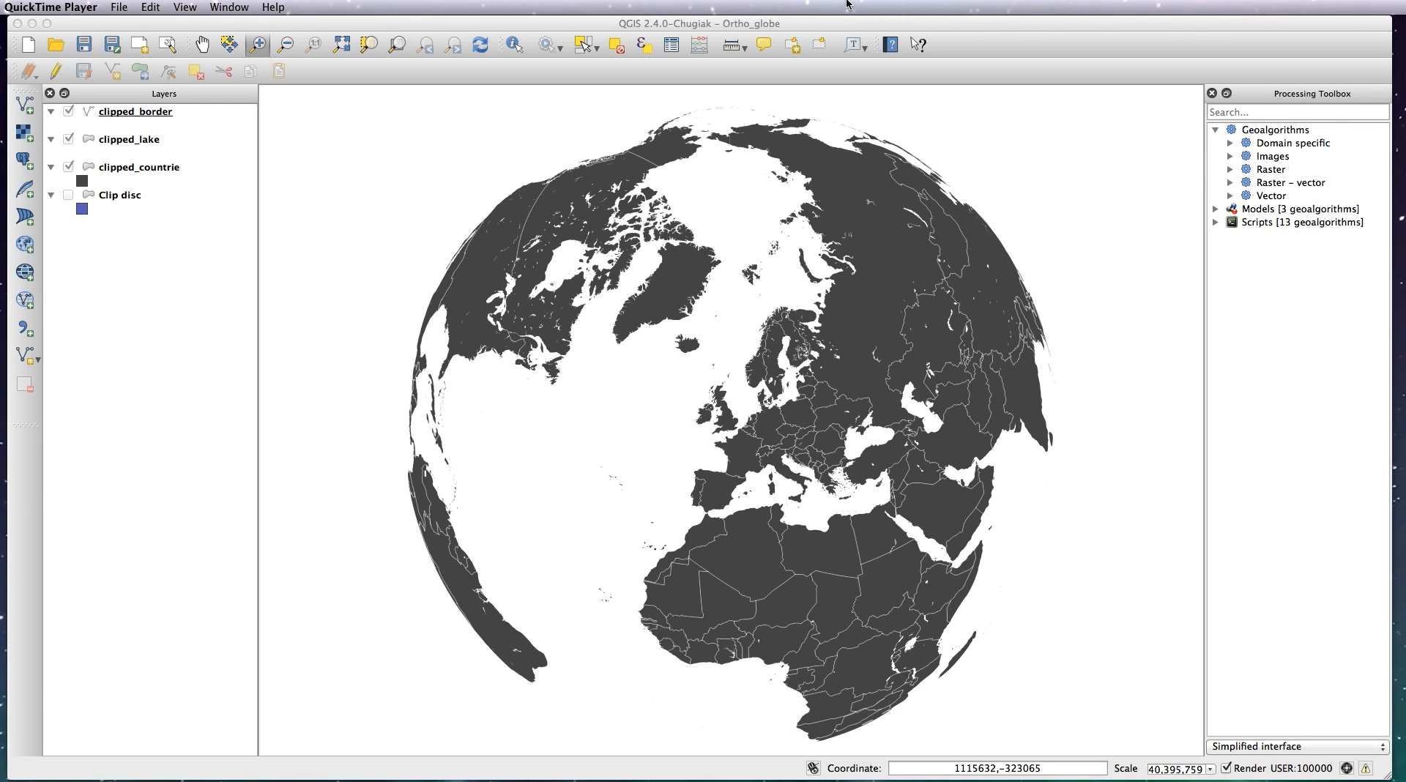
mouse_move(722, 136)
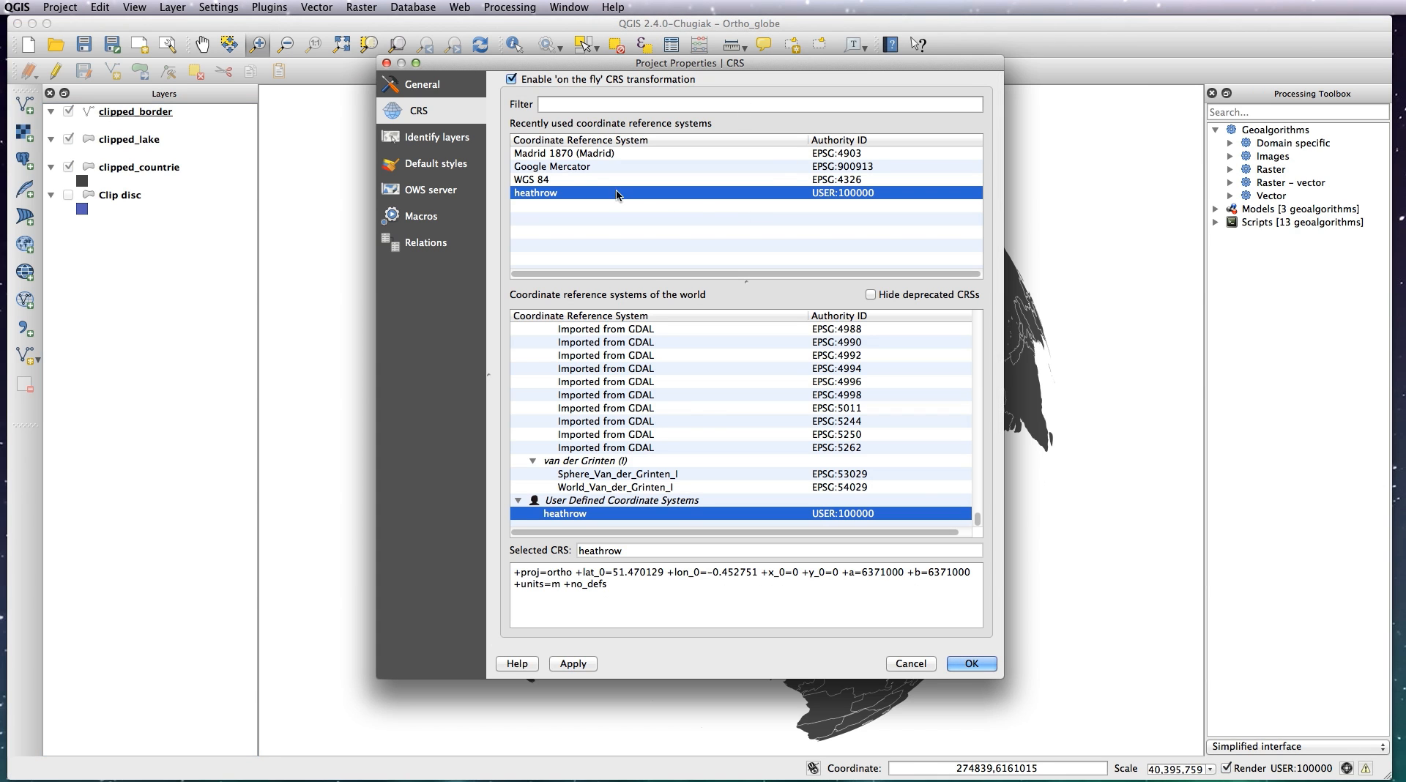
Step: Change the project CRS from the heathrow orthographic projection to WGS 84
click(542, 179)
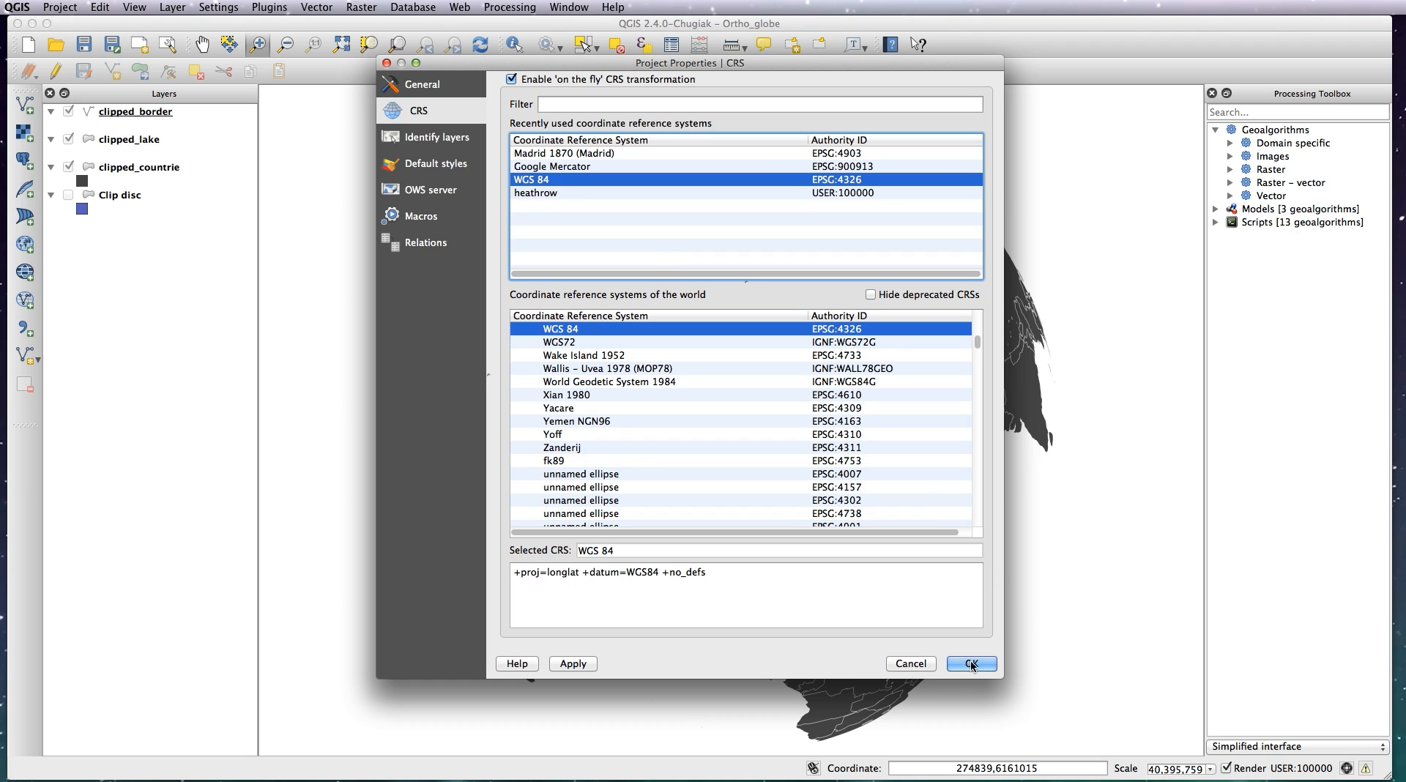
click(971, 664)
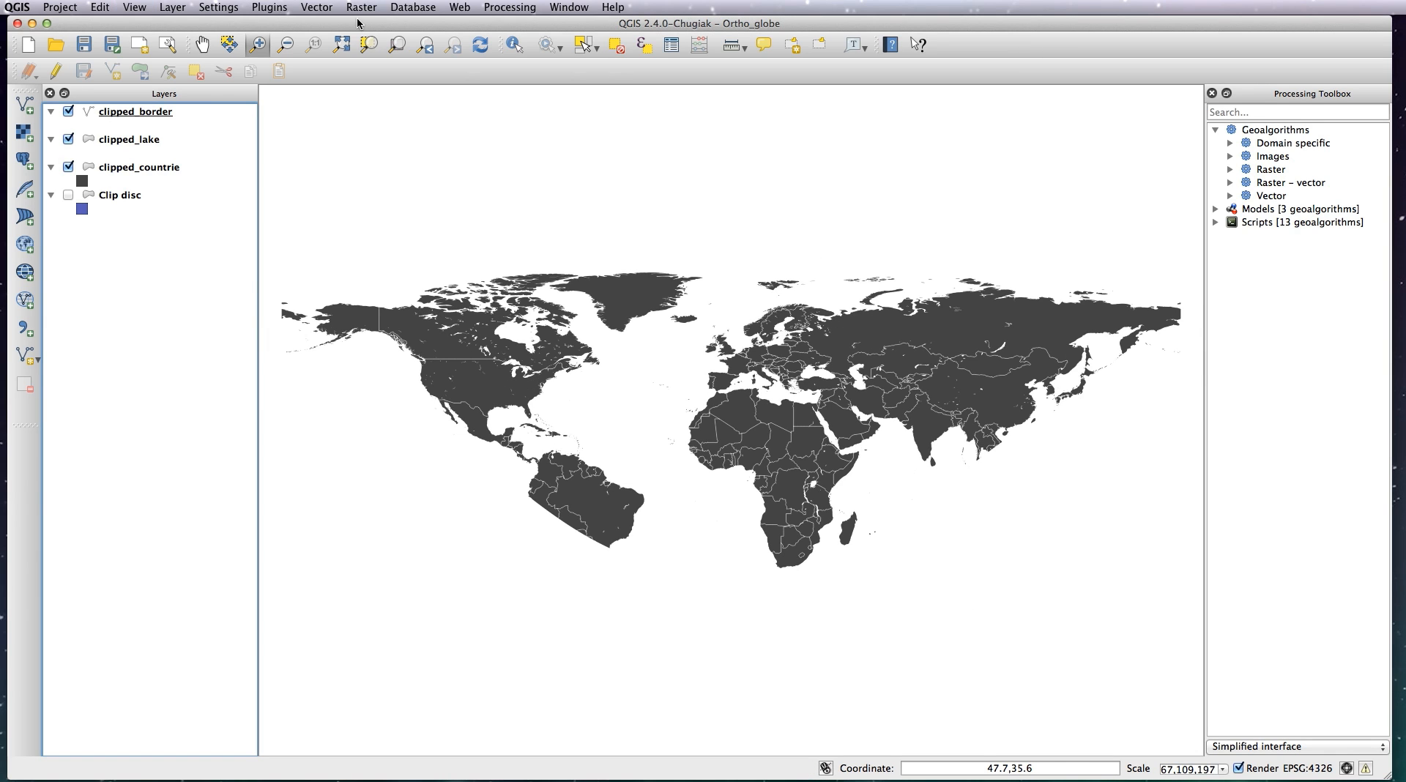
Step: Configure Vector grid with extents from clipped_countrie (-180 to 180) and 15-degree X spacing
click(317, 7)
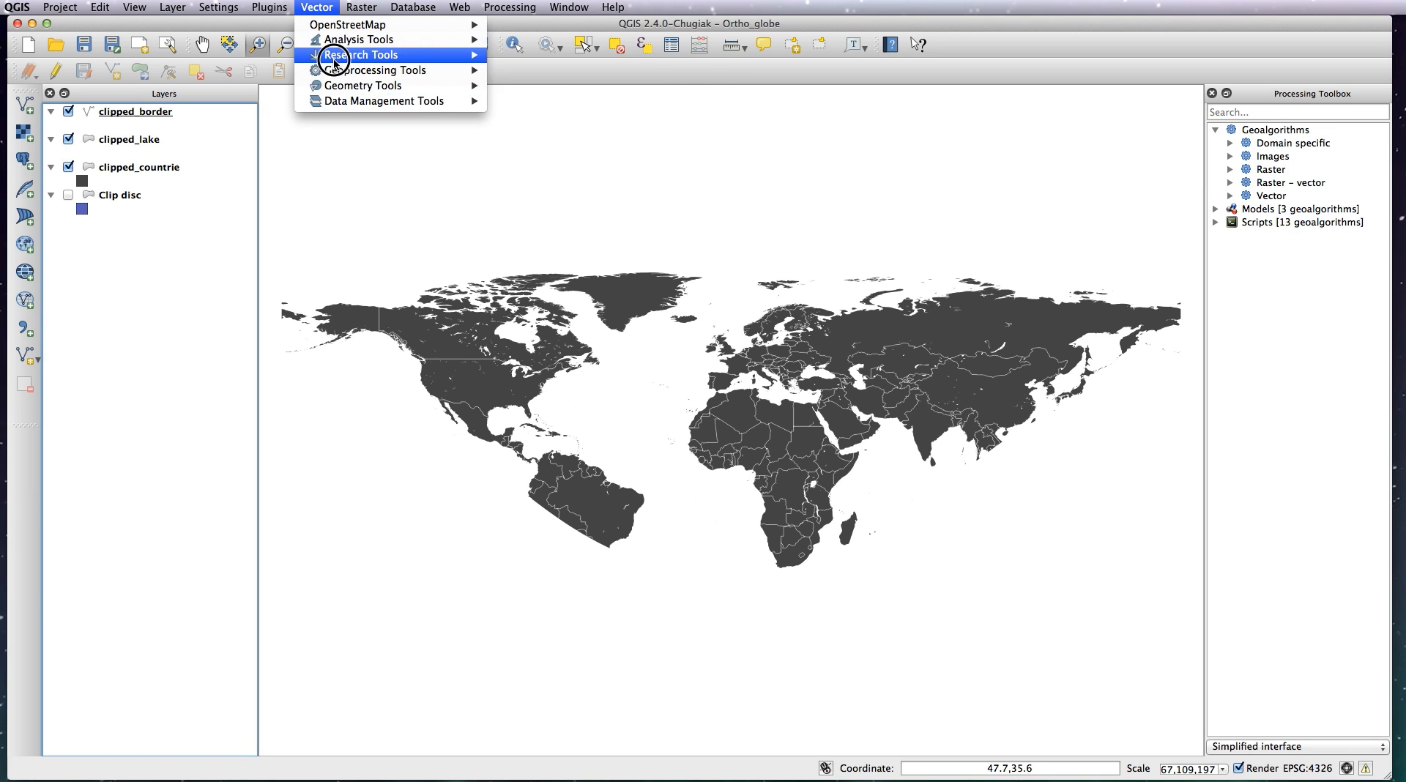
mouse_move(547, 121)
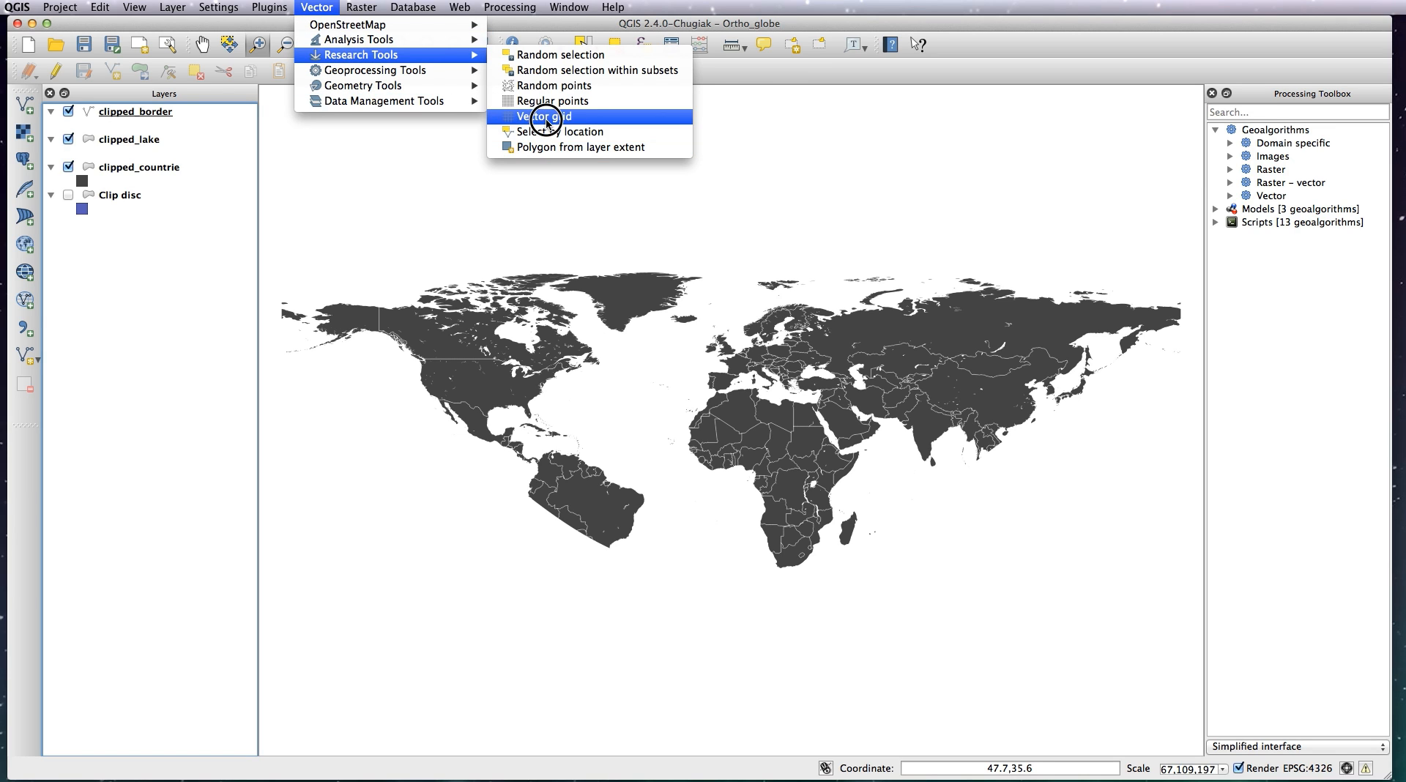
click(543, 116)
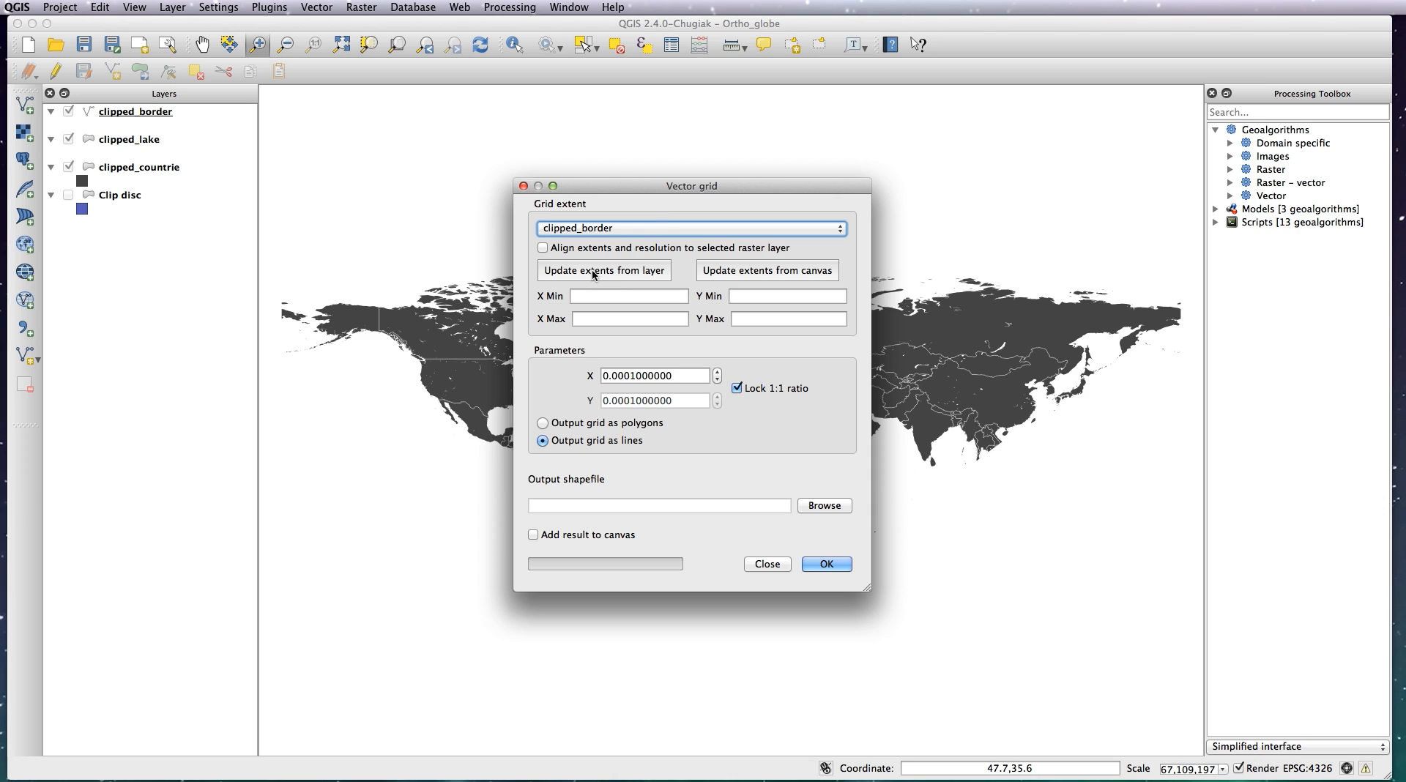
click(686, 229)
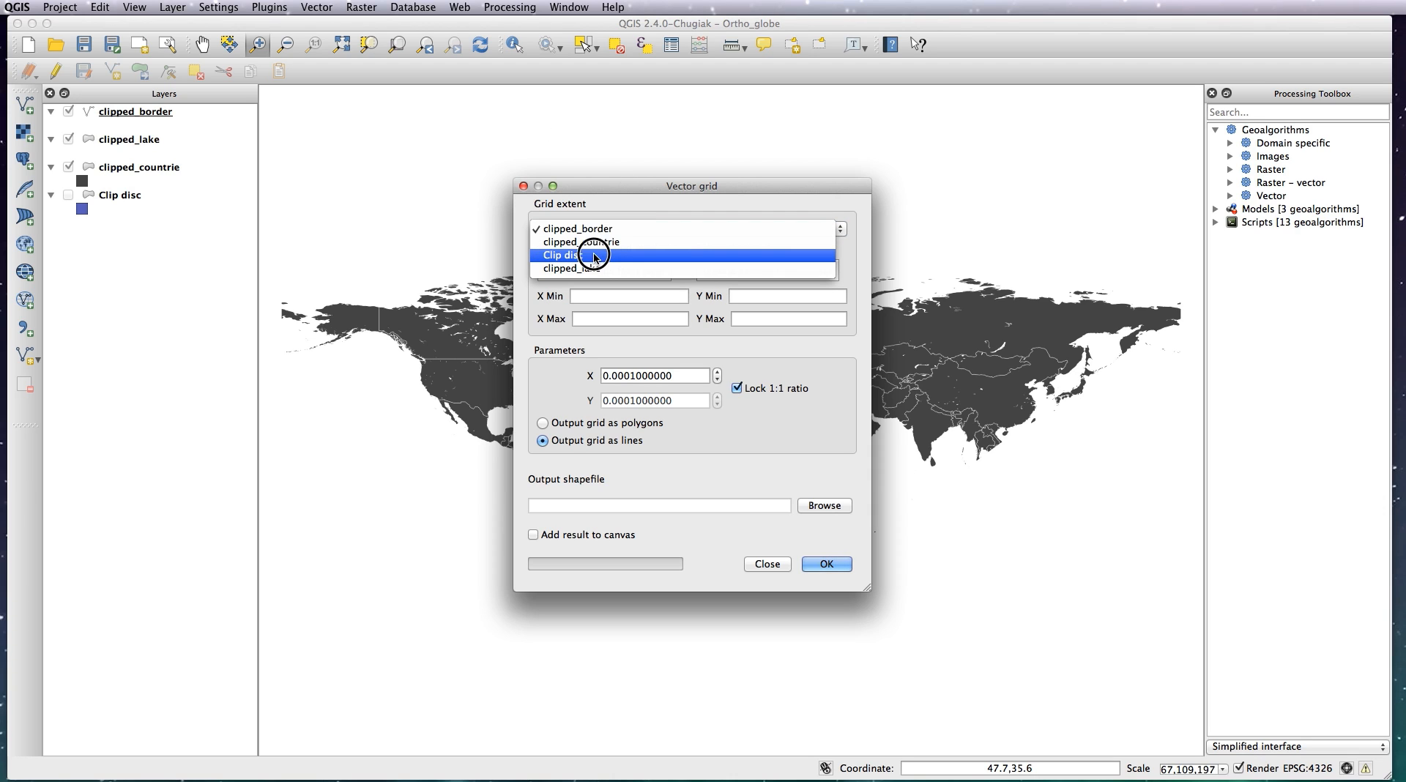
click(580, 242)
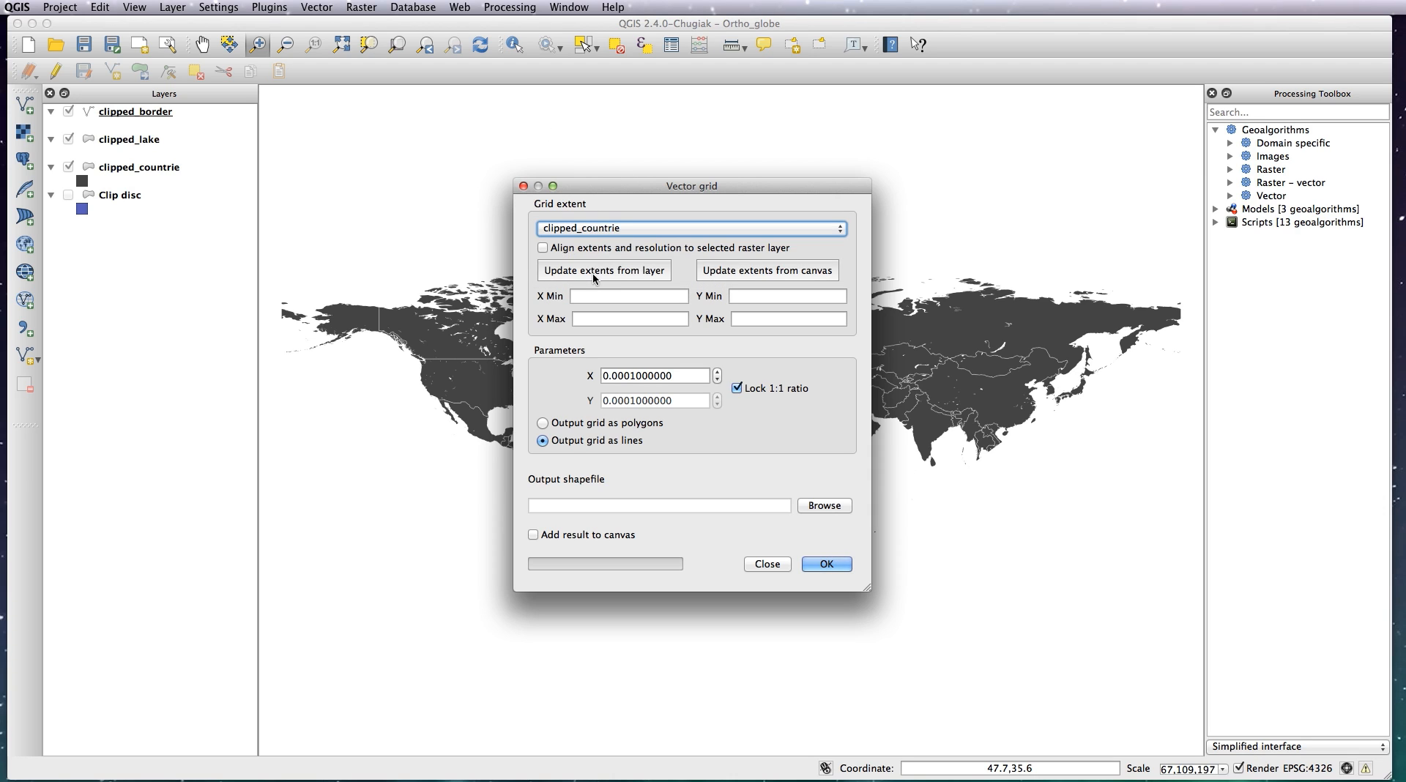
click(604, 270)
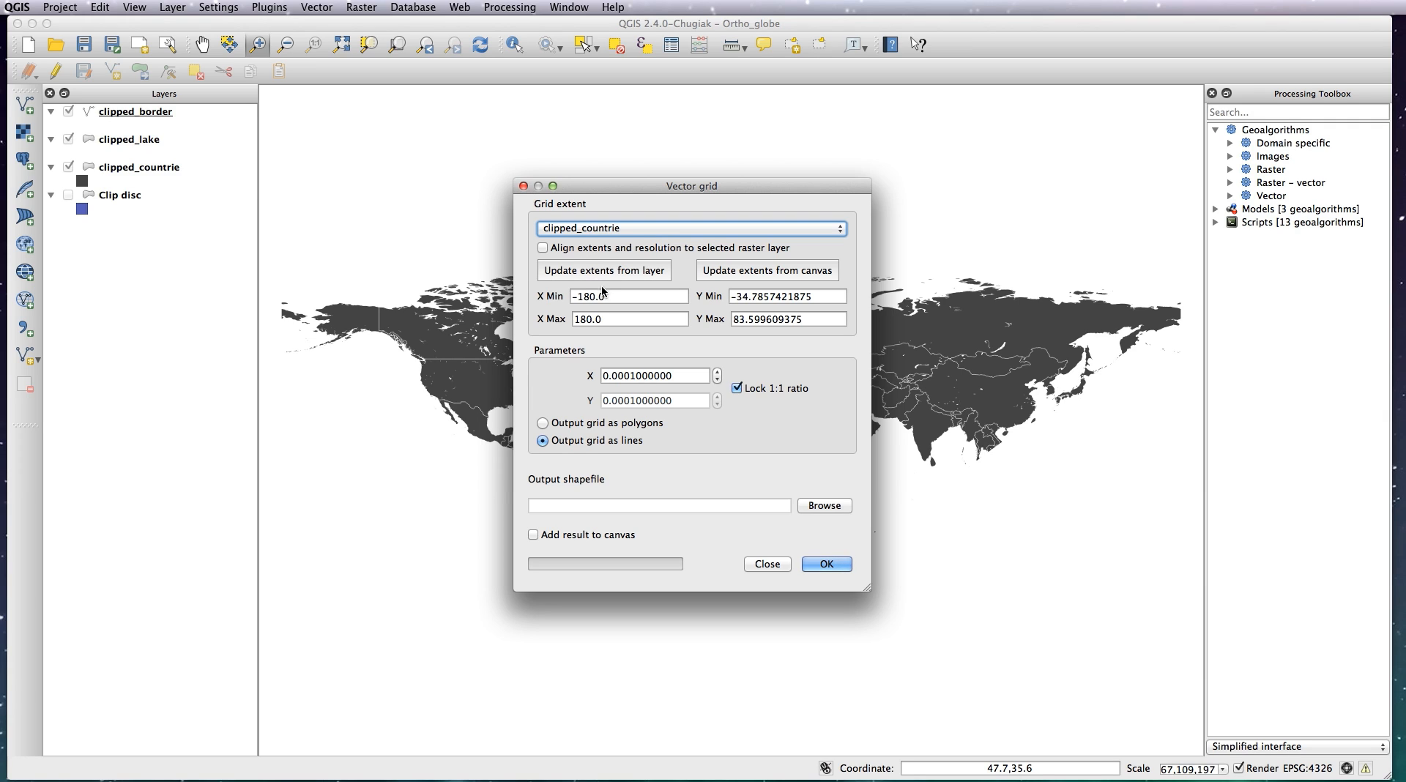
click(669, 375)
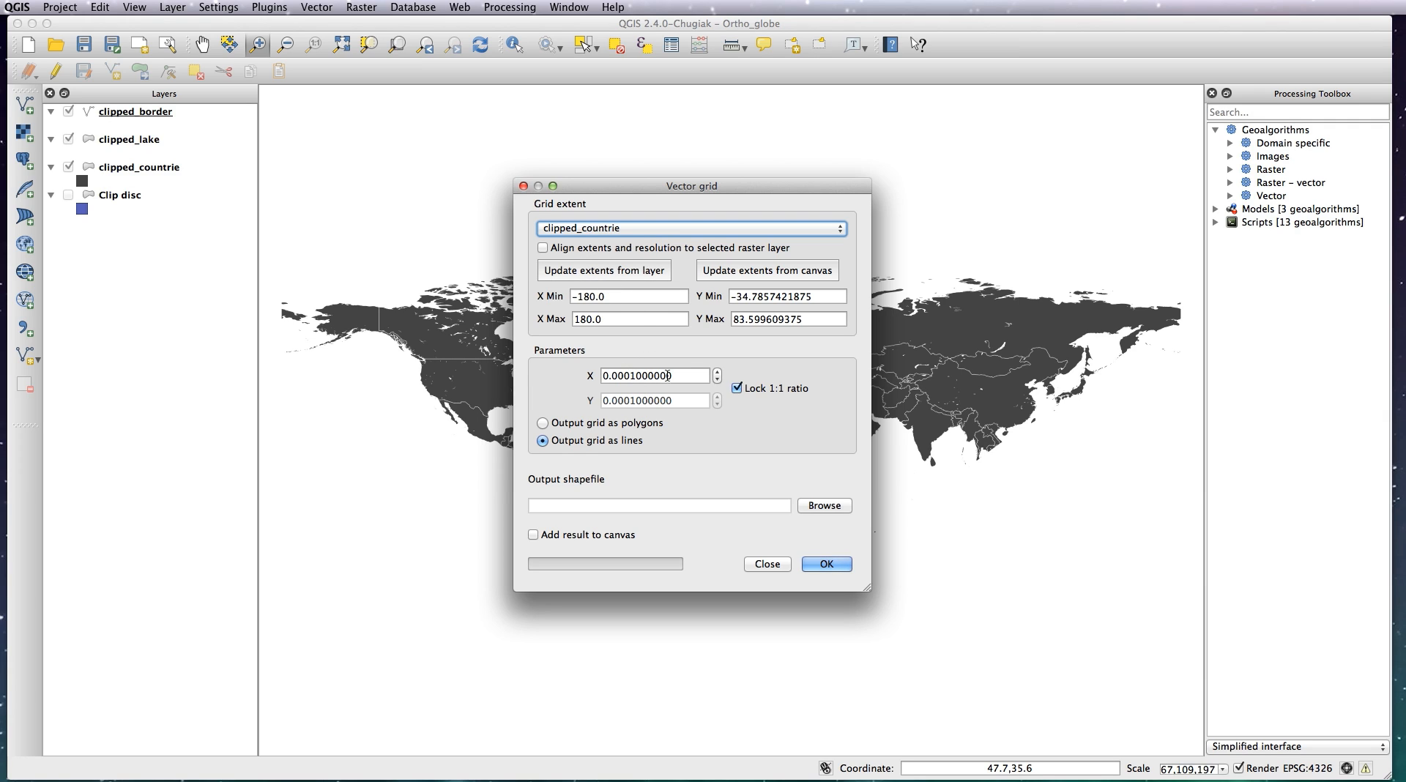
triple_click(654, 375)
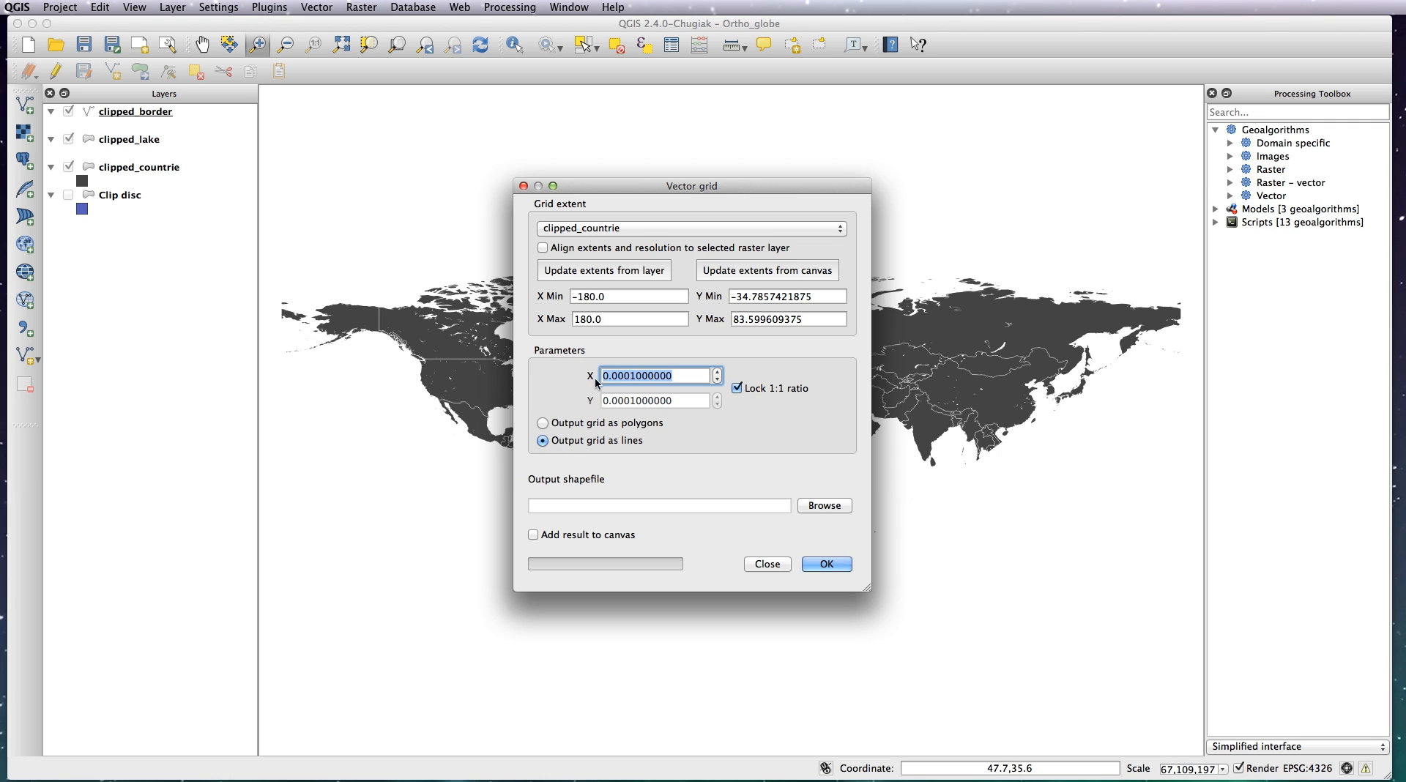
mouse_move(598, 368)
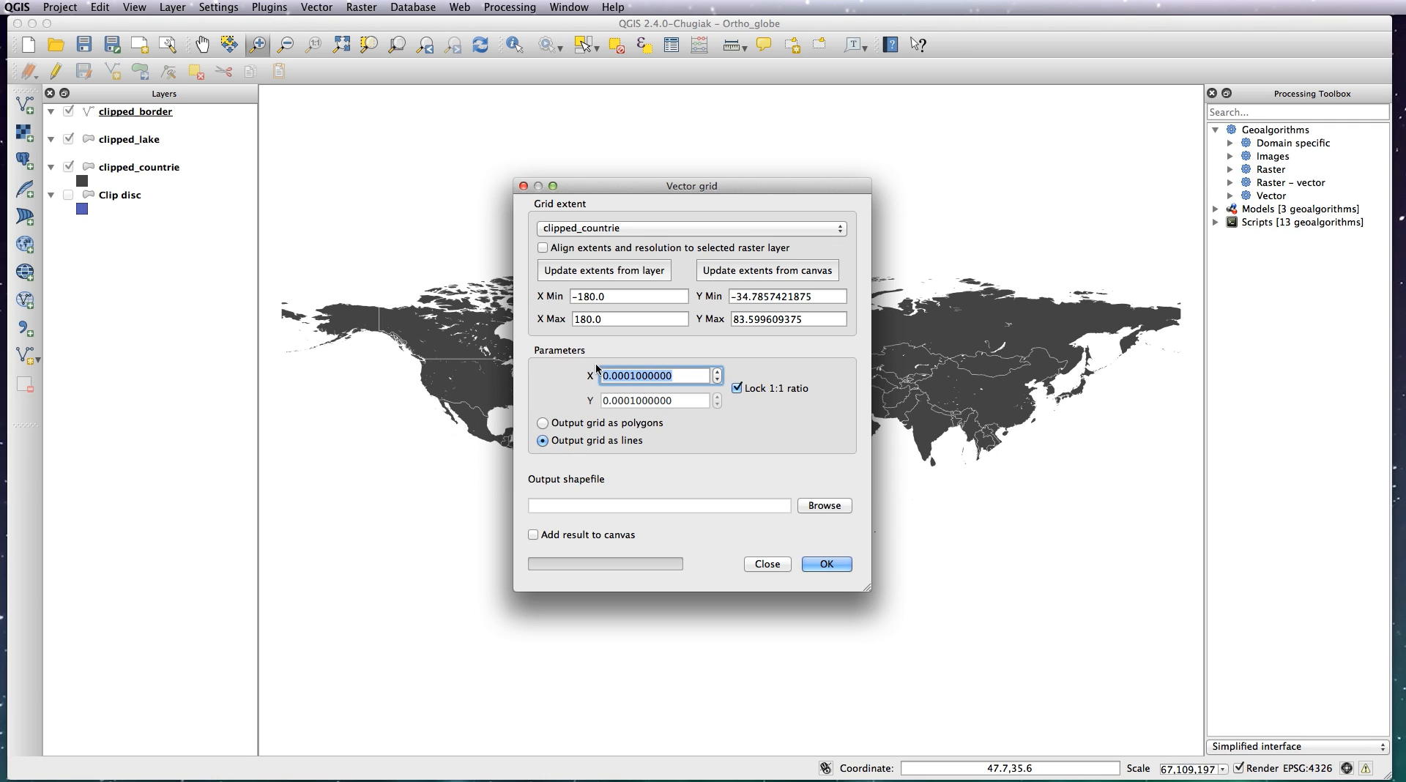
mouse_move(604, 357)
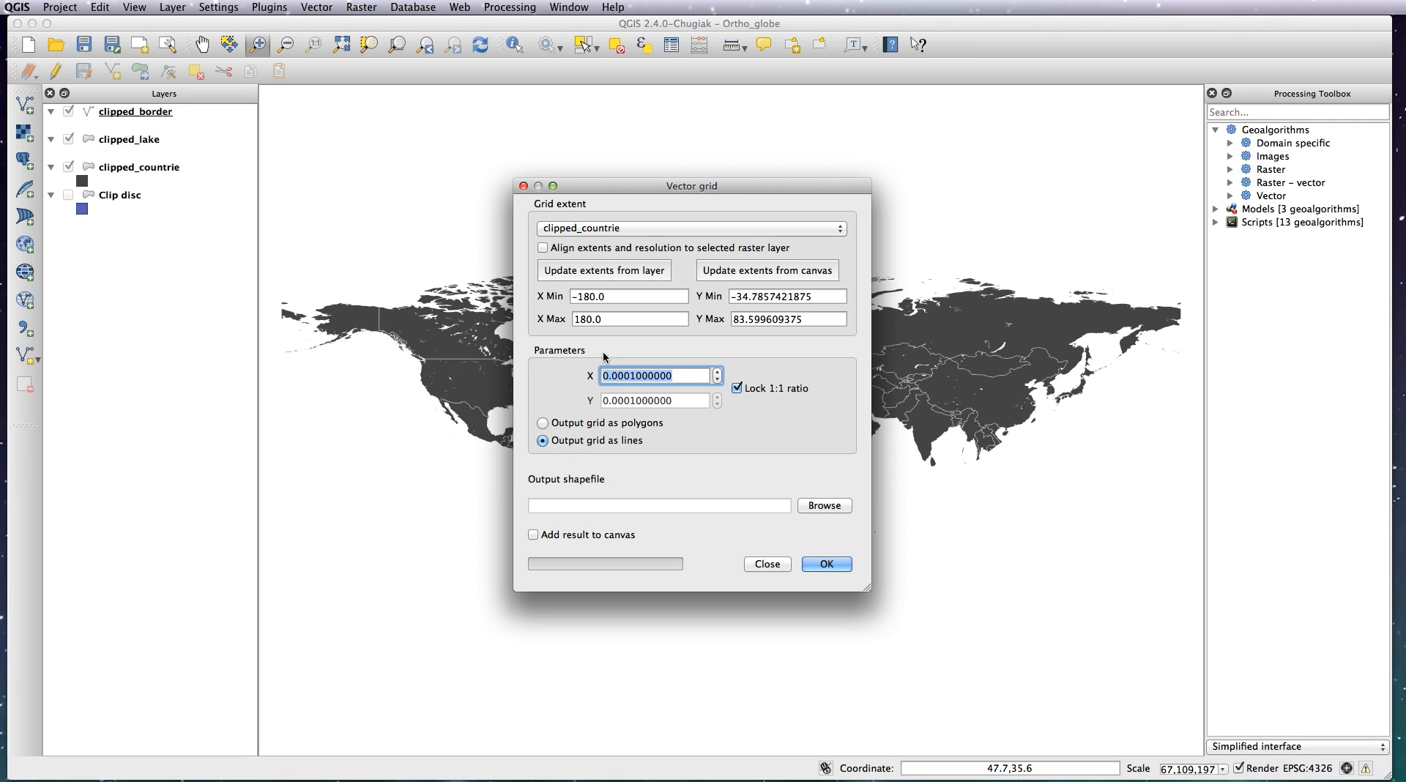
text(15)
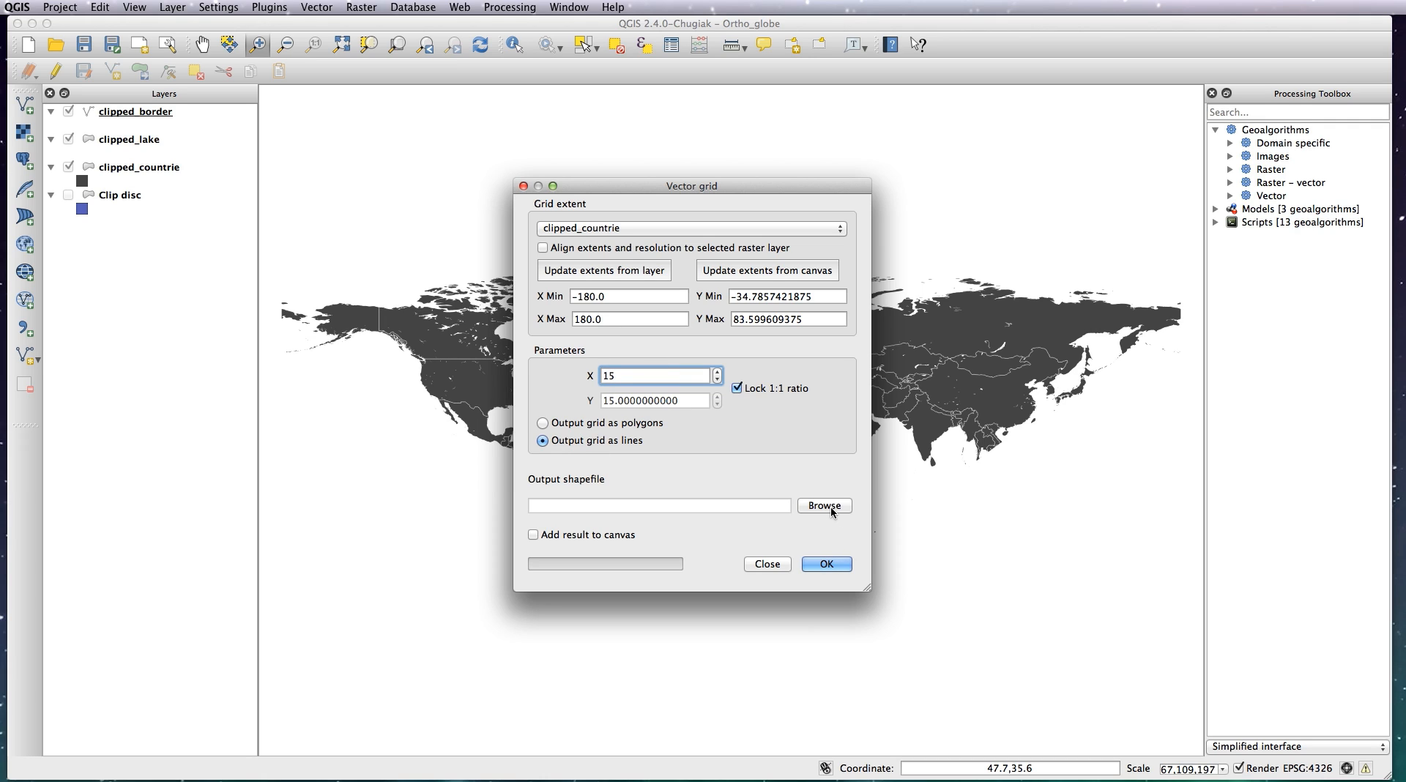
Step: Save the grid as 'grid' in the Ortho-globe folder, add it to the map, and run
click(824, 506)
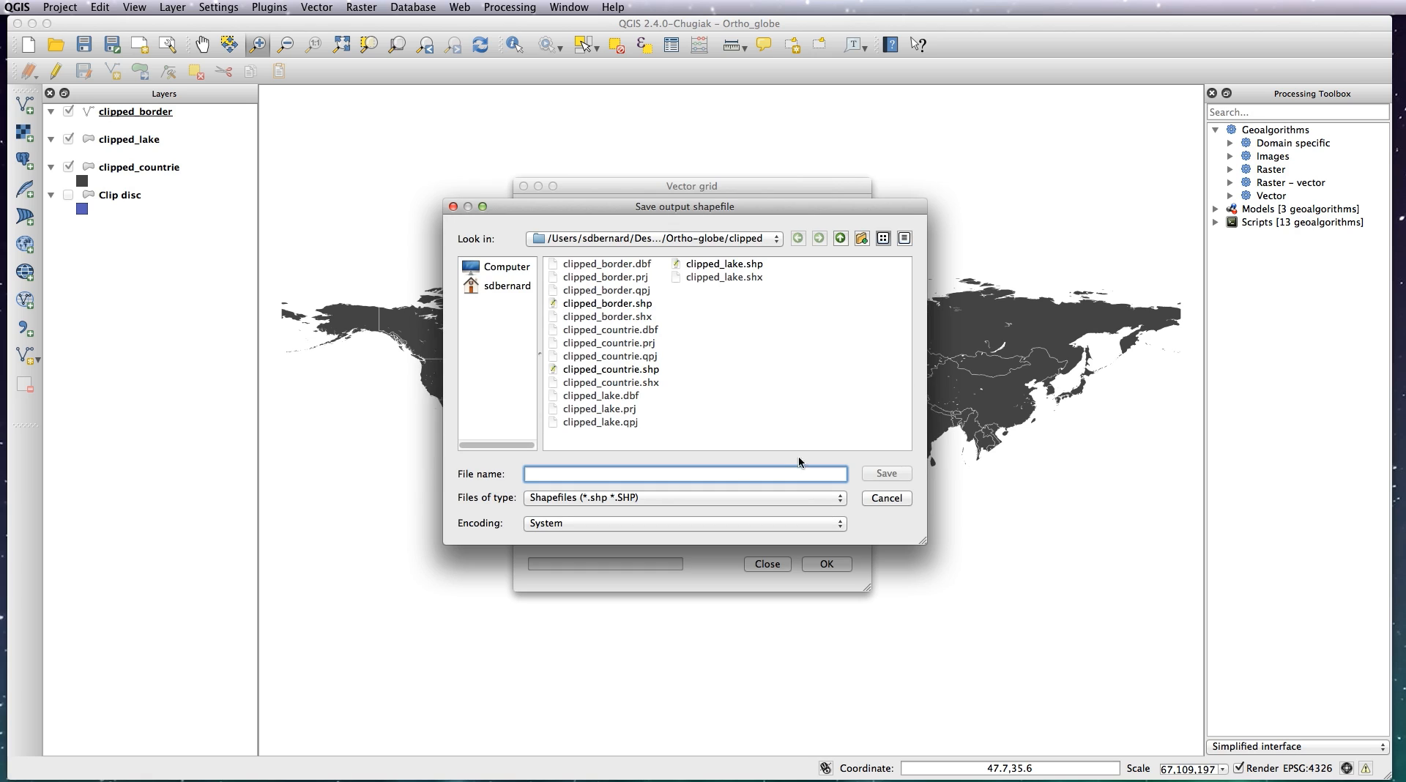
mouse_move(581, 498)
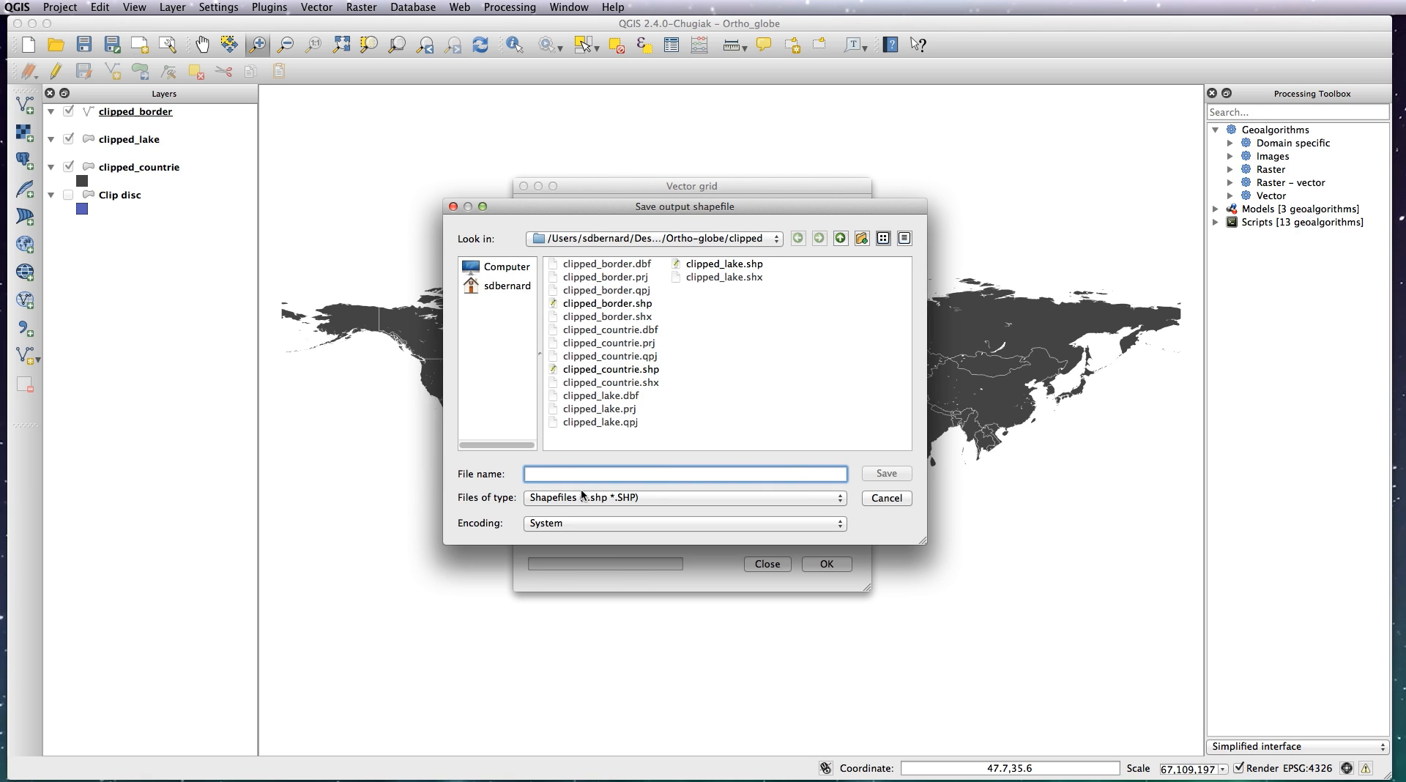
click(841, 238)
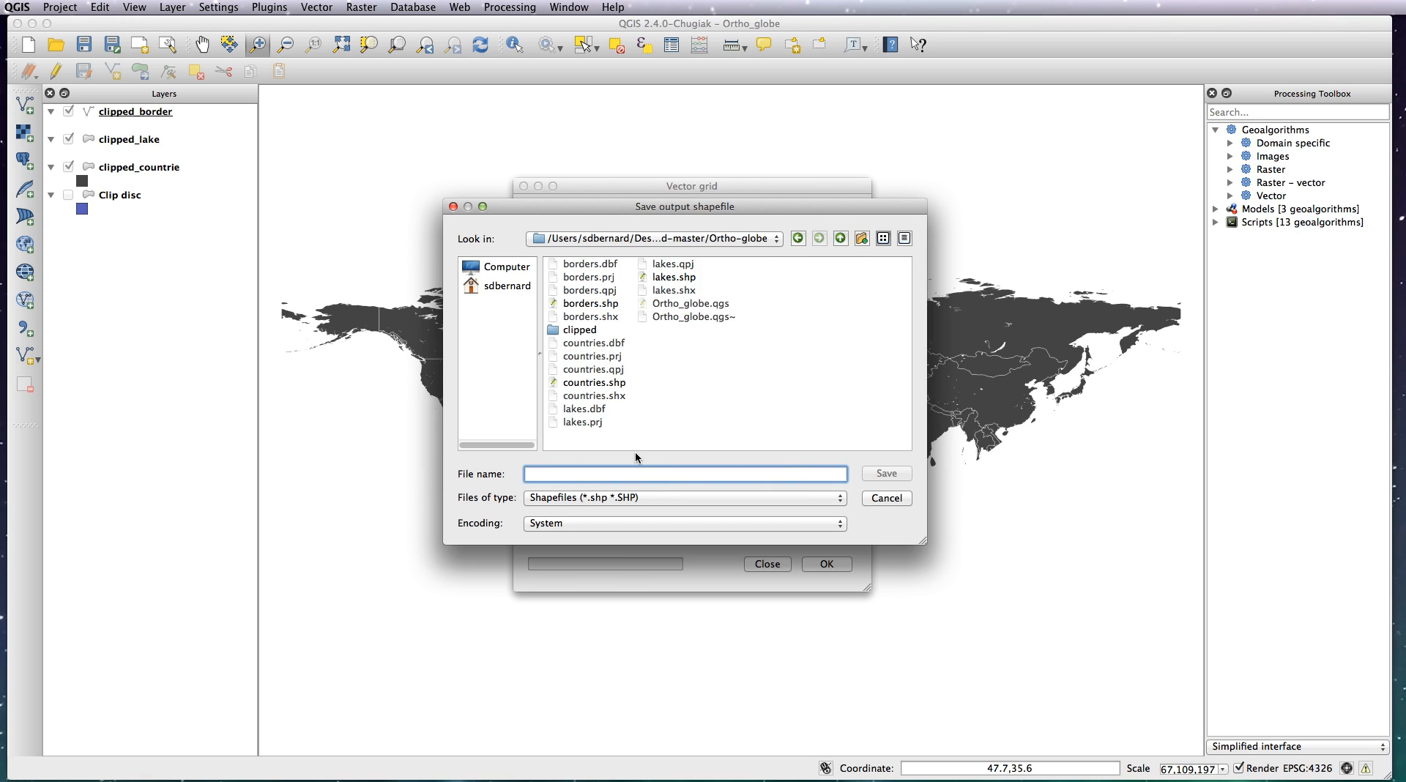
text(grid)
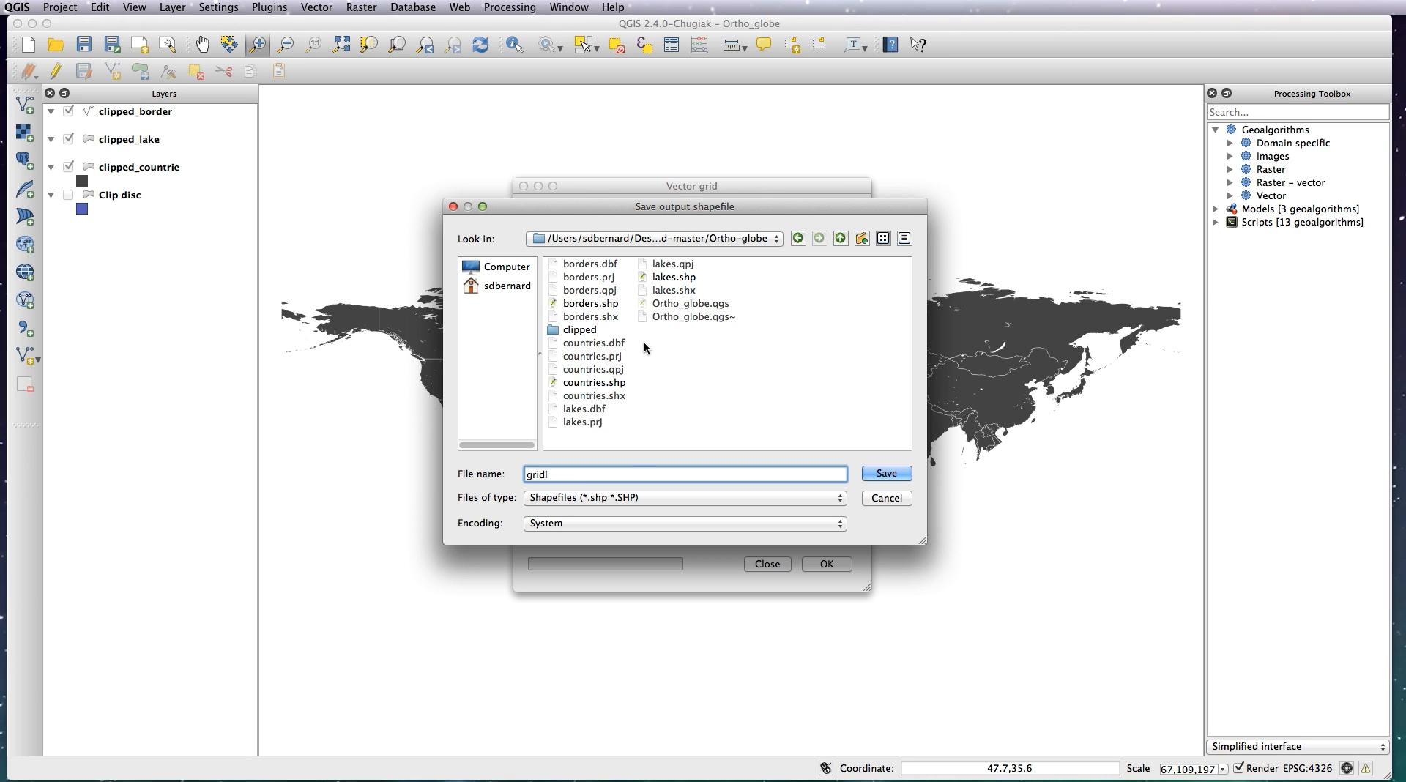
click(886, 474)
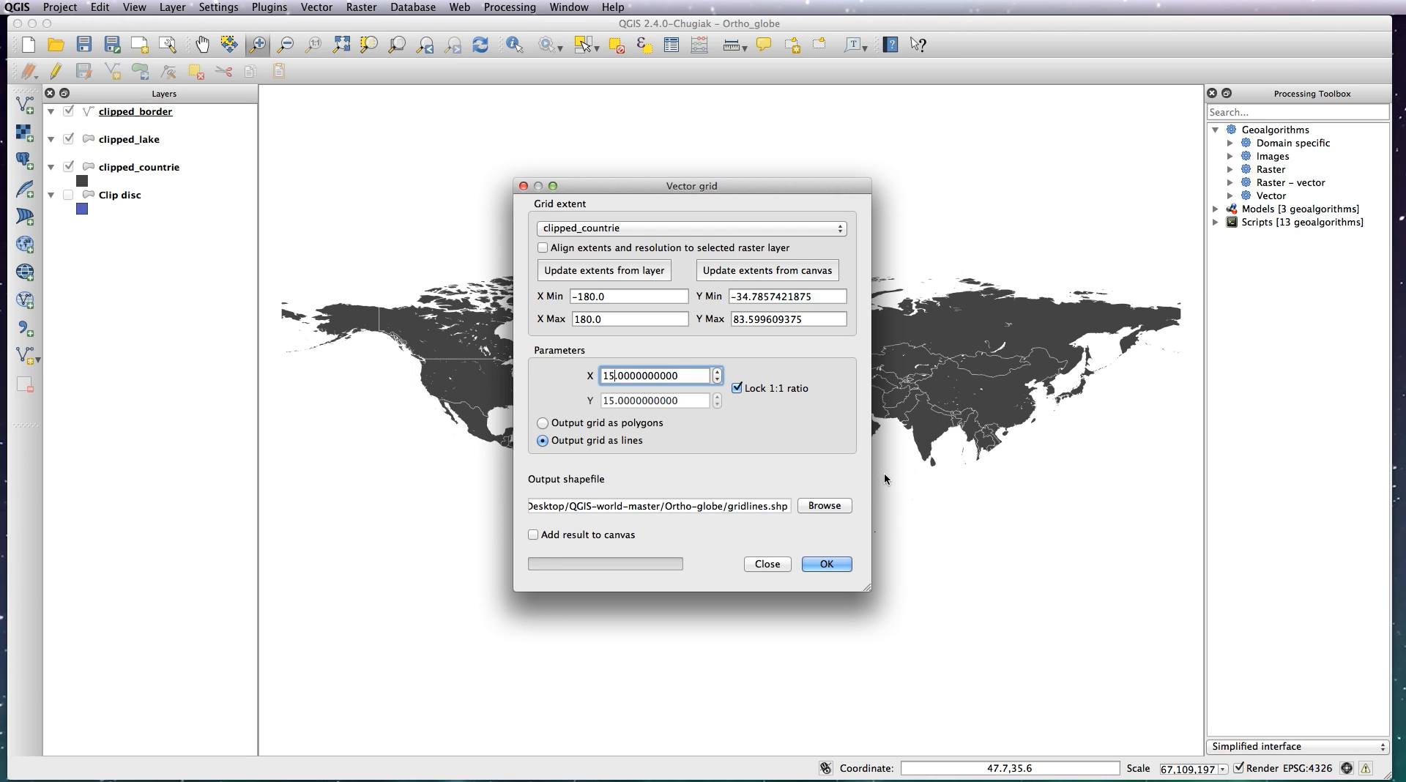
click(533, 535)
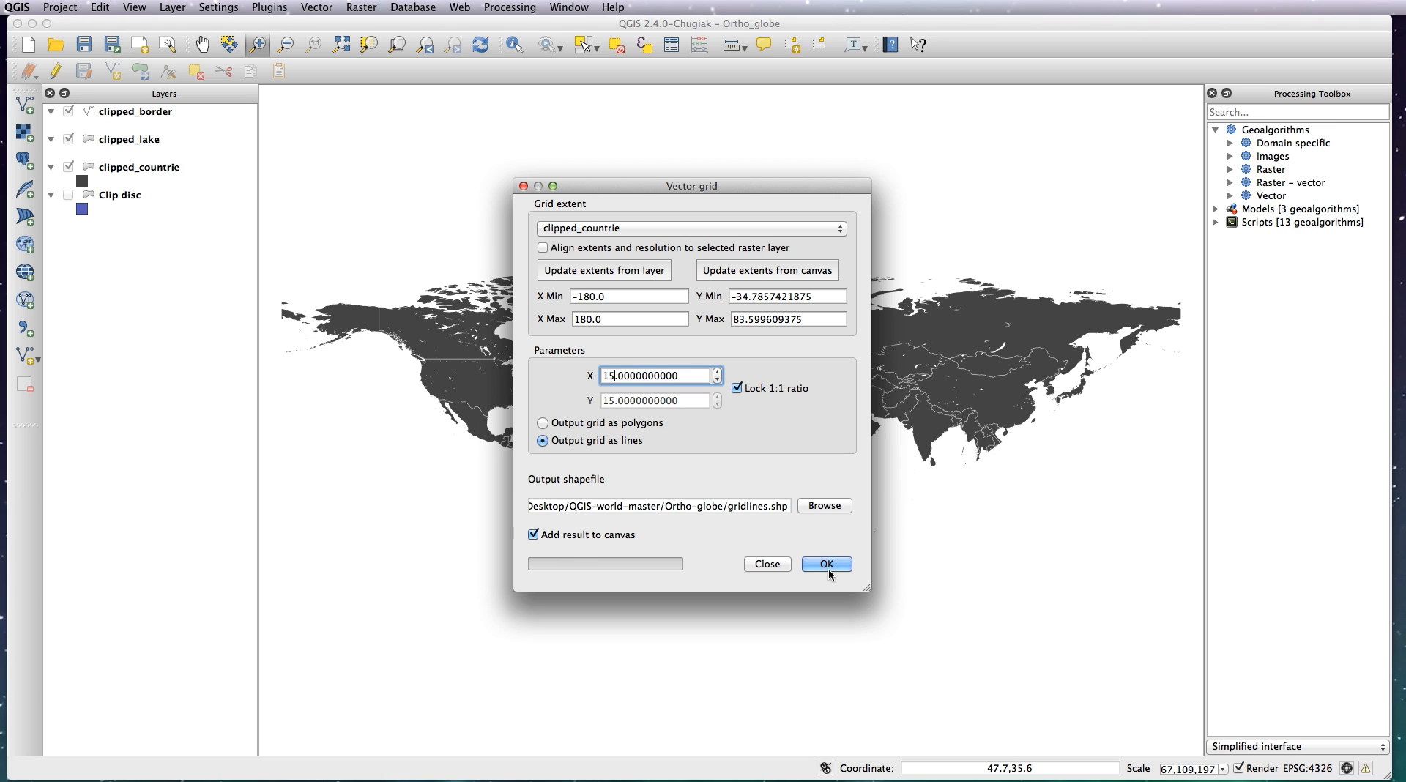
click(827, 564)
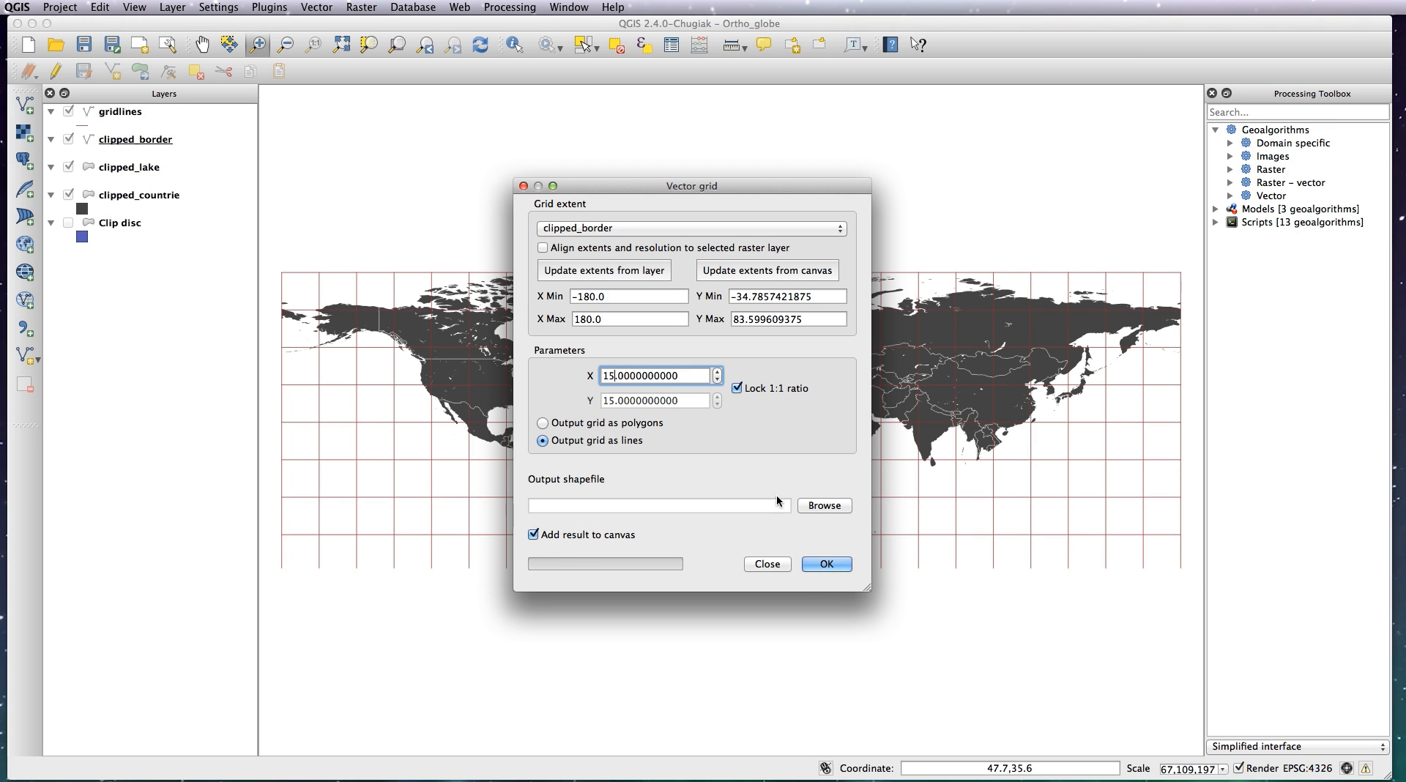
click(768, 565)
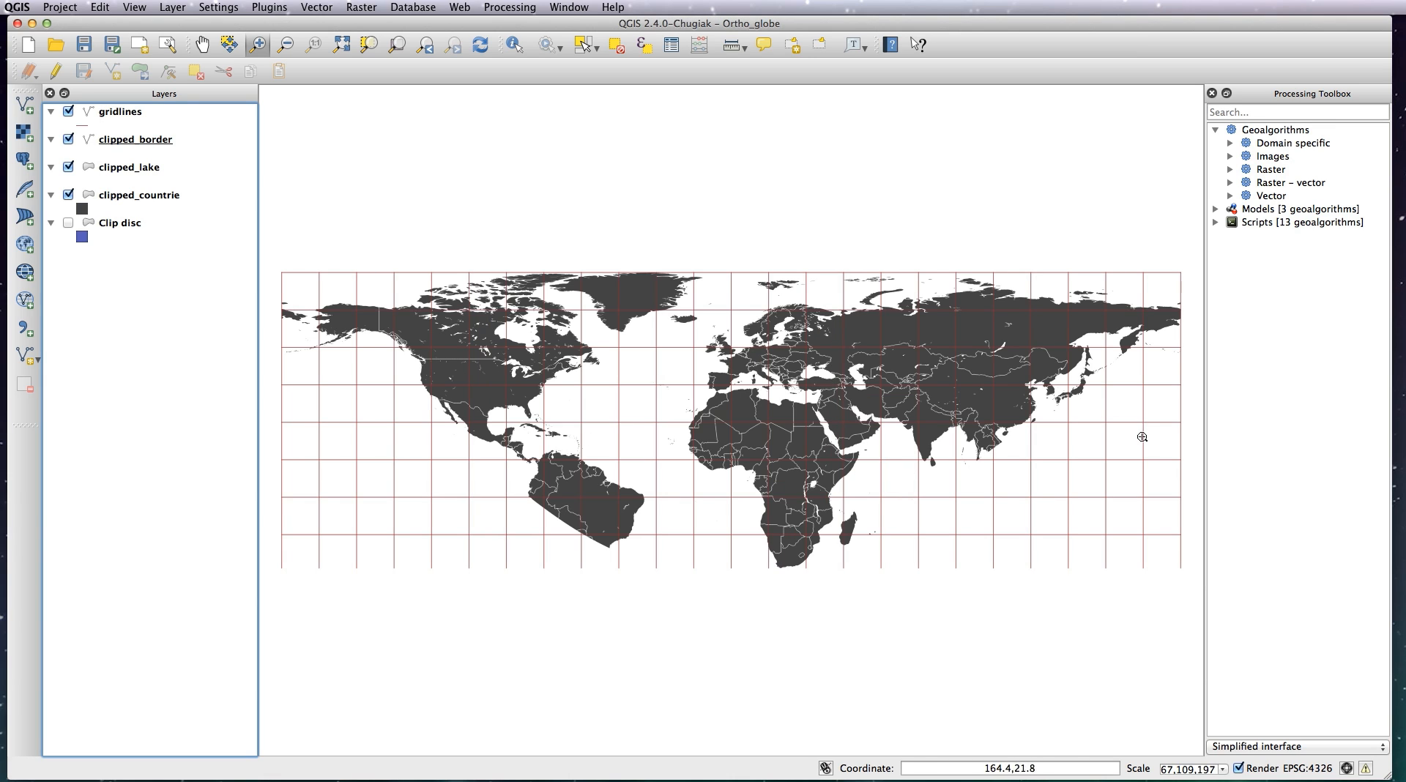
mouse_move(513, 414)
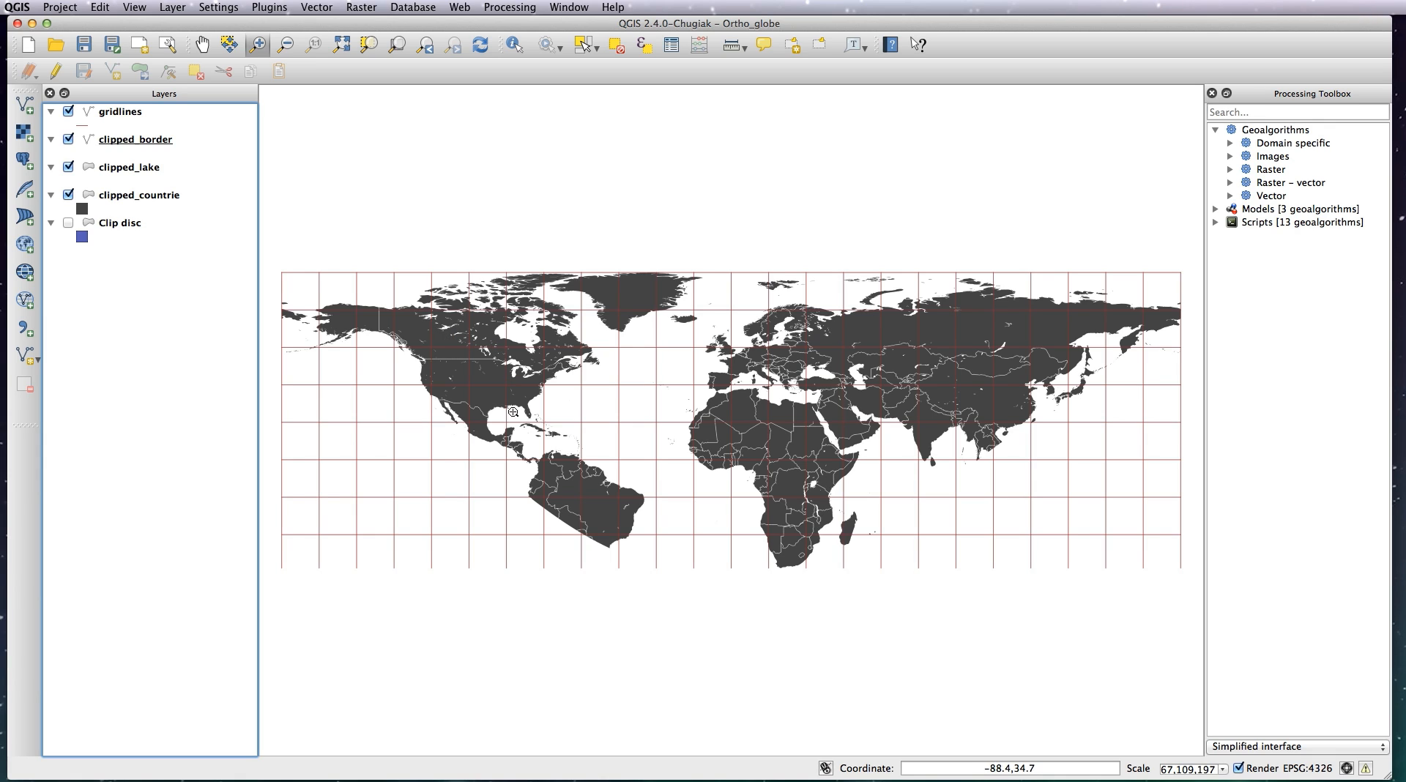
mouse_move(326, 337)
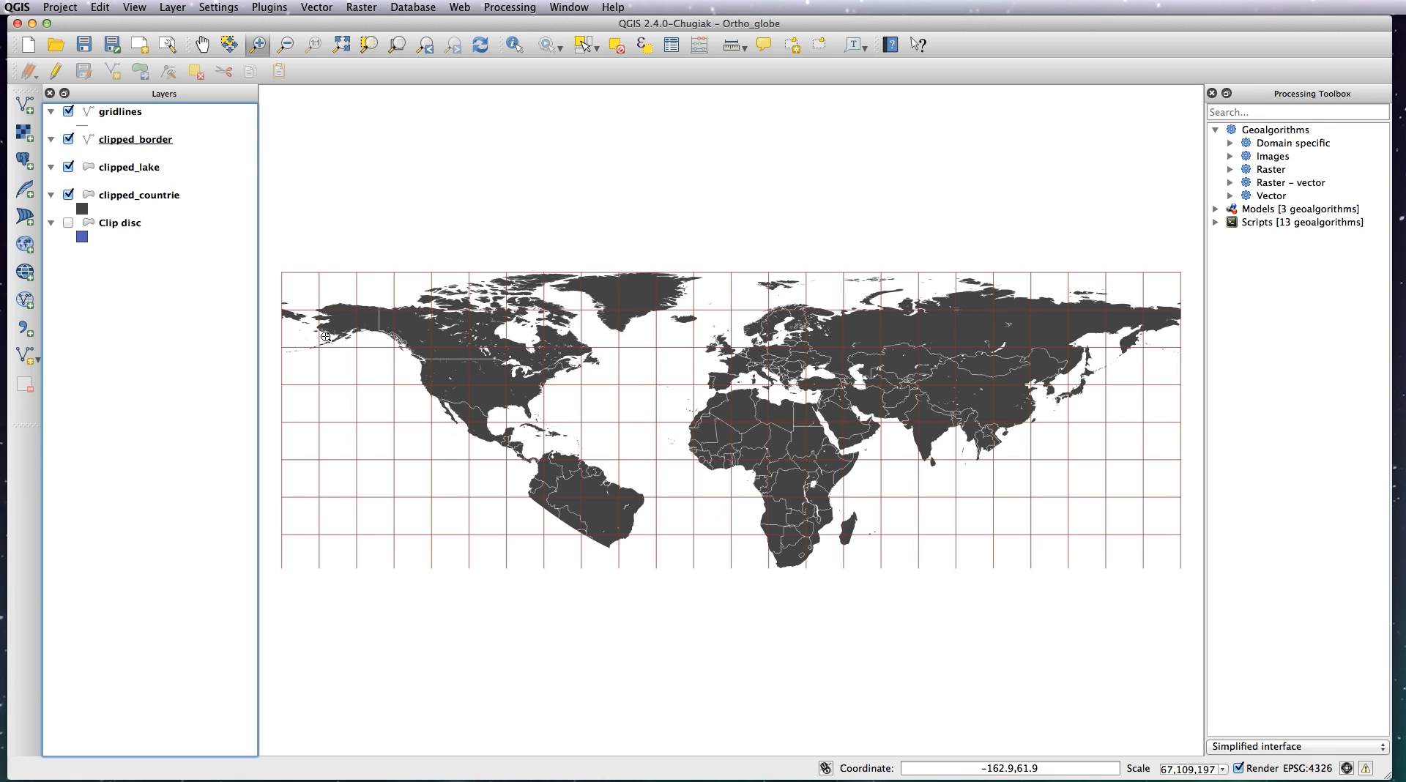
mouse_move(293, 281)
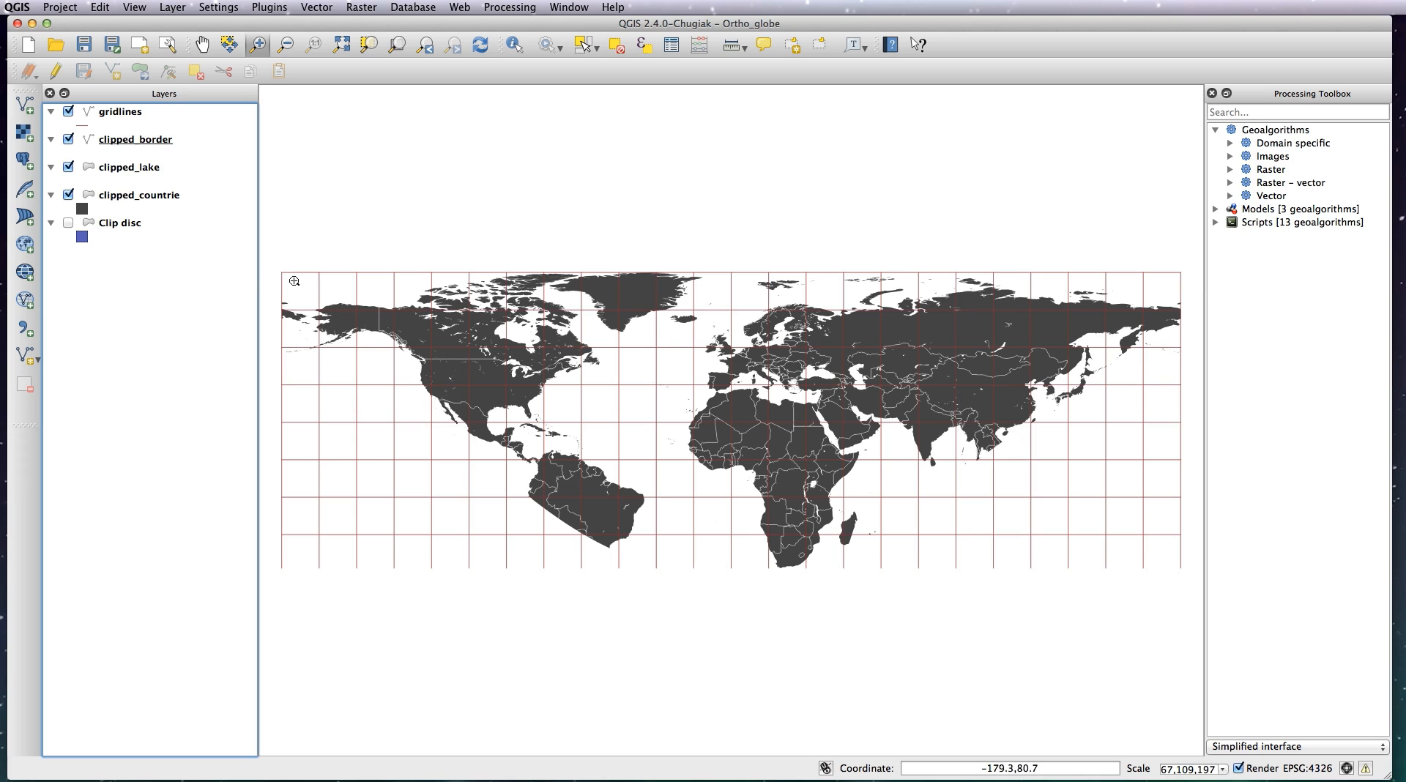
mouse_move(1168, 384)
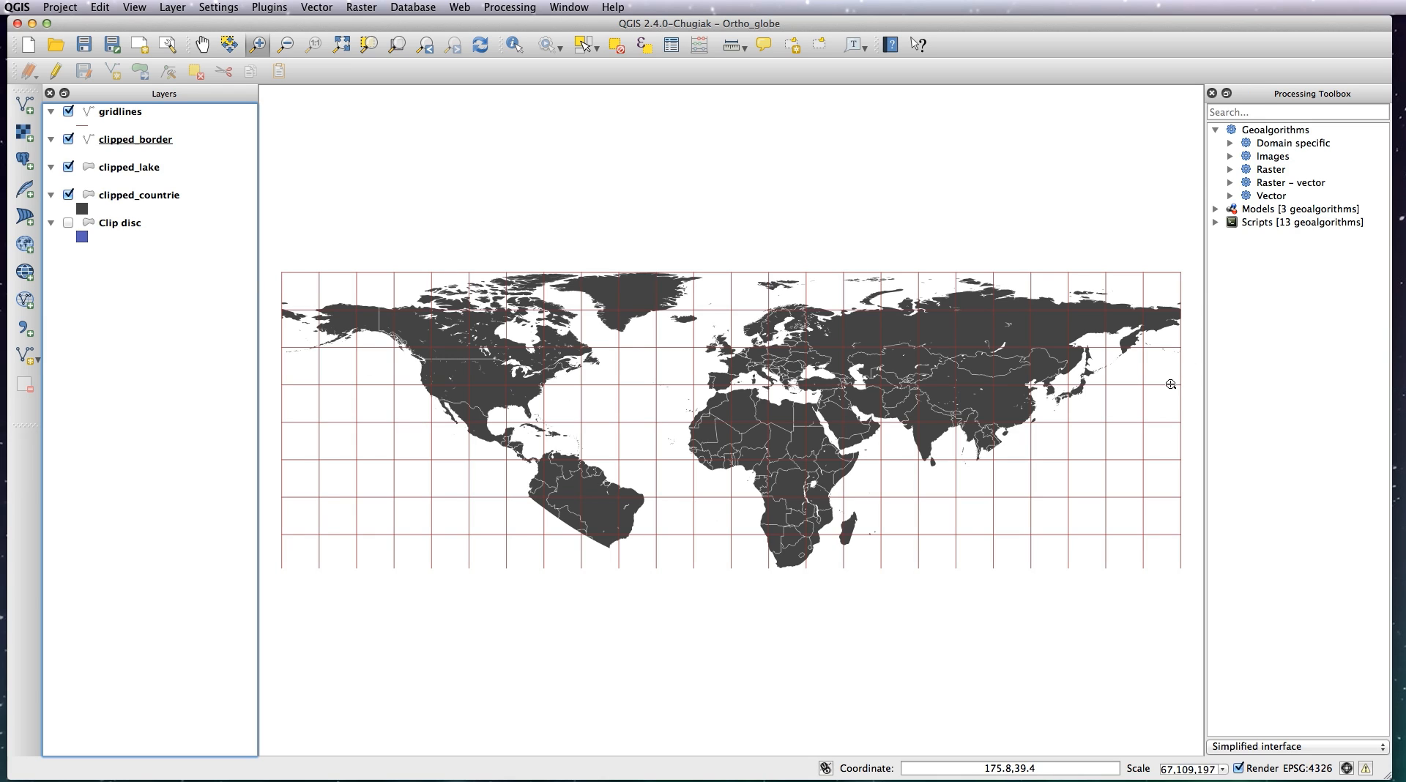
mouse_move(1065, 401)
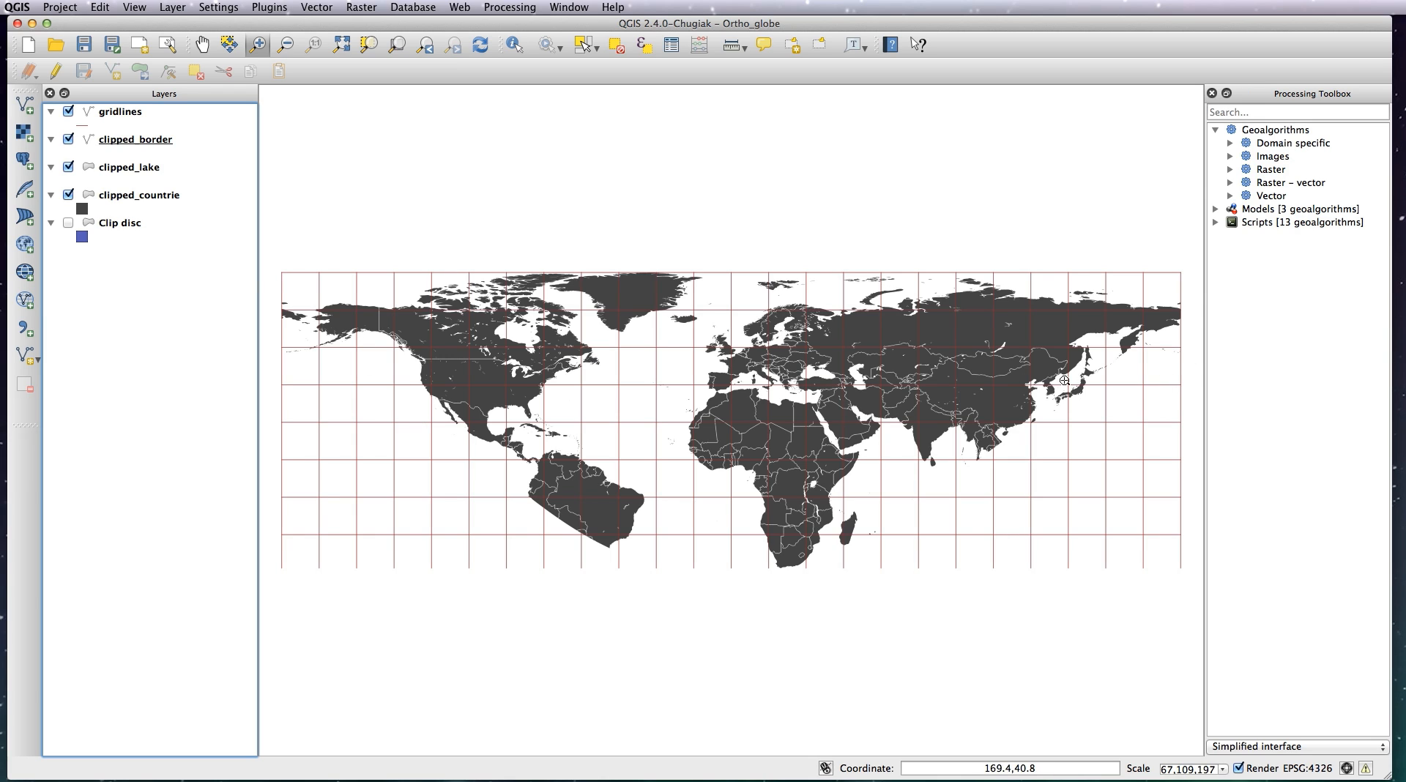
mouse_move(477, 448)
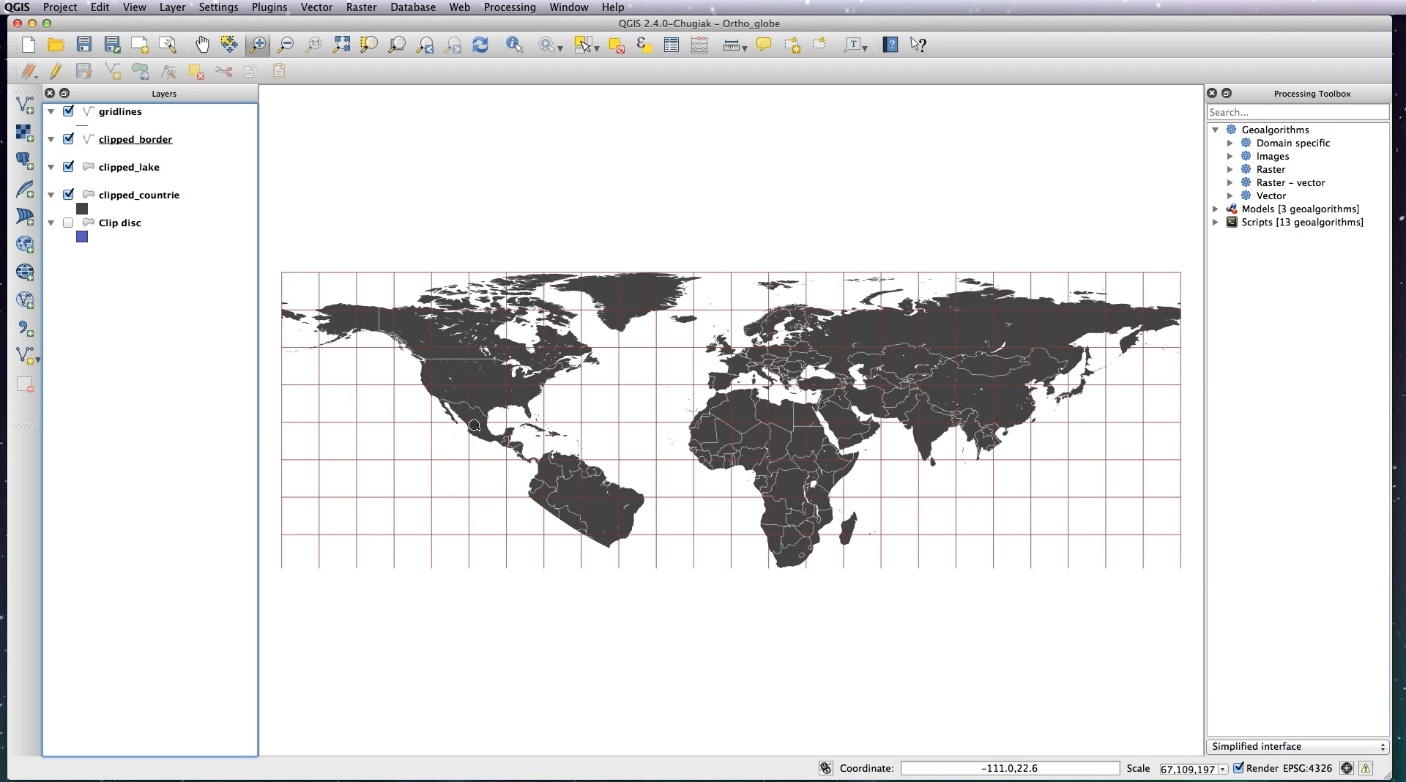
mouse_move(535, 426)
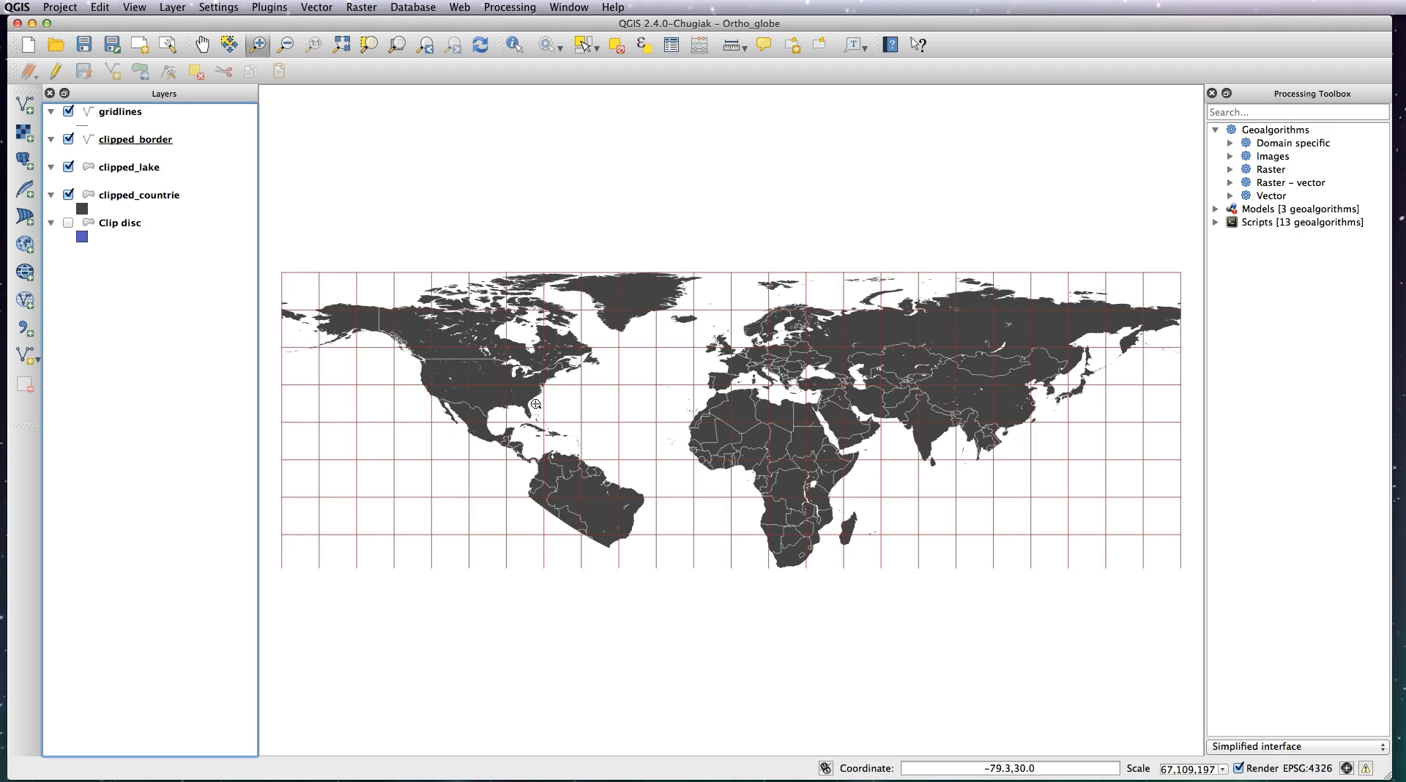
Step: Set up Densify geometries on the gridlines layer with 50 vertices to add
click(316, 6)
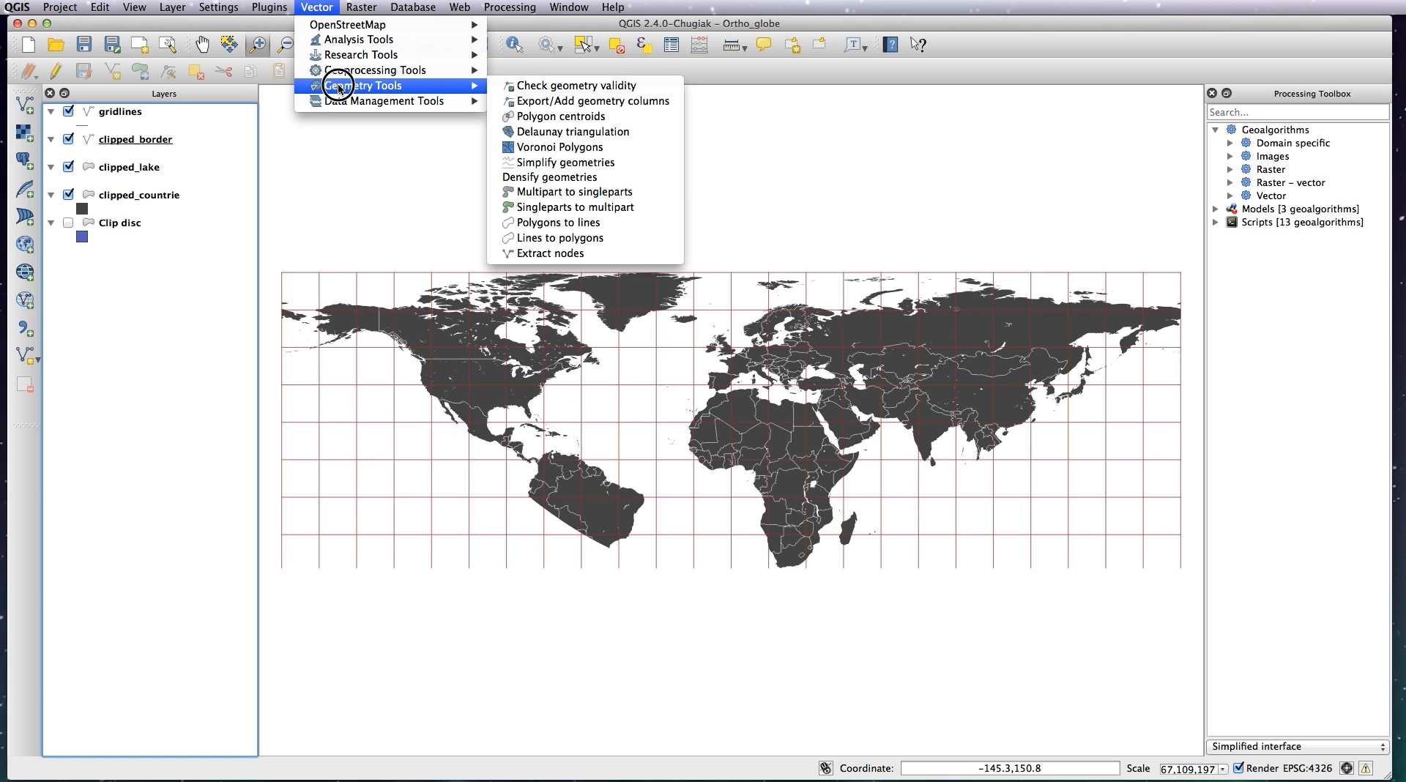
mouse_move(545, 179)
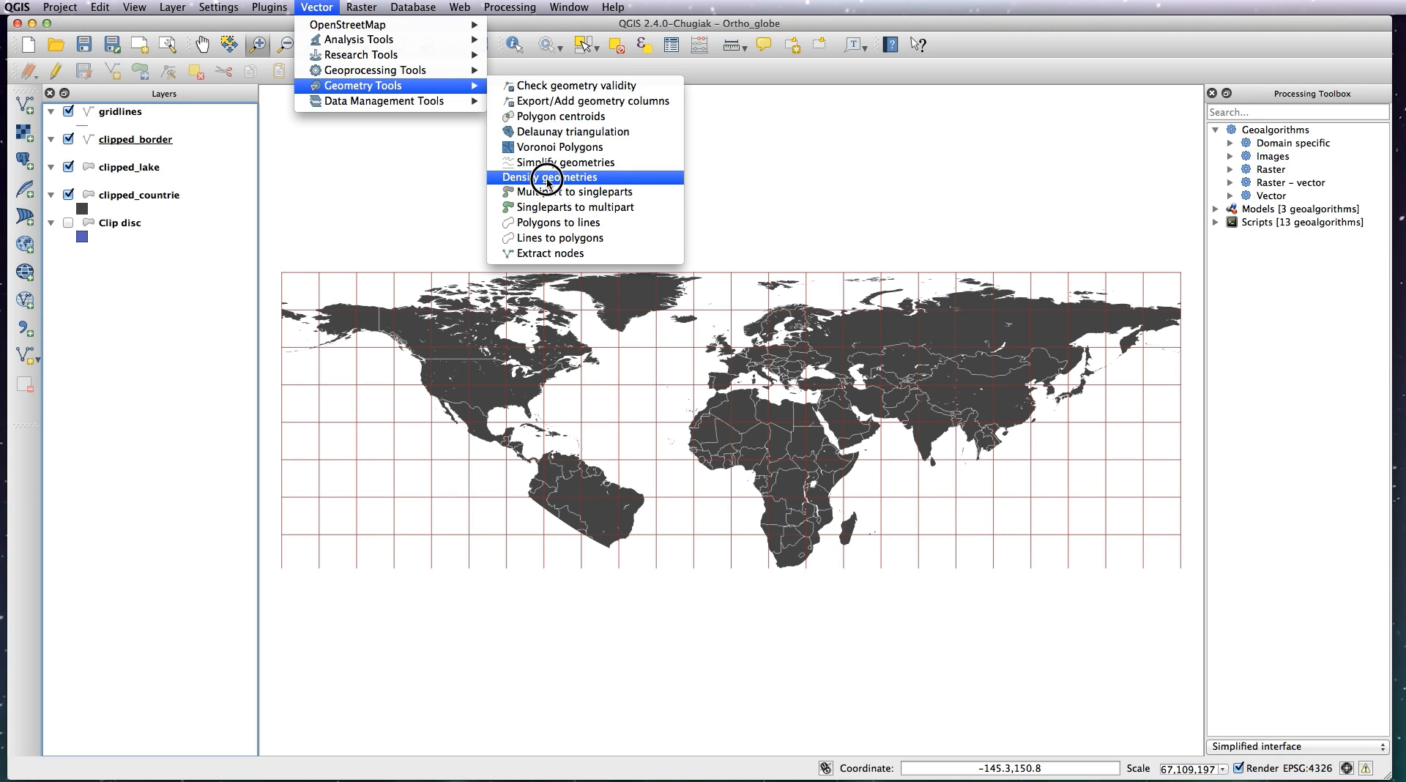
mouse_move(552, 176)
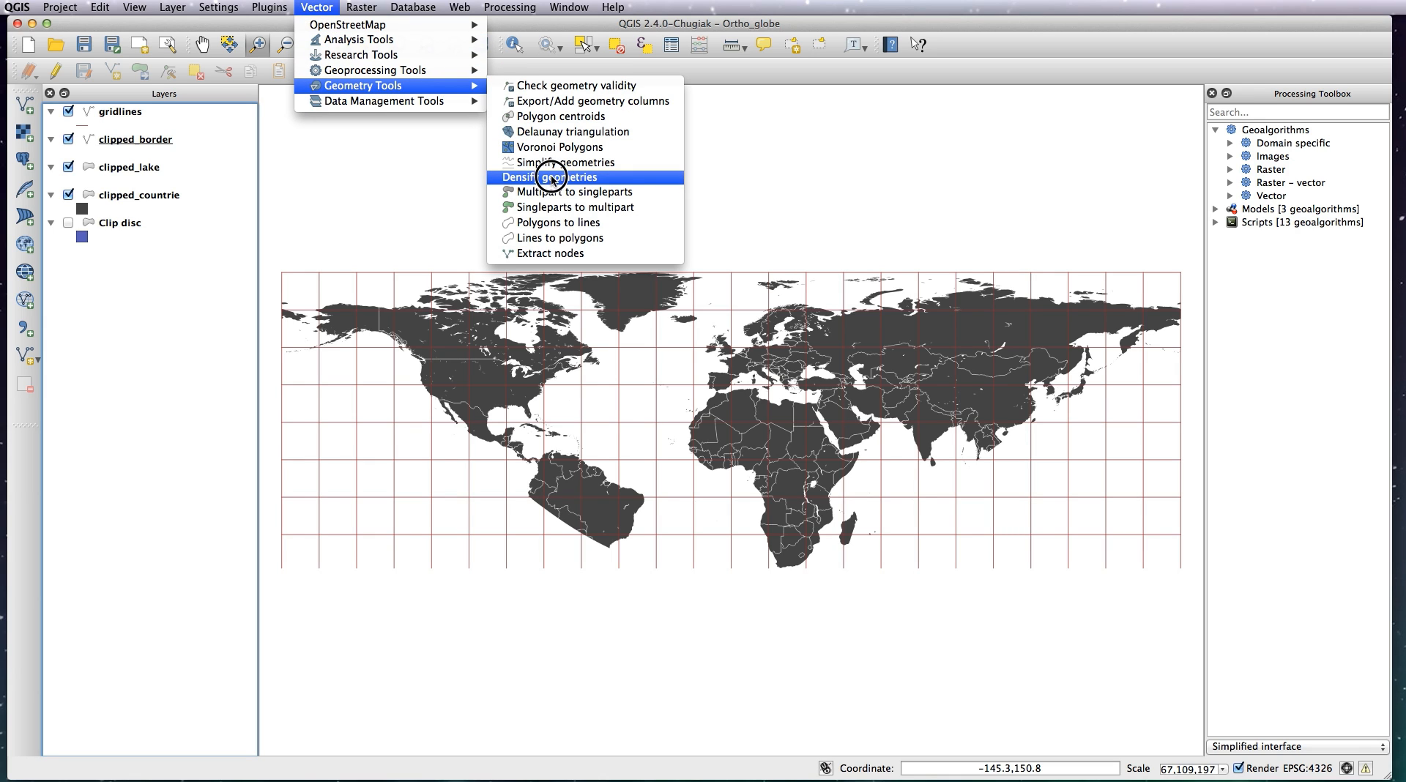
click(549, 177)
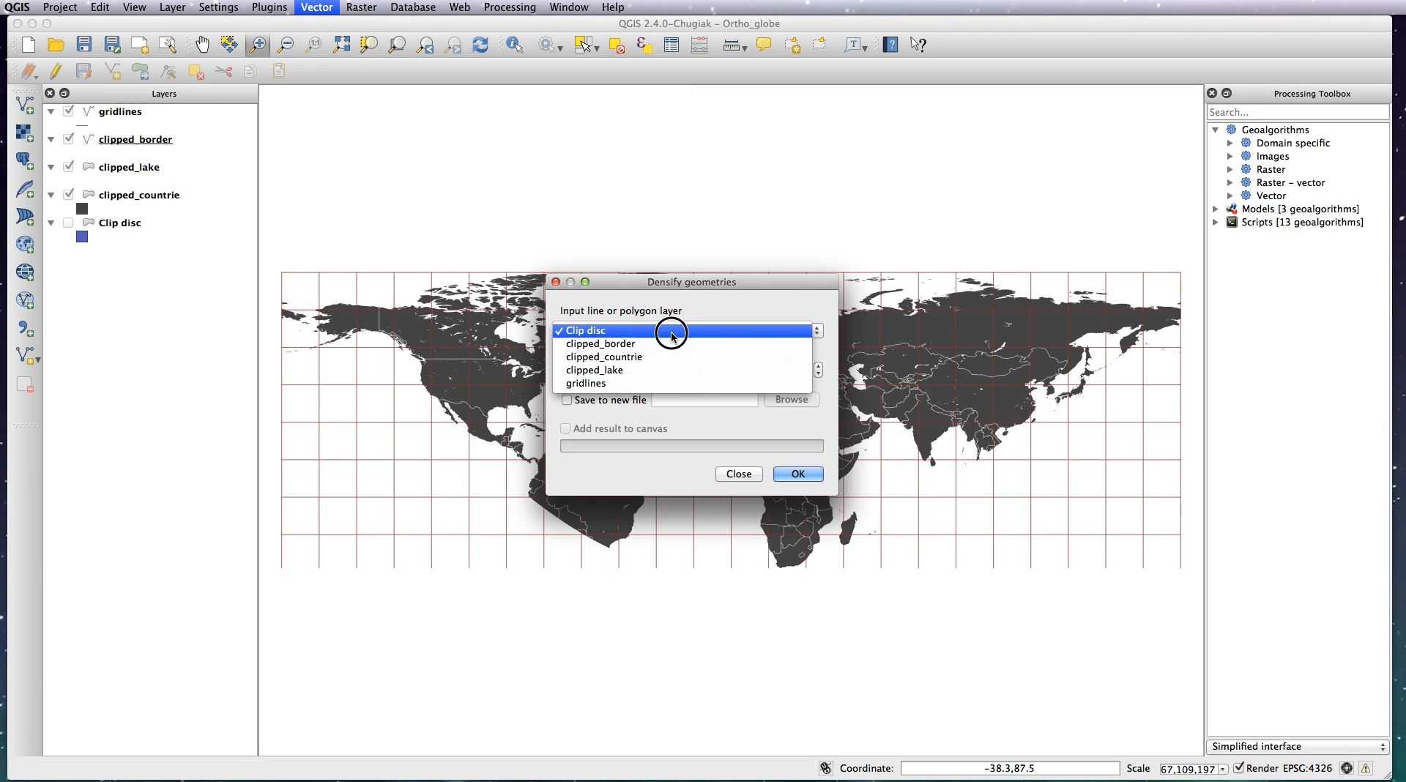
click(595, 383)
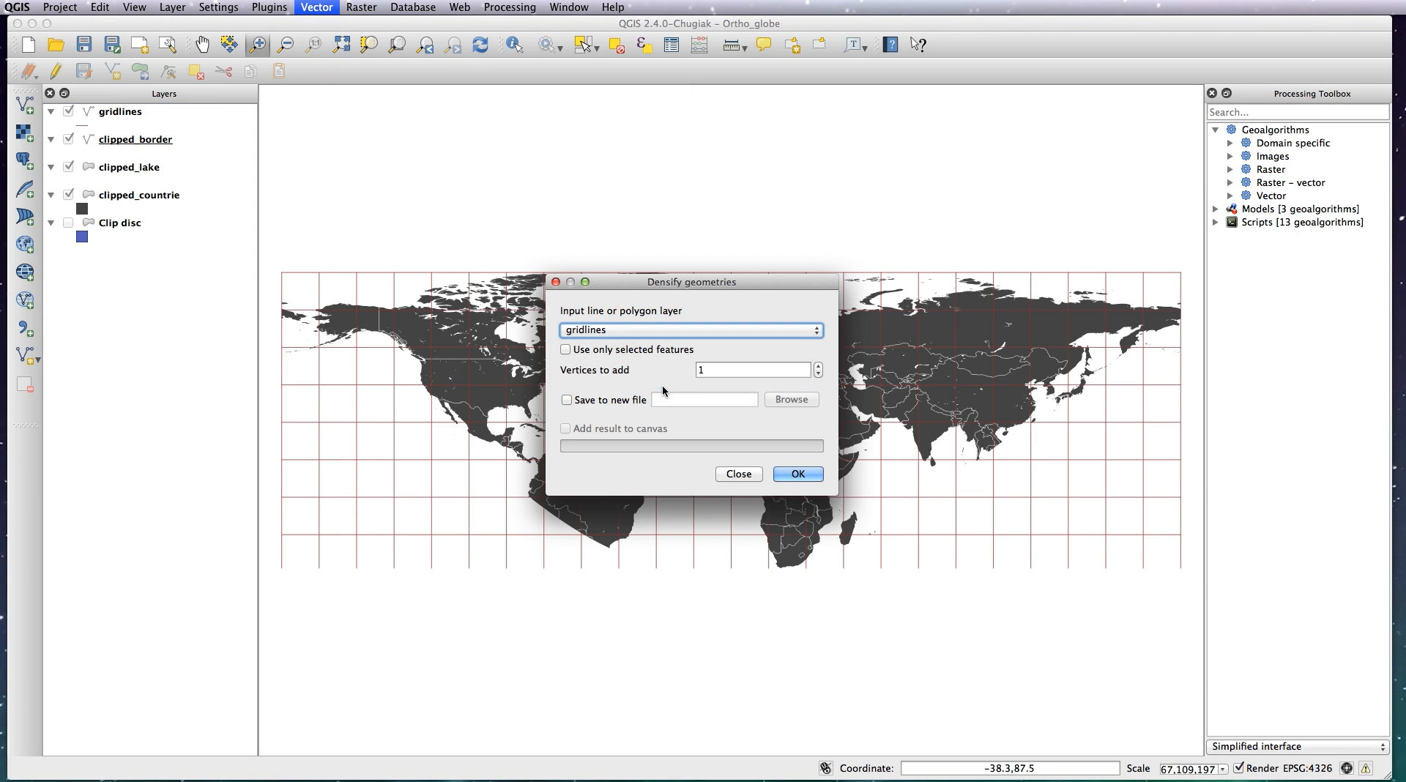
text(5)
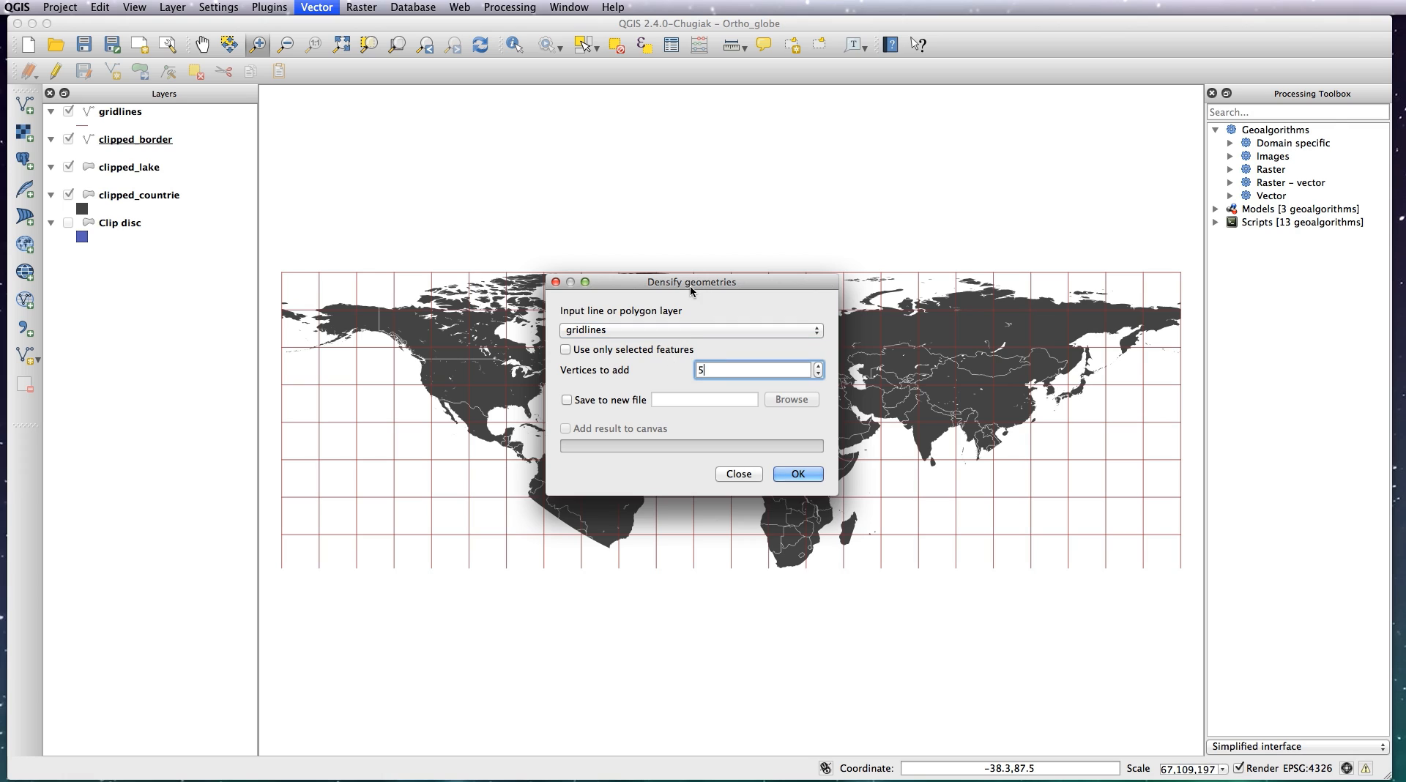
text(0)
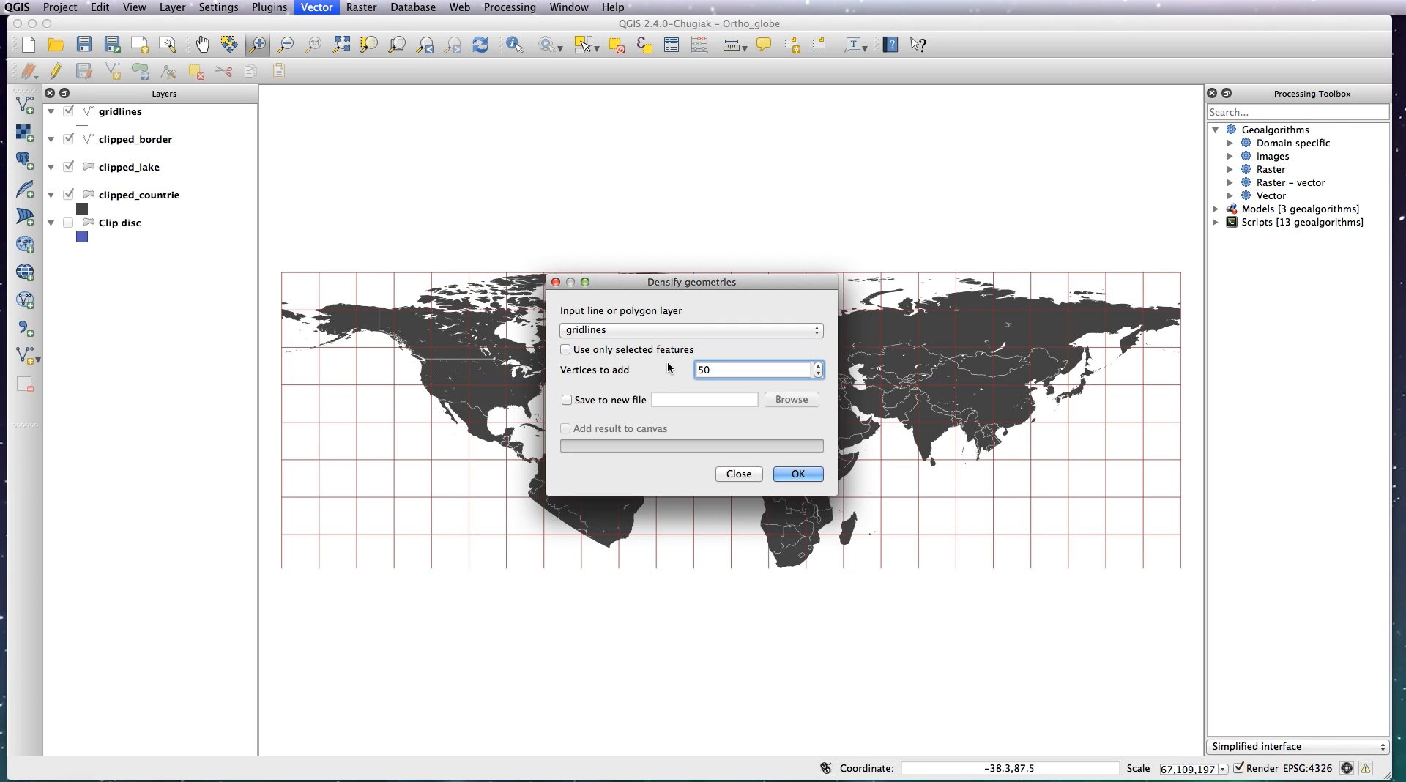
mouse_move(658, 403)
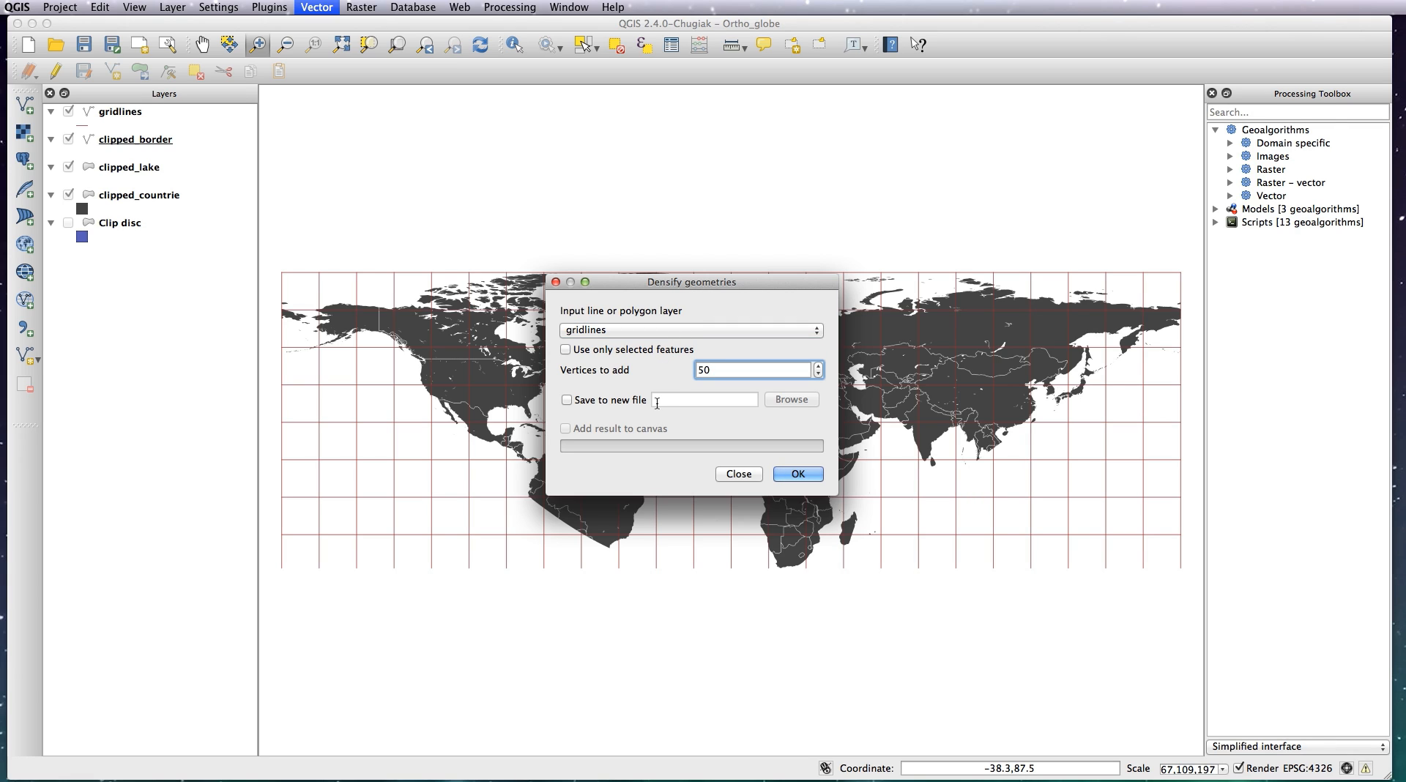
mouse_move(627, 436)
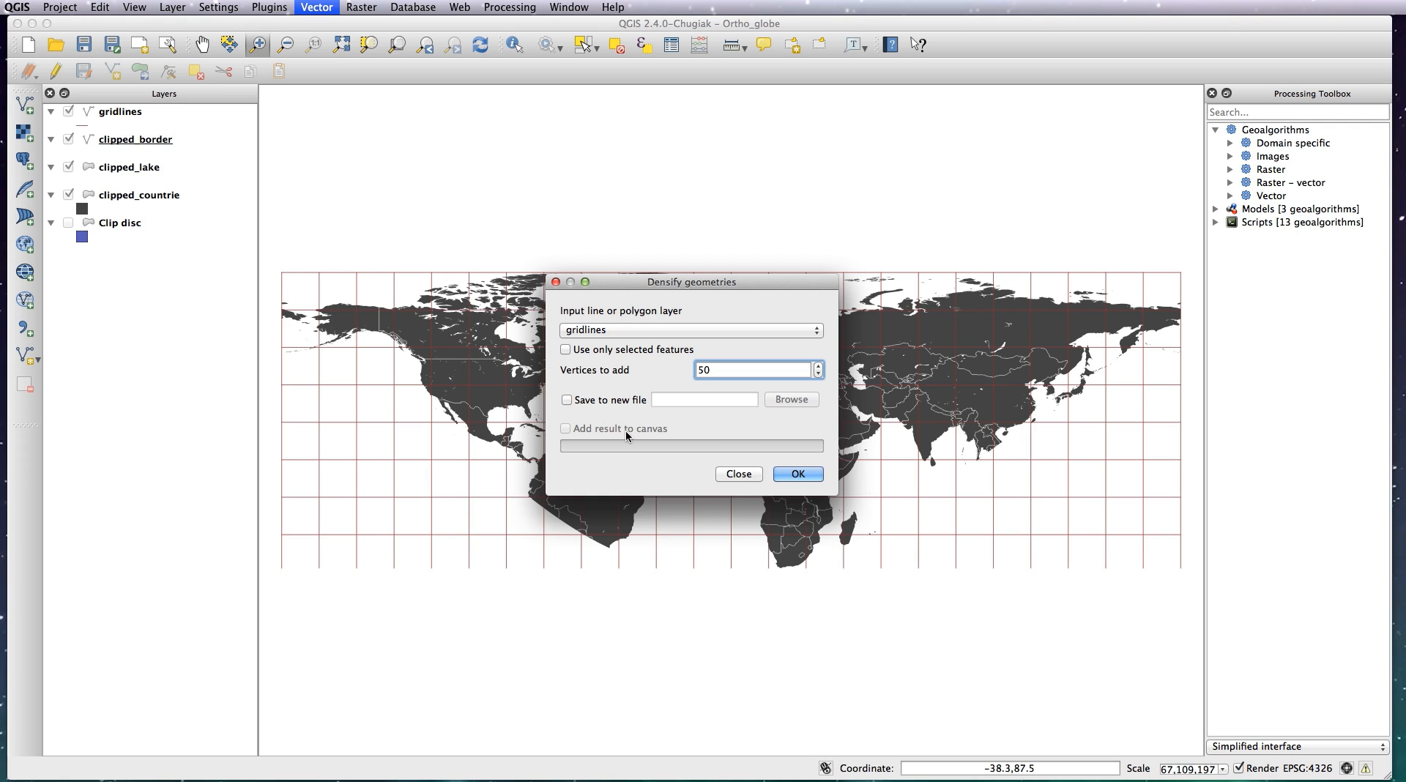
Step: Run the densify, accepting the data access warning and declining a second run
click(798, 474)
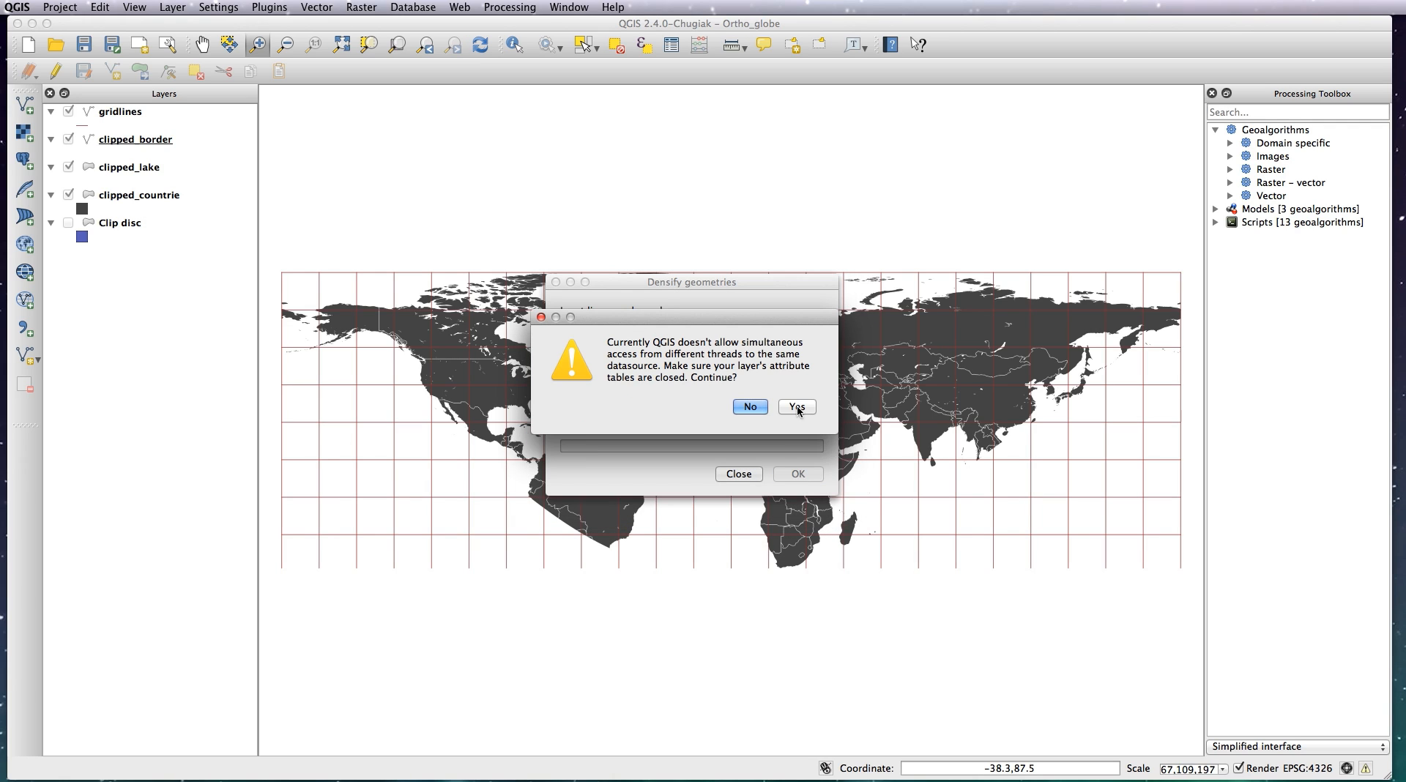
click(797, 406)
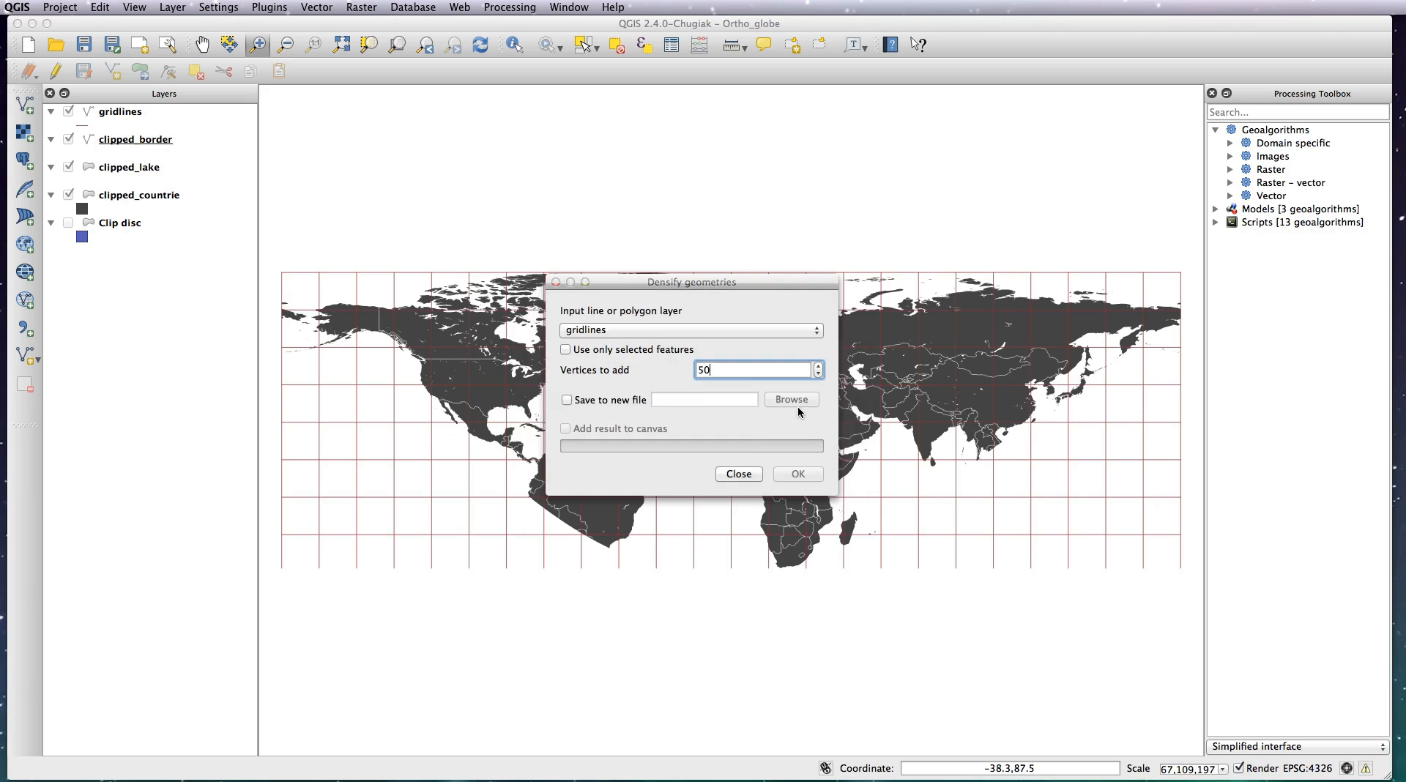
click(797, 474)
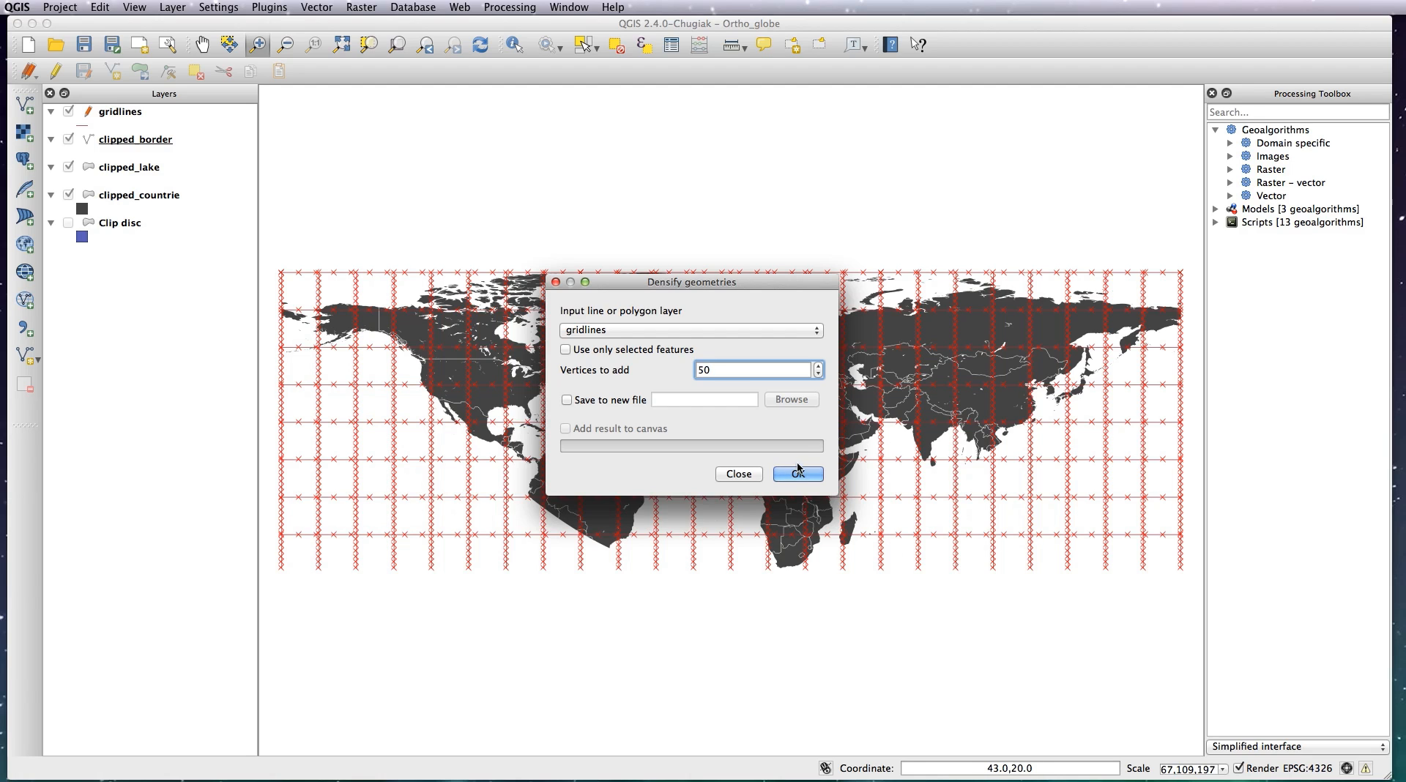
click(798, 474)
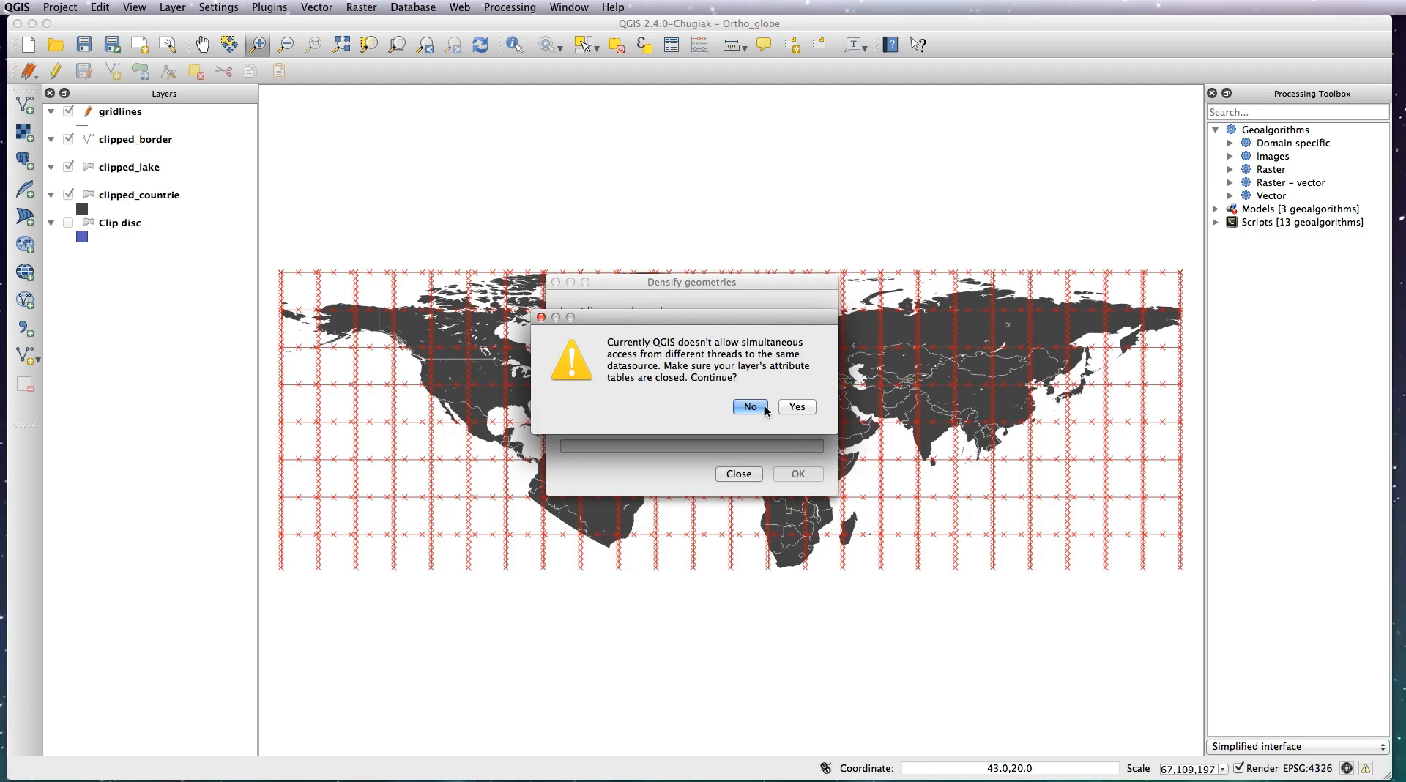
click(749, 407)
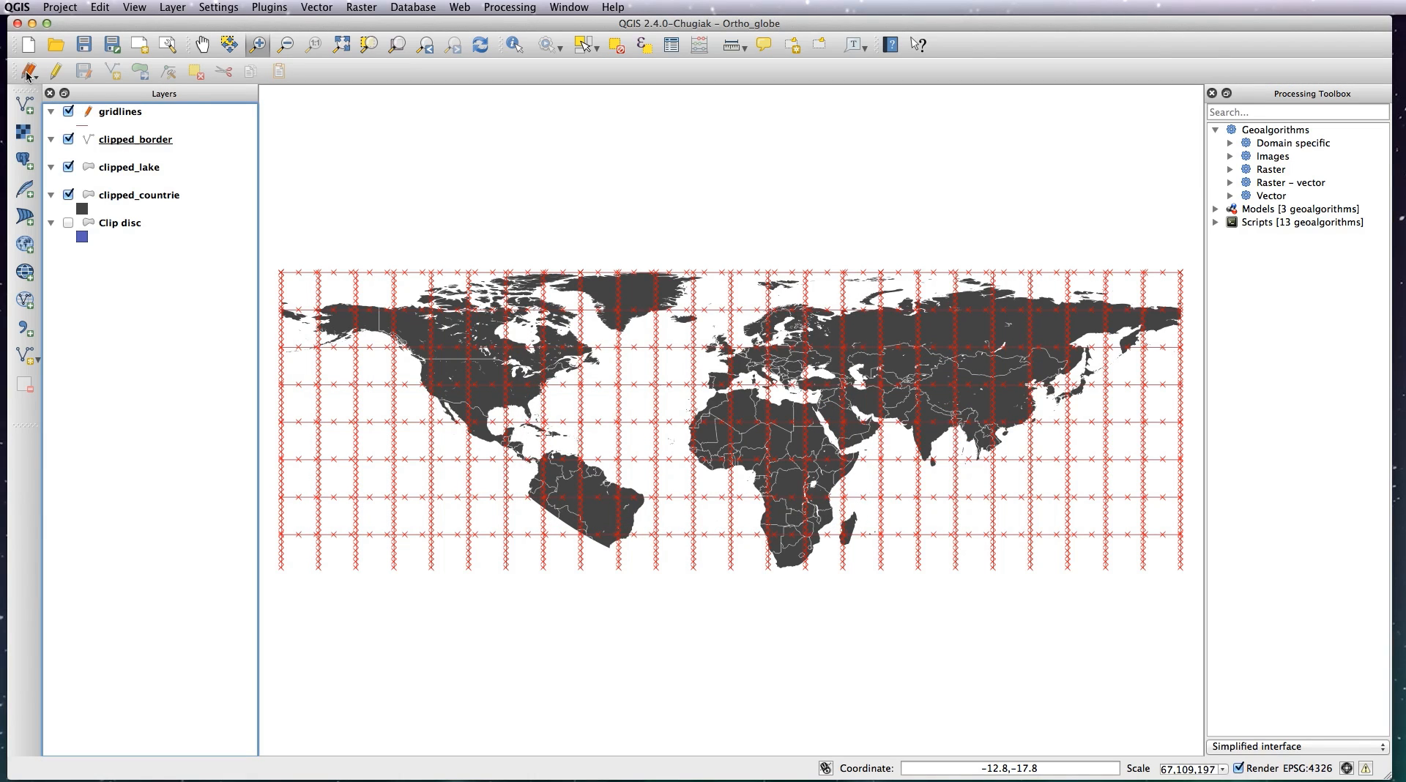
Step: Save edits for all layers, confirm, and turn layer editing off
click(22, 76)
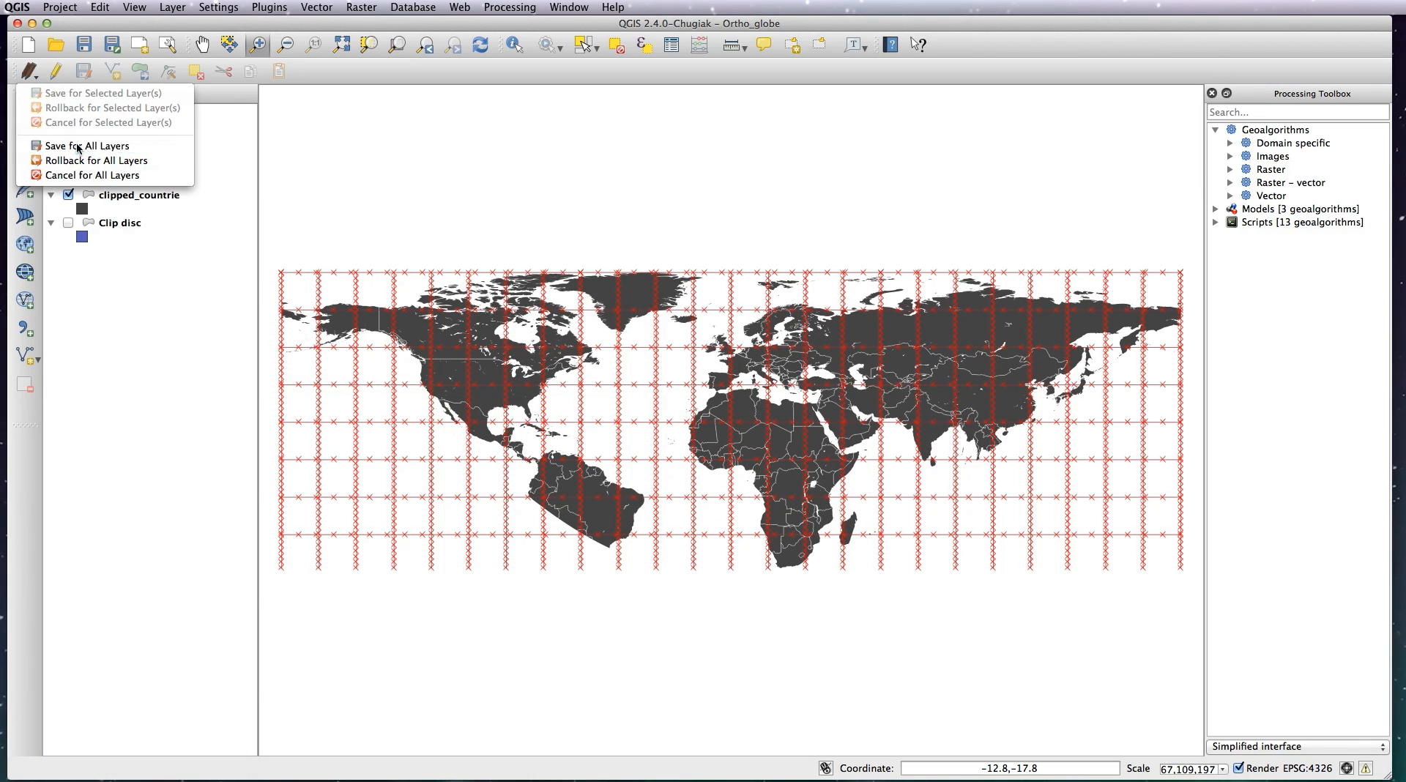
click(82, 146)
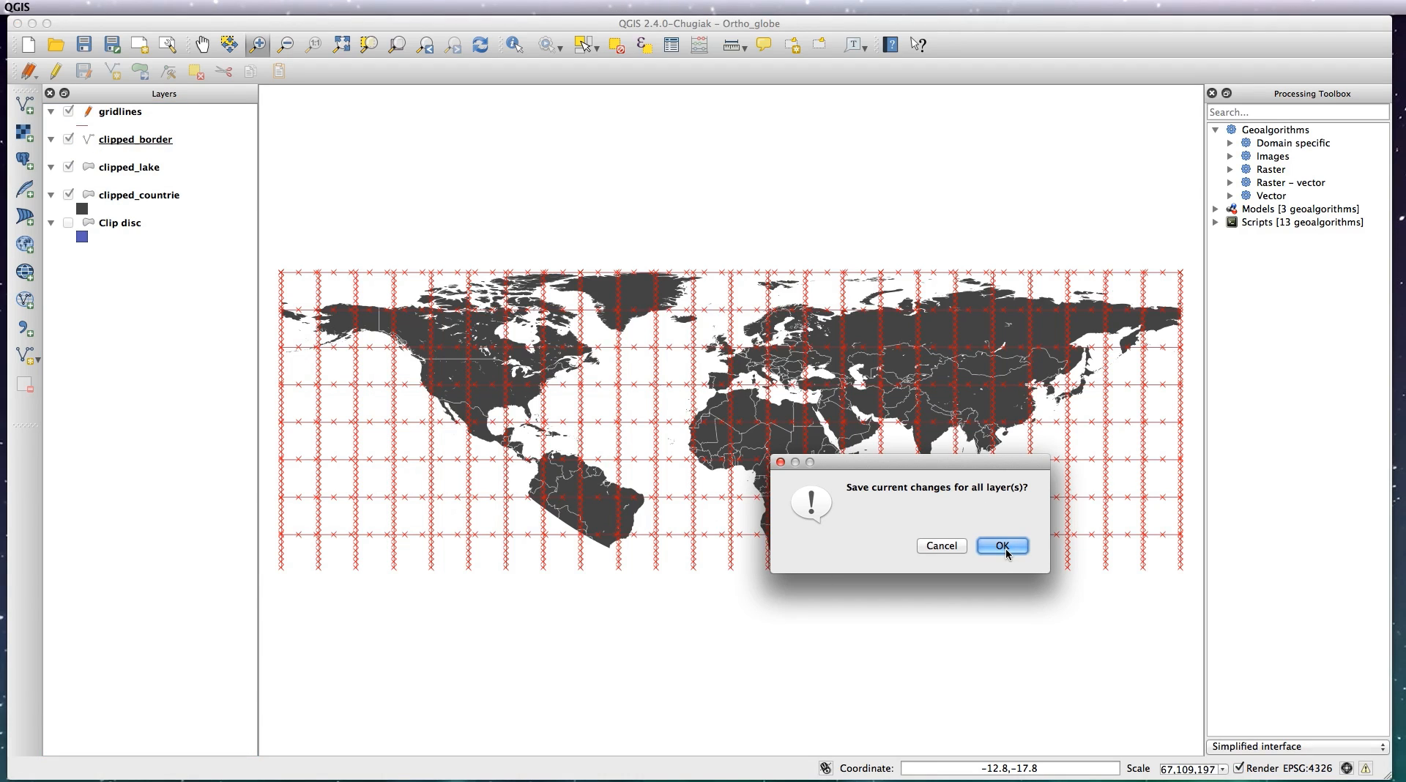
click(1002, 545)
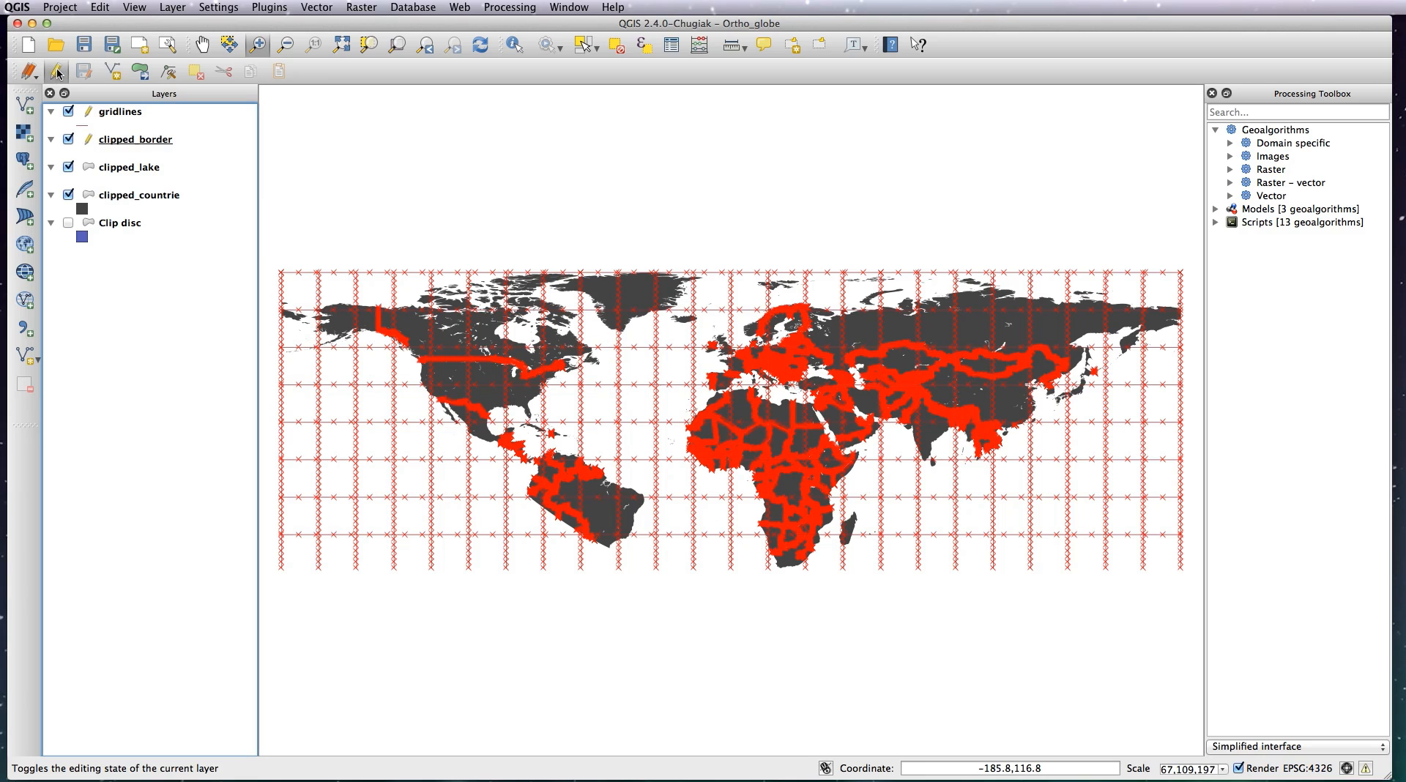
click(117, 112)
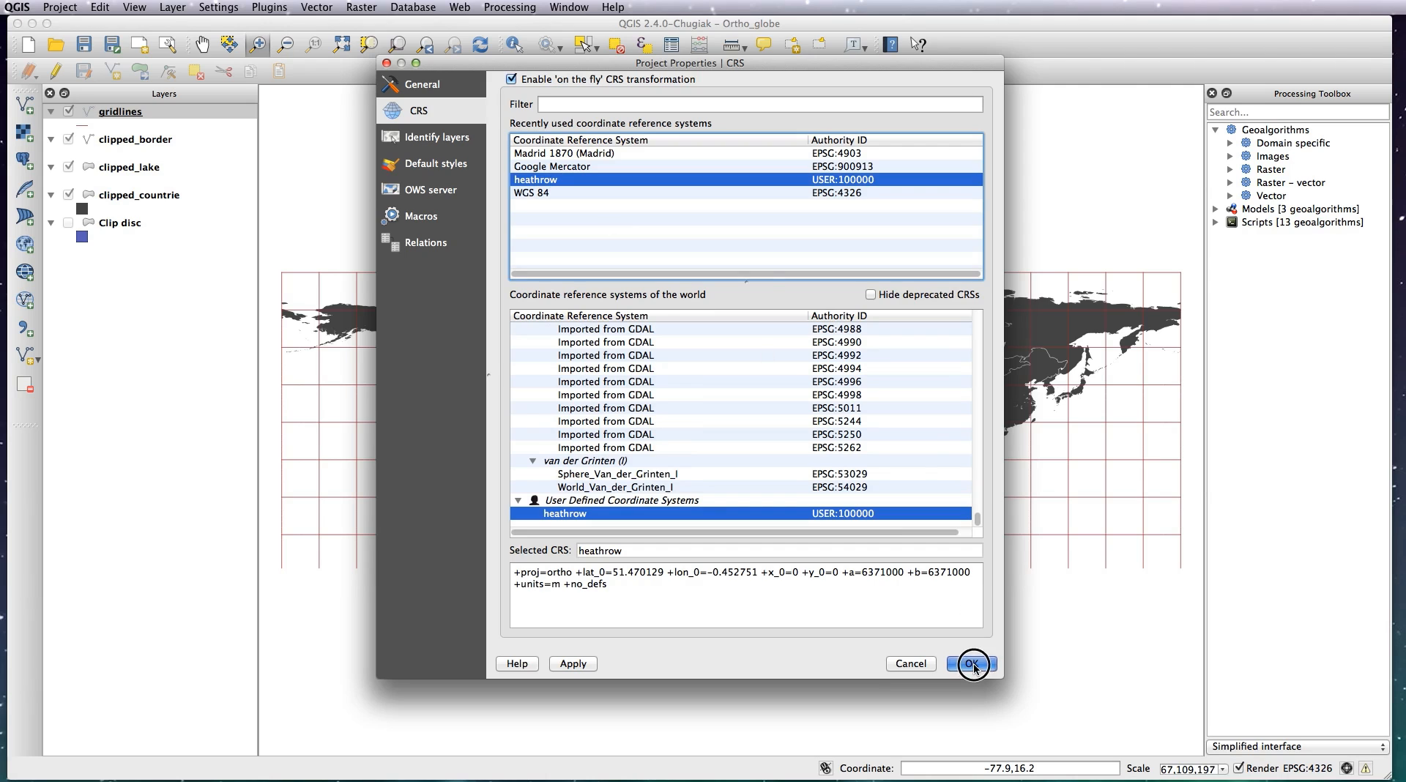
Step: Apply the user-defined heathrow orthographic CRS to the project
click(973, 663)
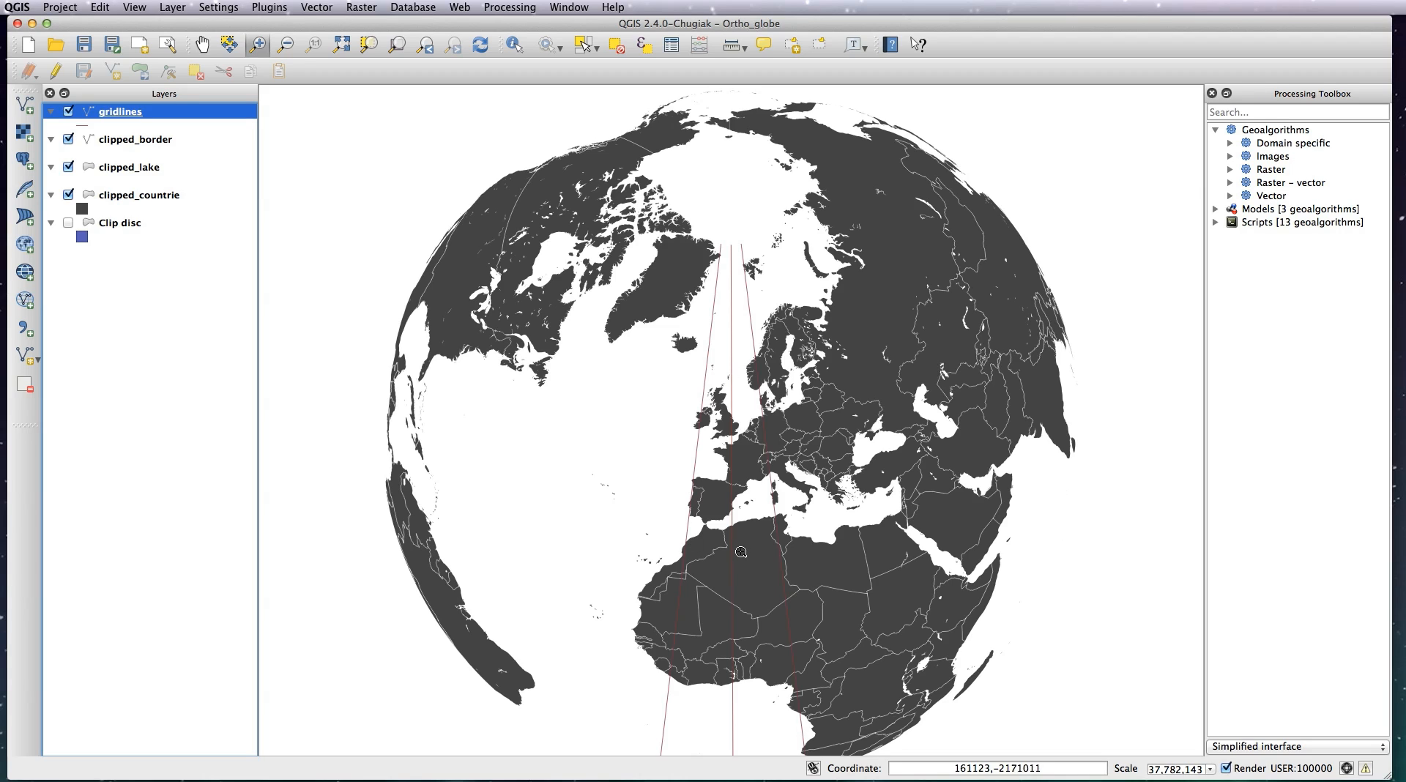
right_click(119, 112)
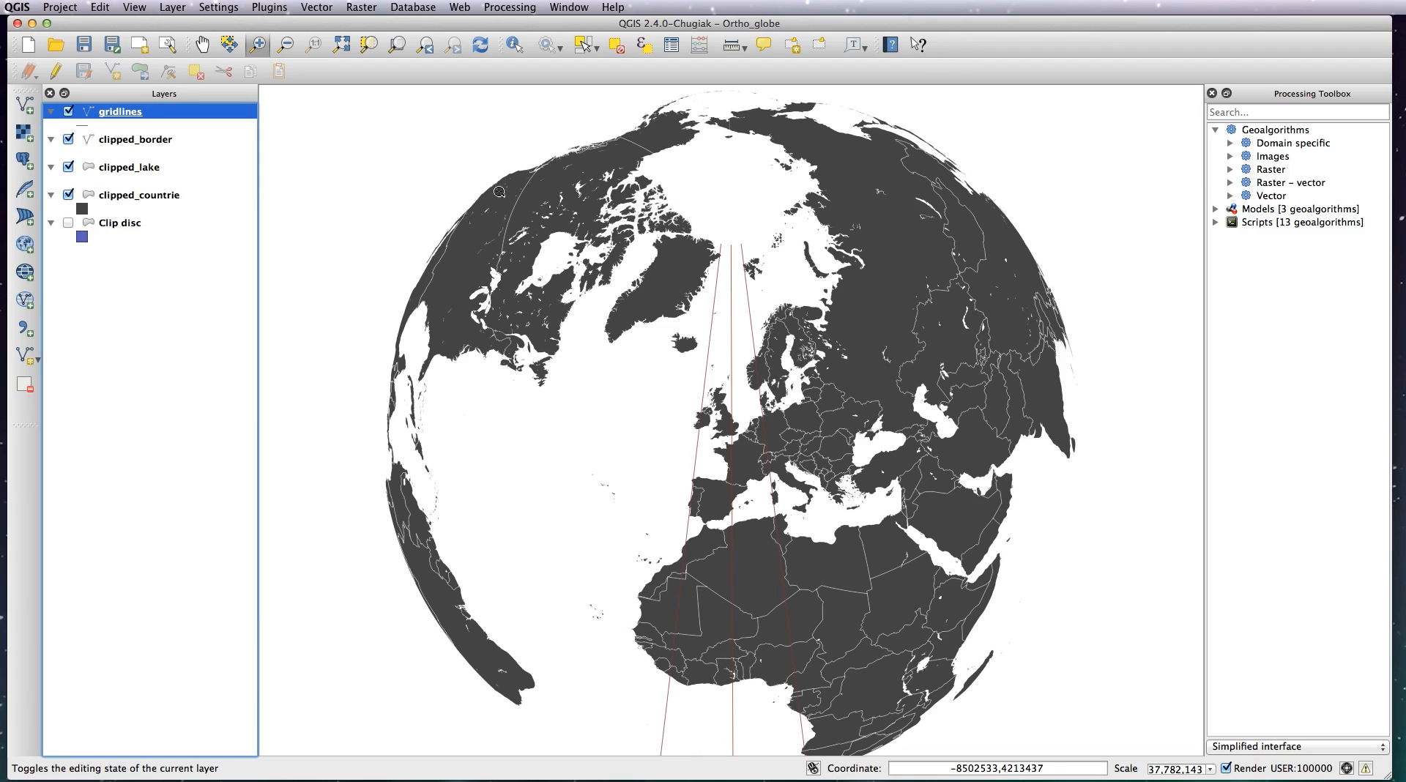
Step: Turn off Simplify geometry rendering for the gridlines layer
double_click(119, 112)
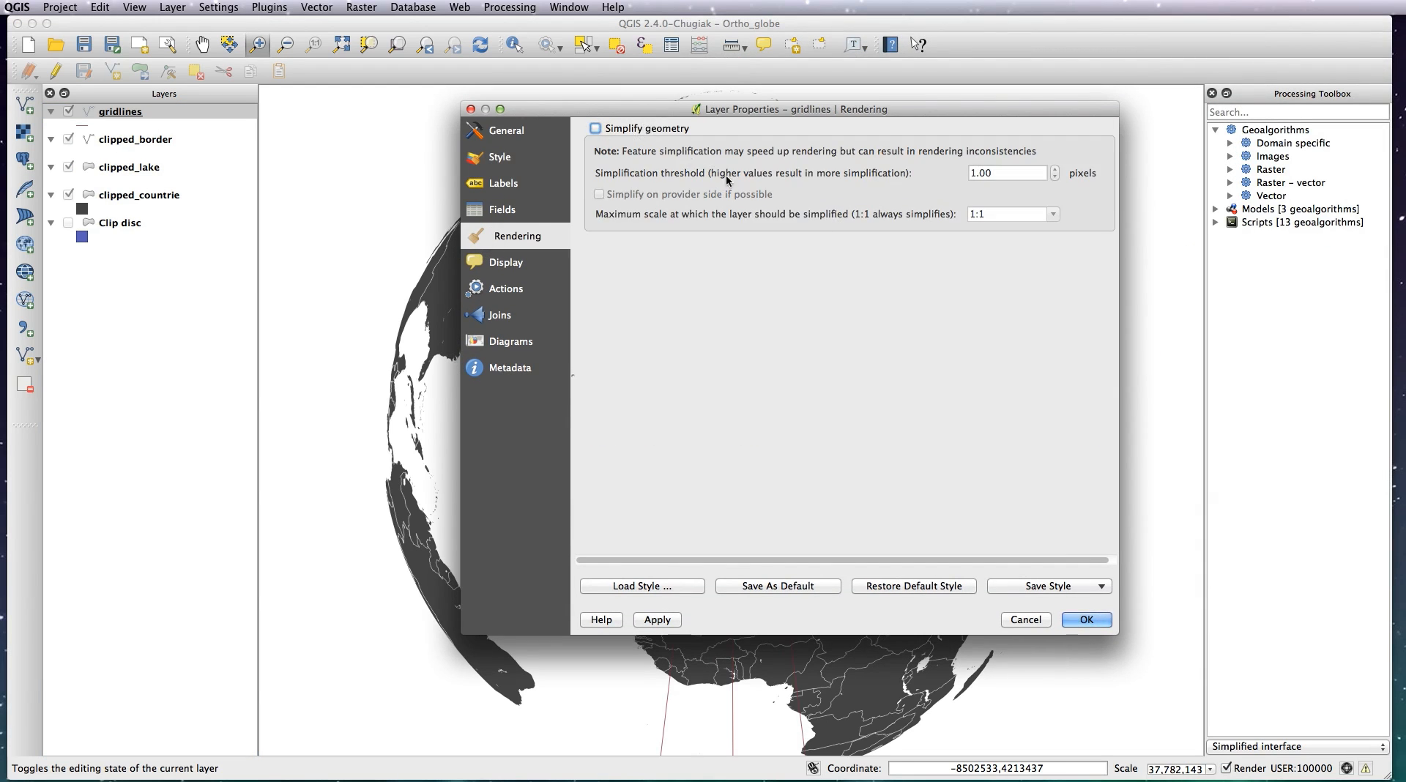
click(1086, 620)
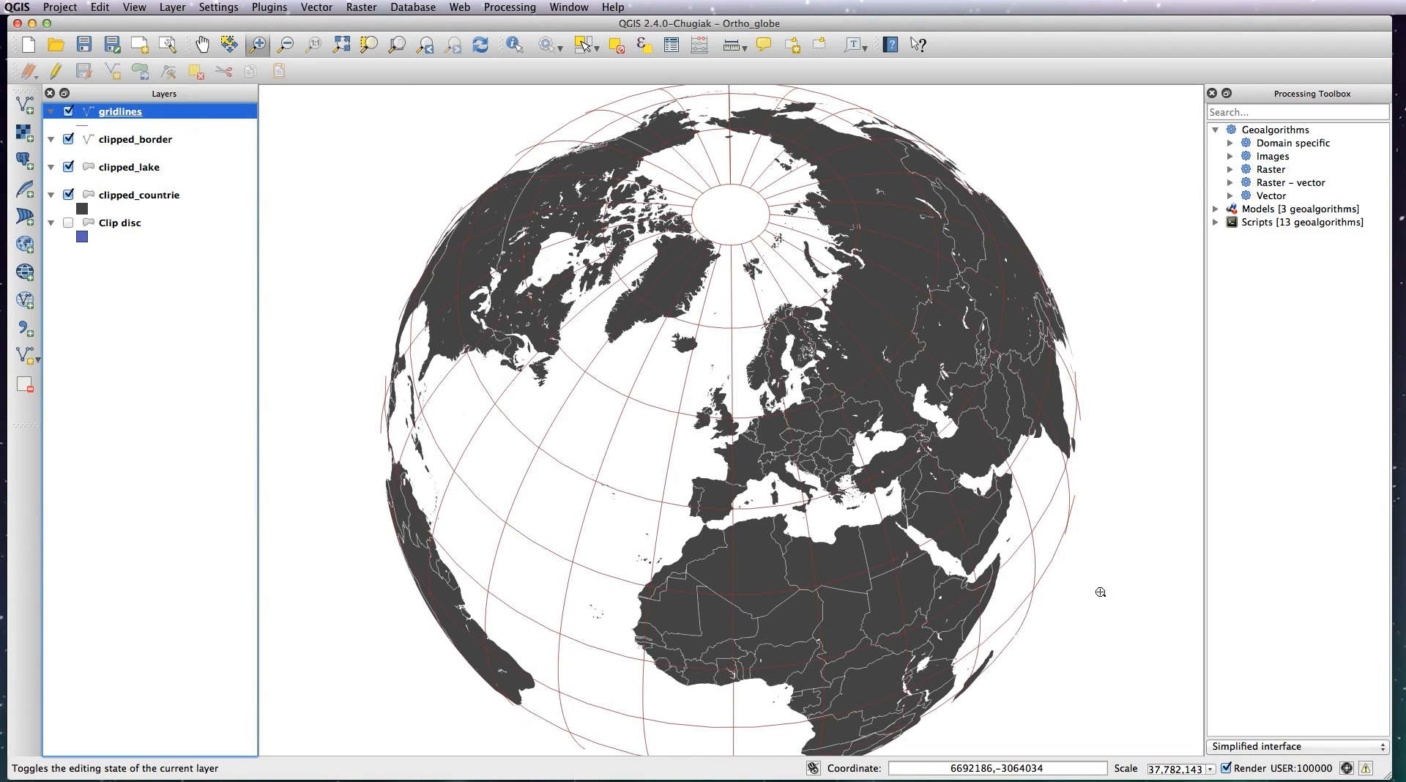
mouse_move(102, 134)
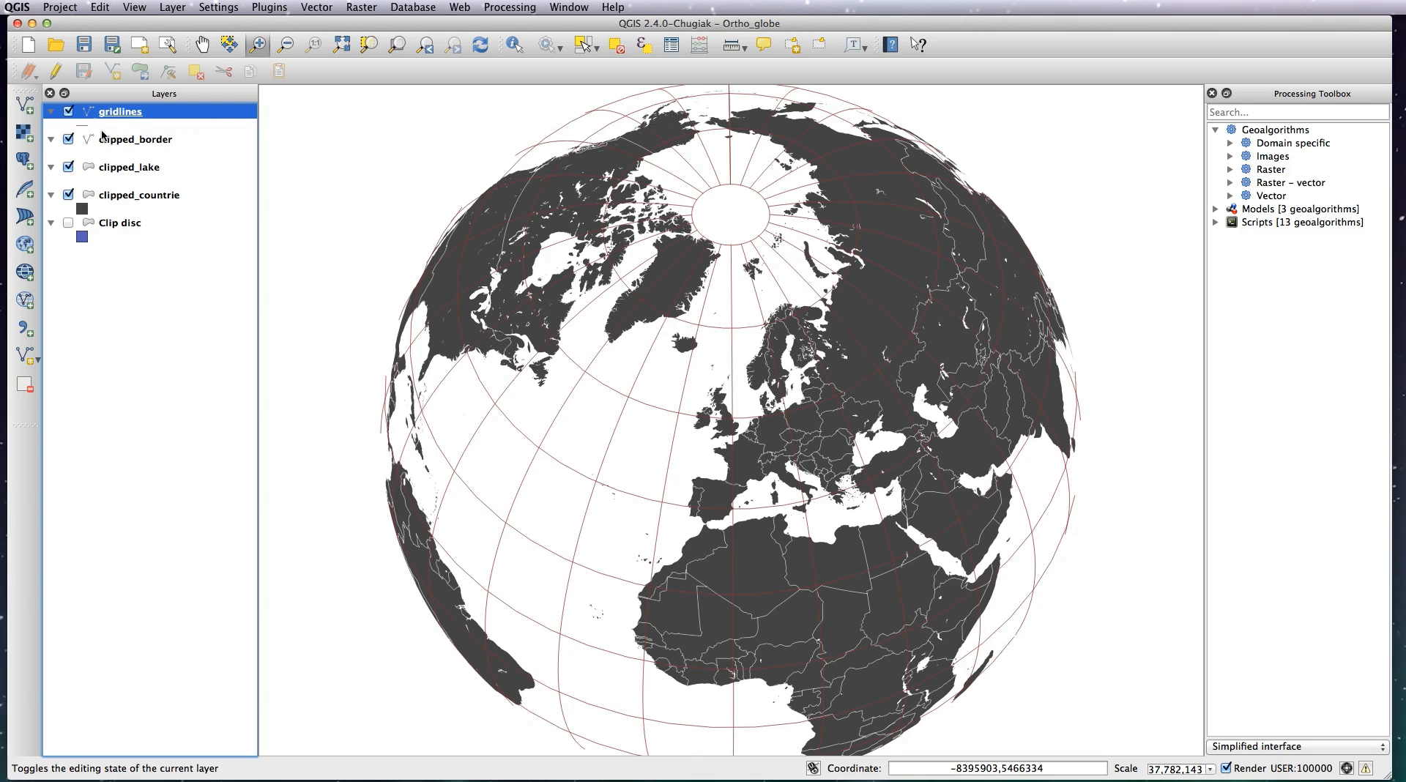
Step: Change the gridlines symbol colour from red to light grey
double_click(119, 111)
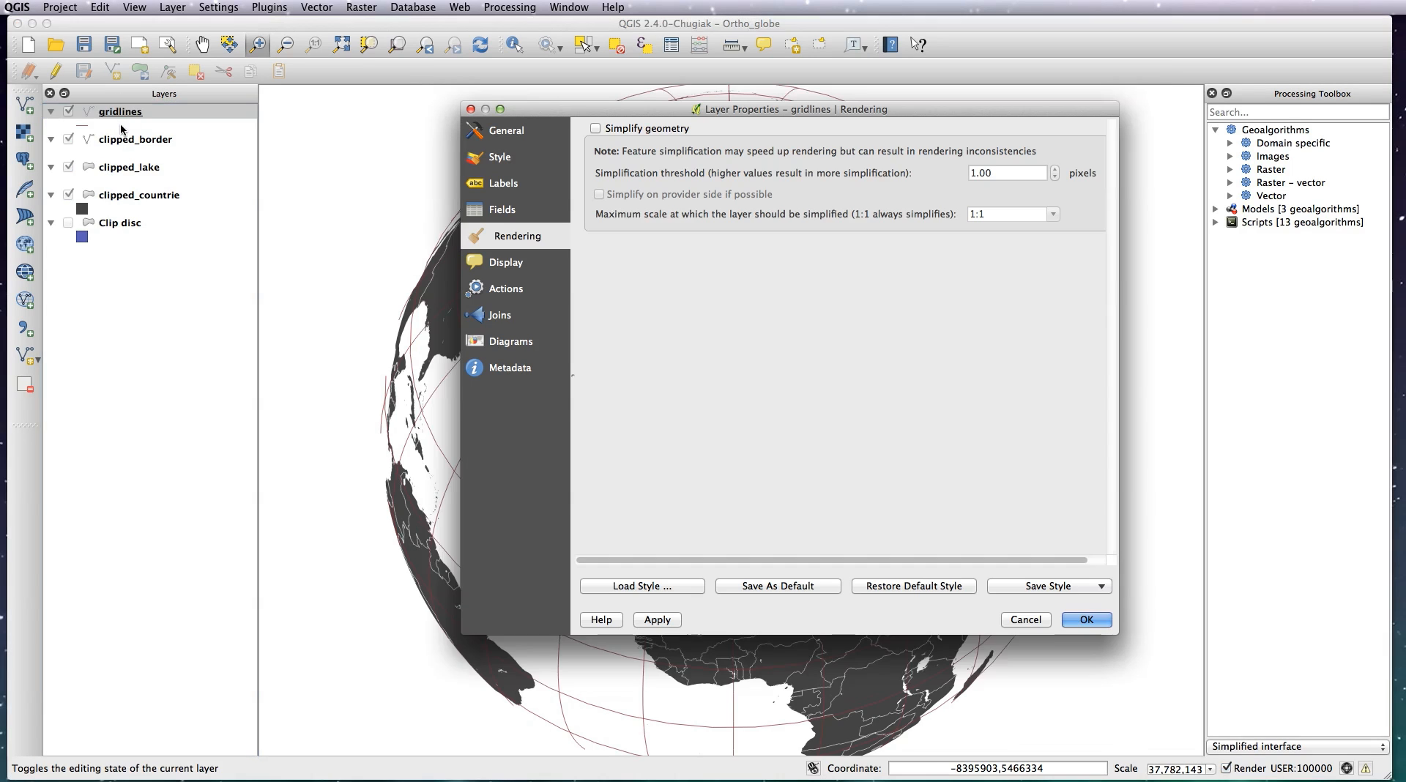
mouse_move(508, 165)
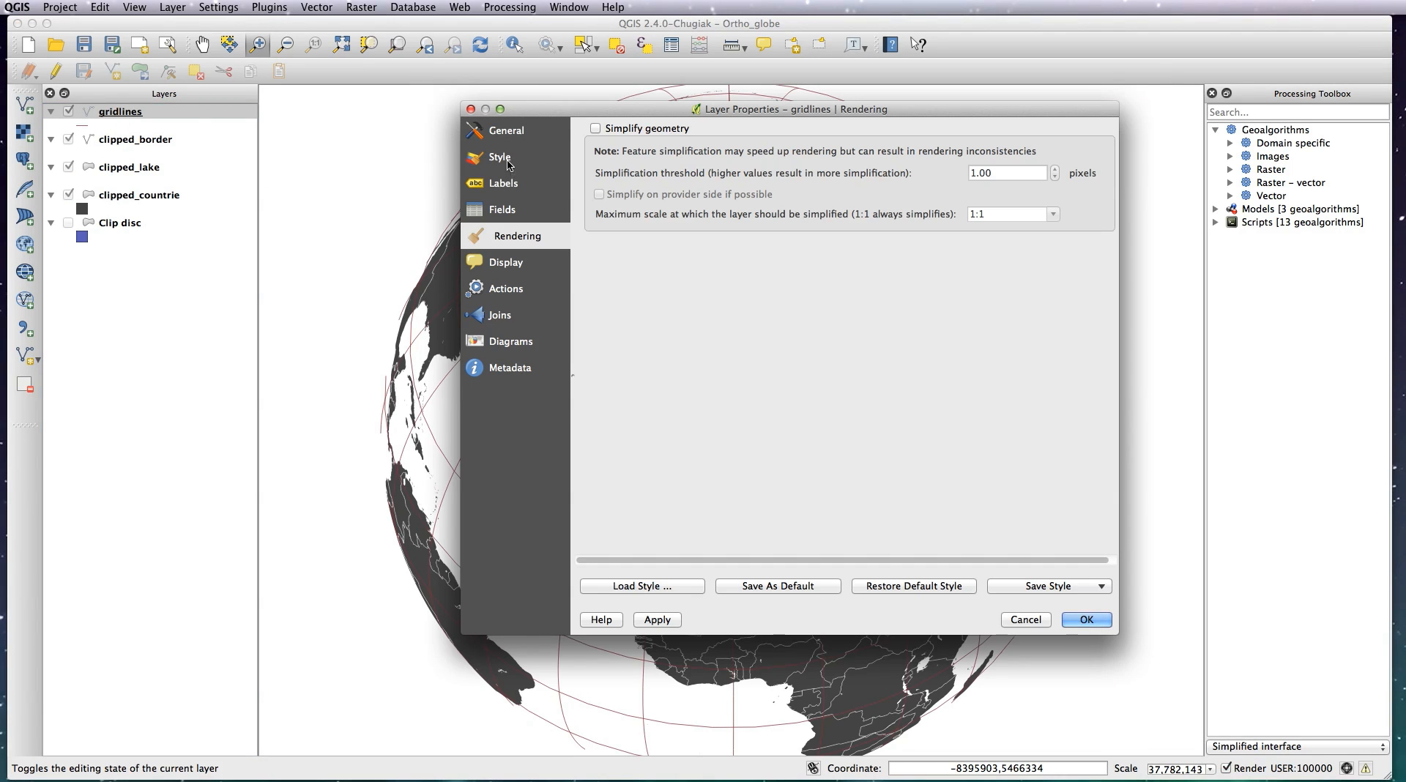
click(499, 157)
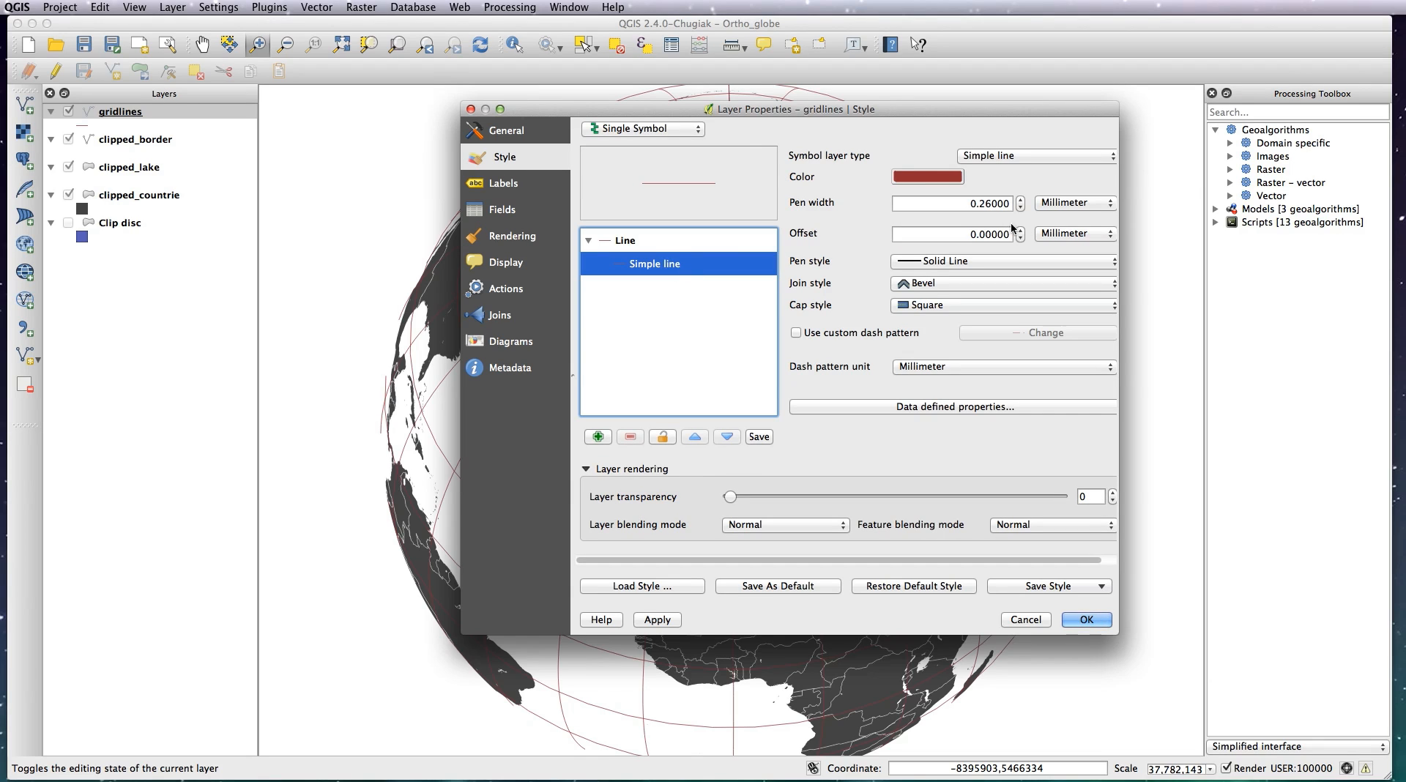
click(927, 176)
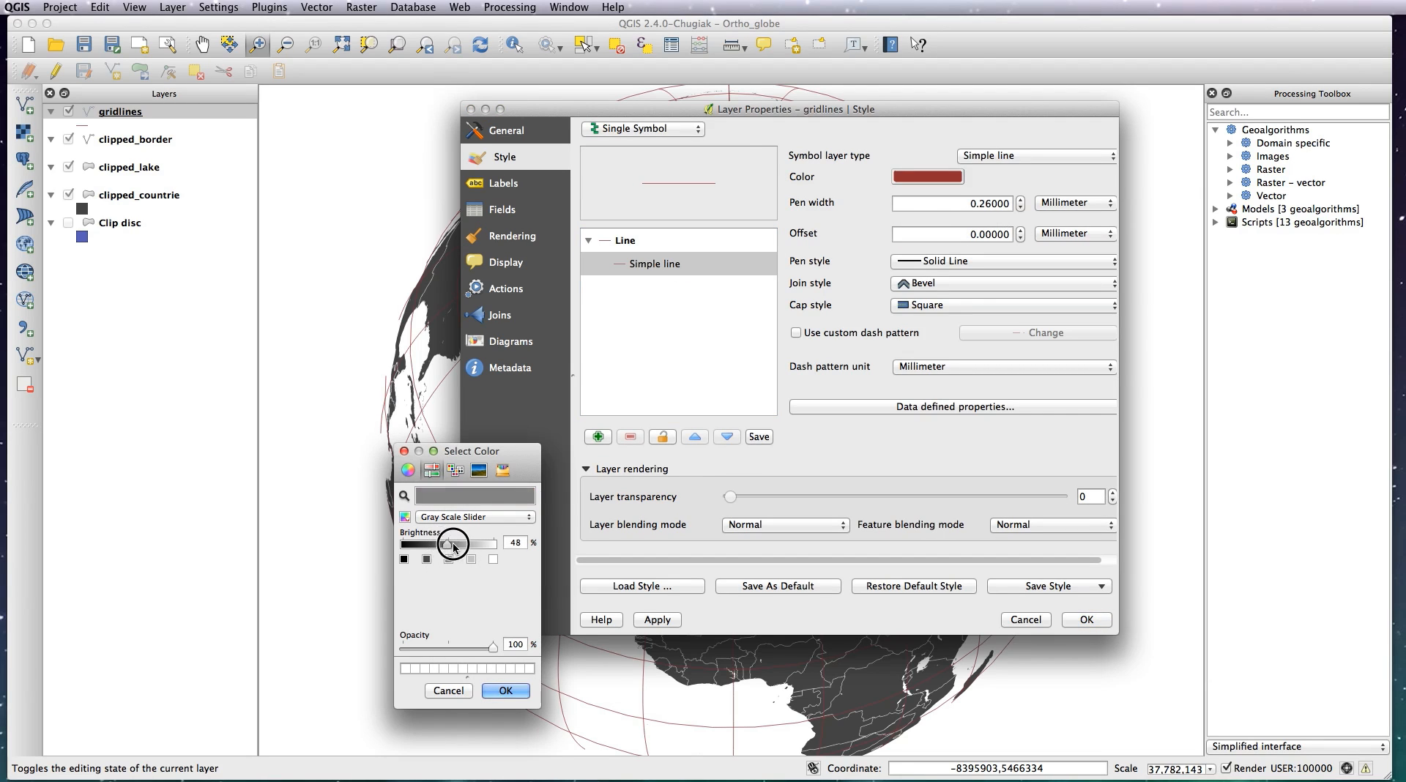
click(506, 691)
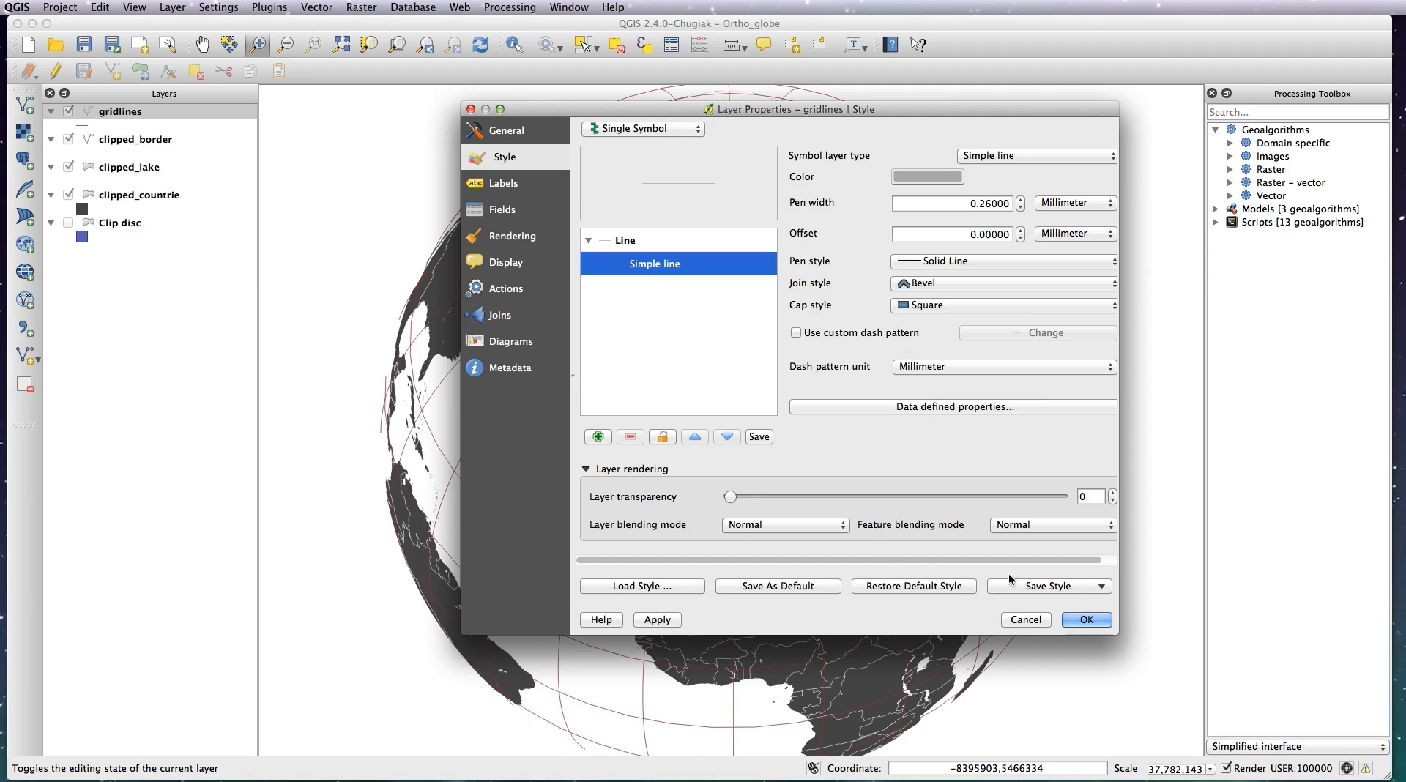
click(1087, 619)
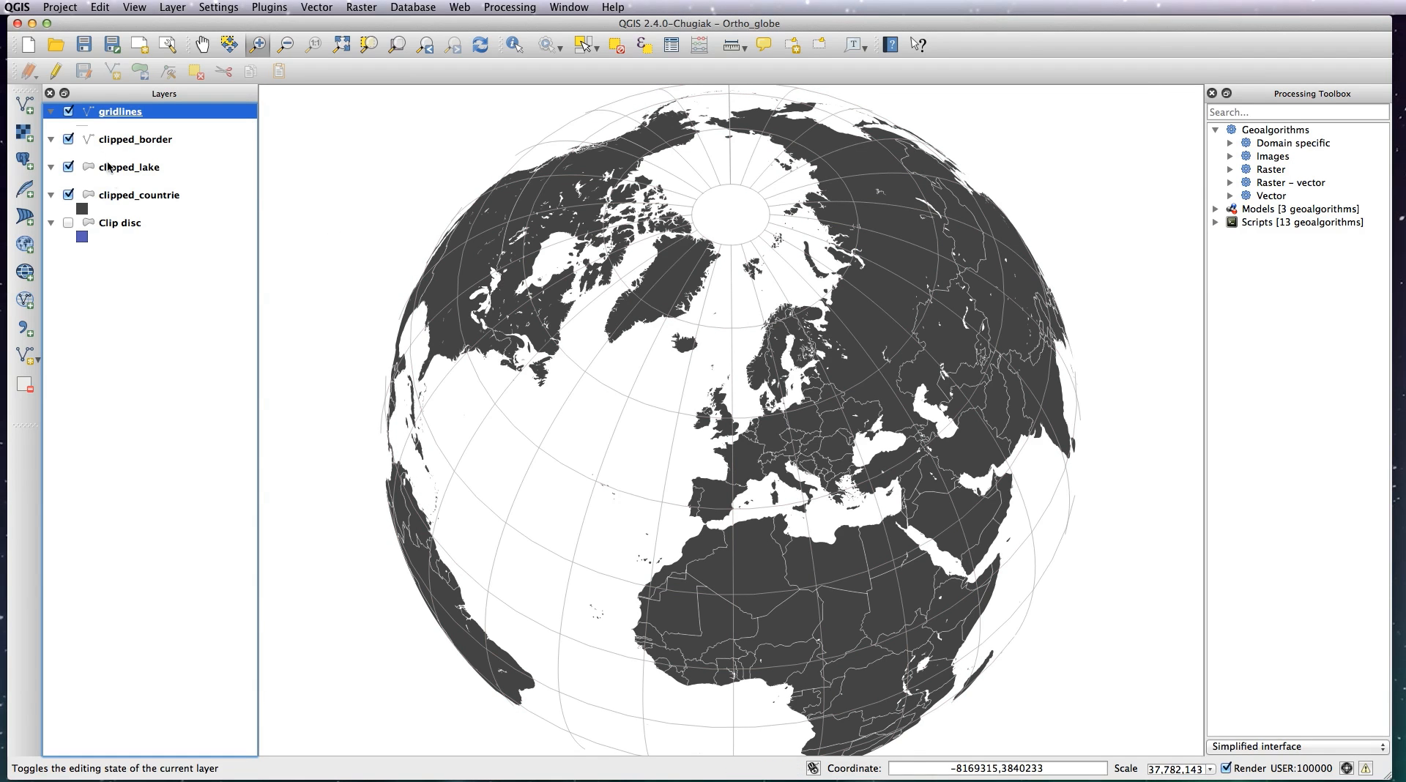
click(134, 139)
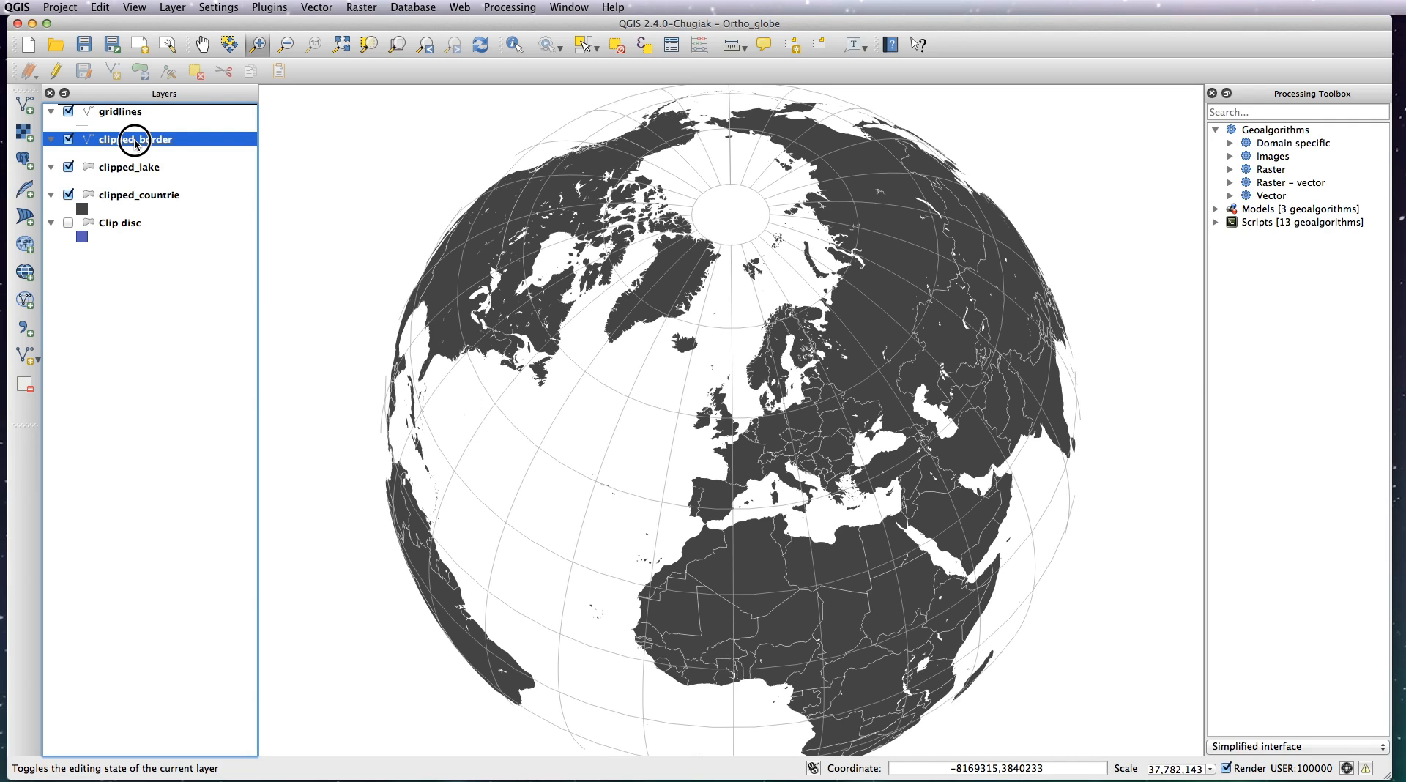
Step: Darken the clipped_border line colour to about 75% brightness grey
double_click(135, 140)
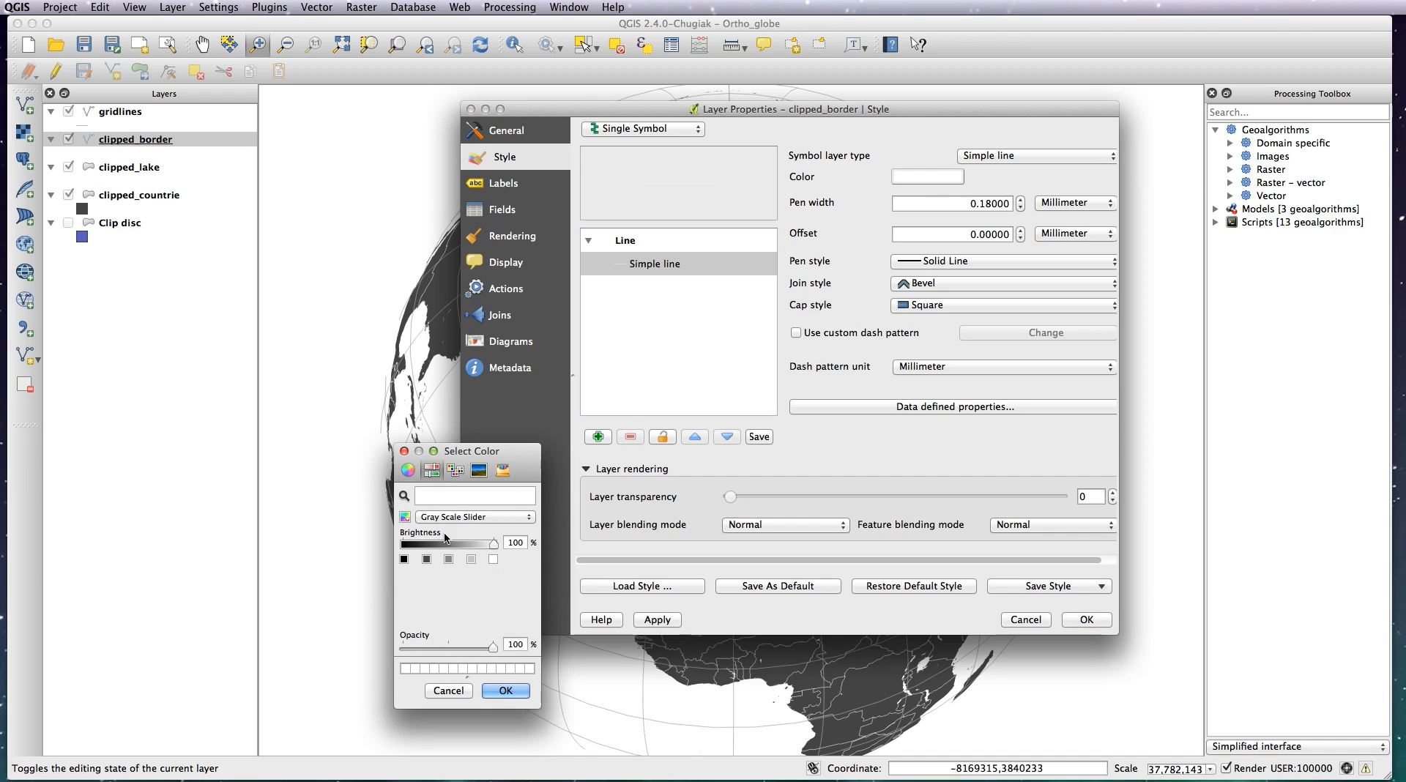
drag(491, 544, 473, 544)
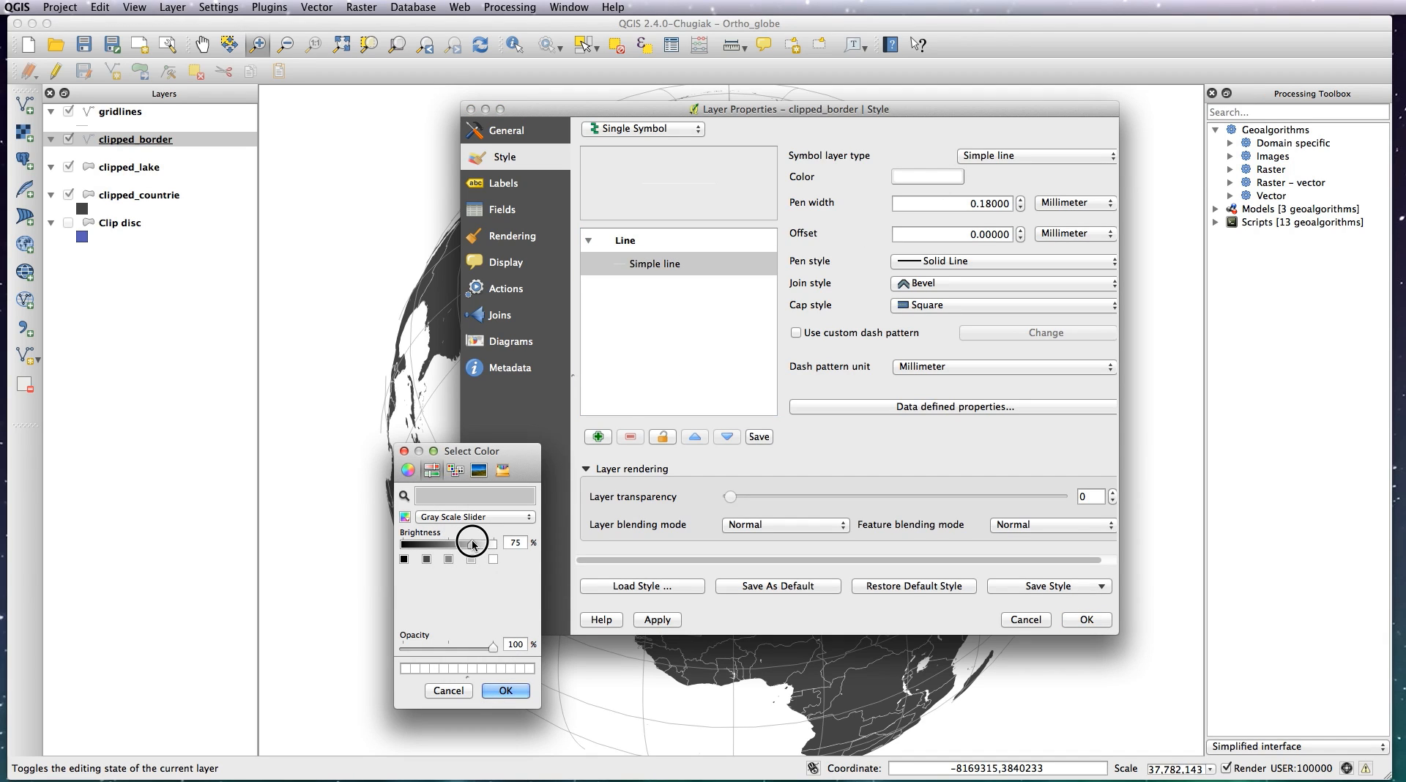
click(506, 691)
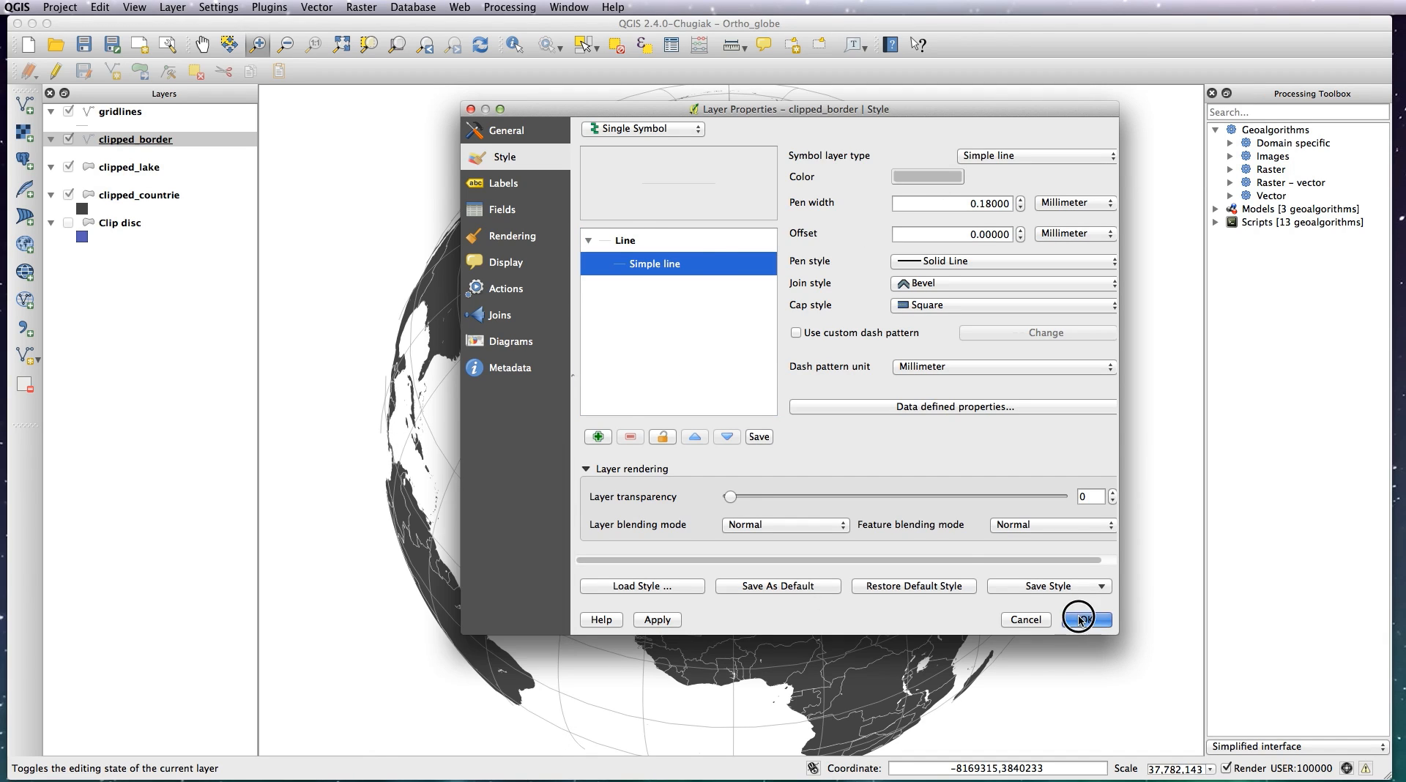
click(1084, 620)
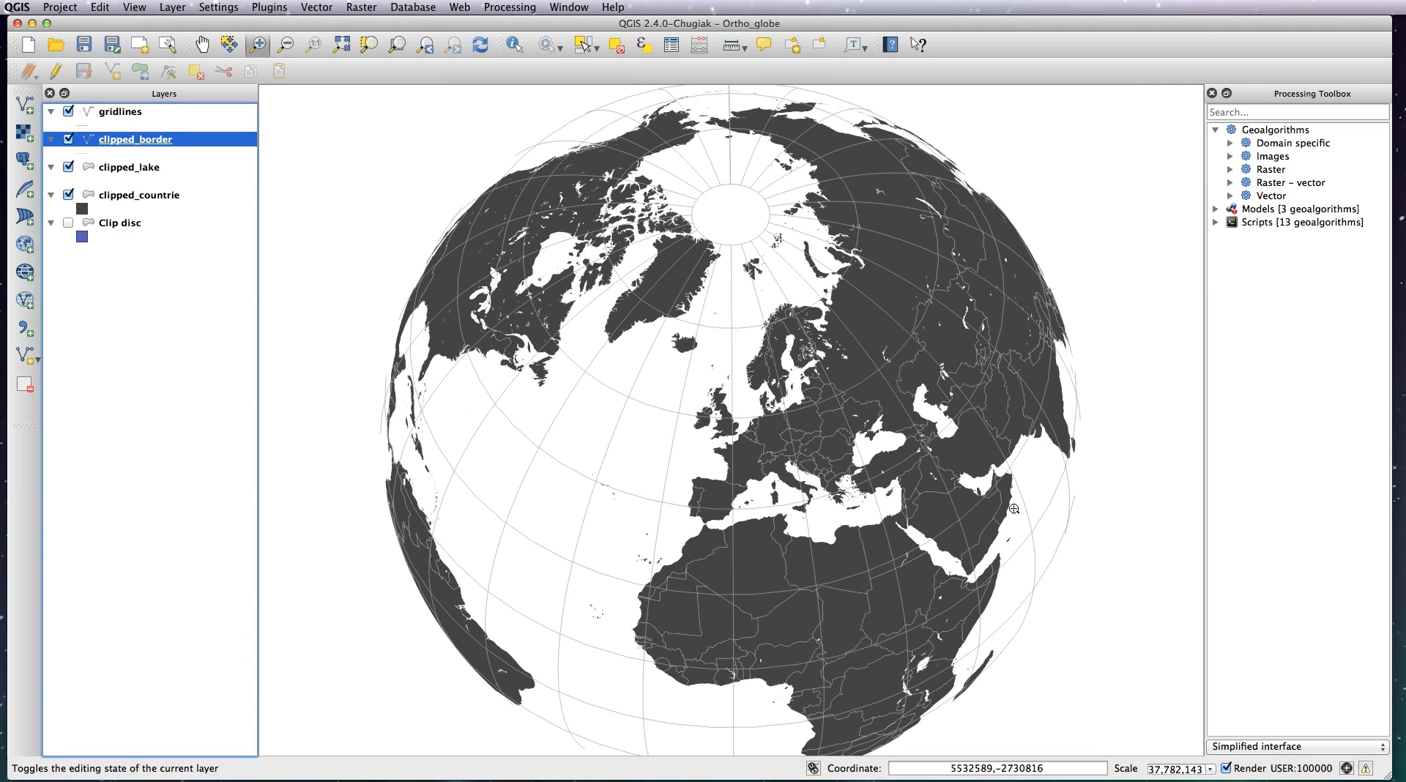
mouse_move(711, 364)
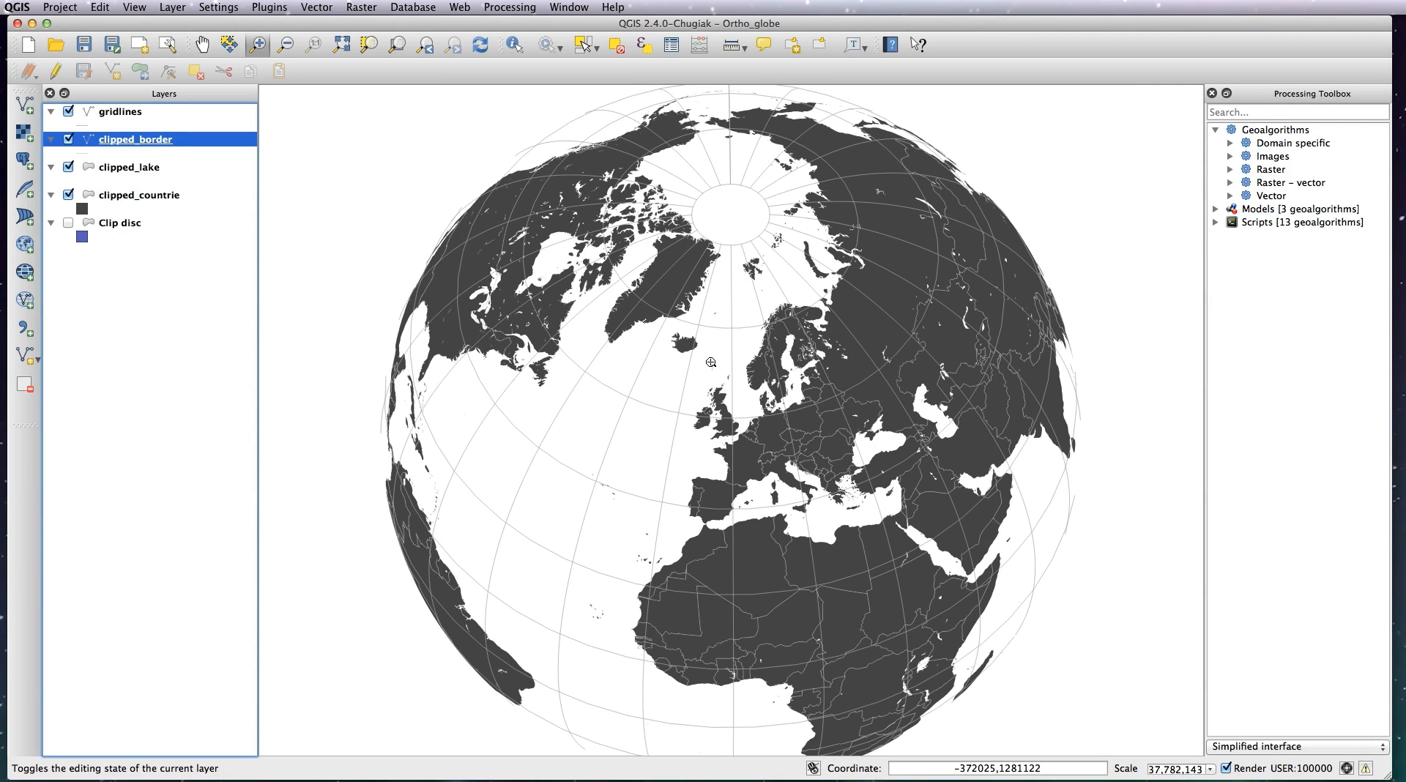
mouse_move(715, 360)
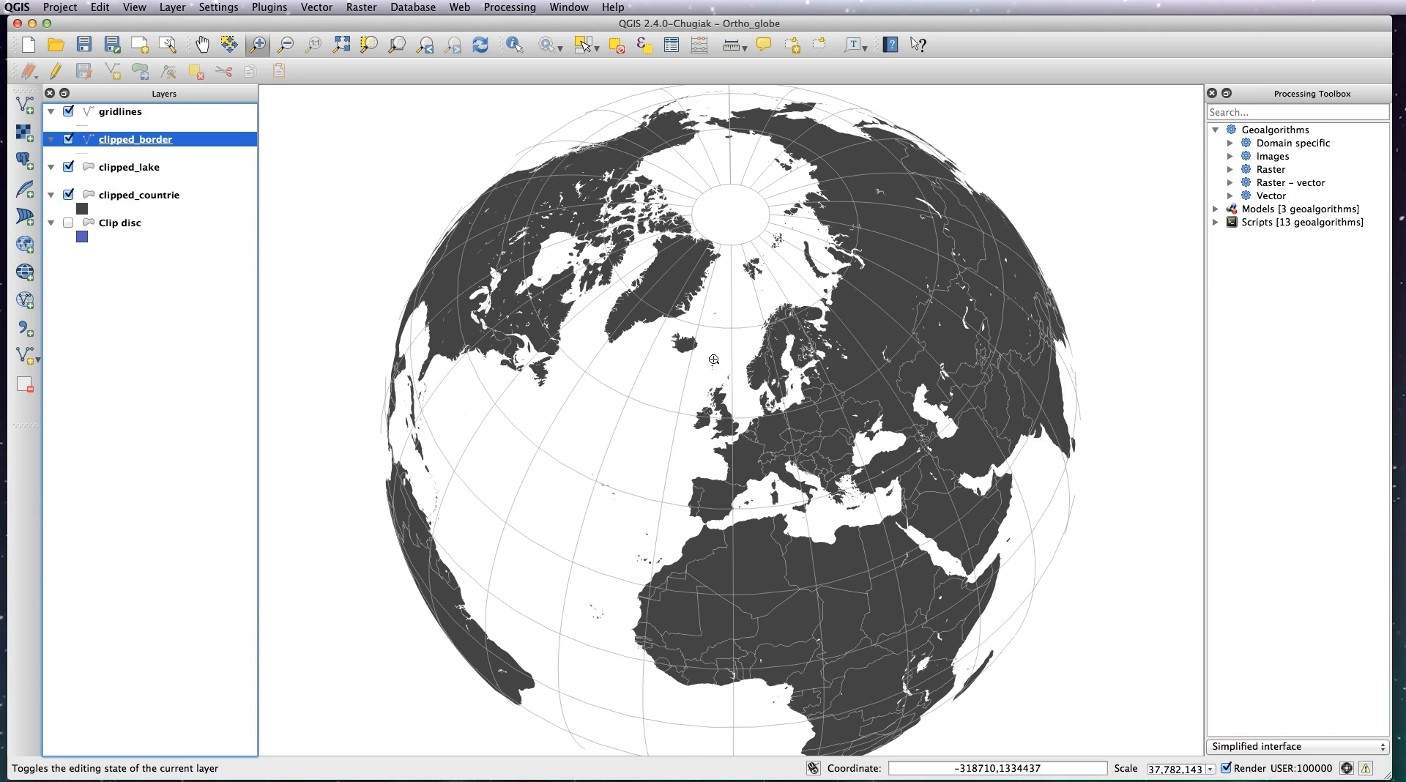
mouse_move(691, 395)
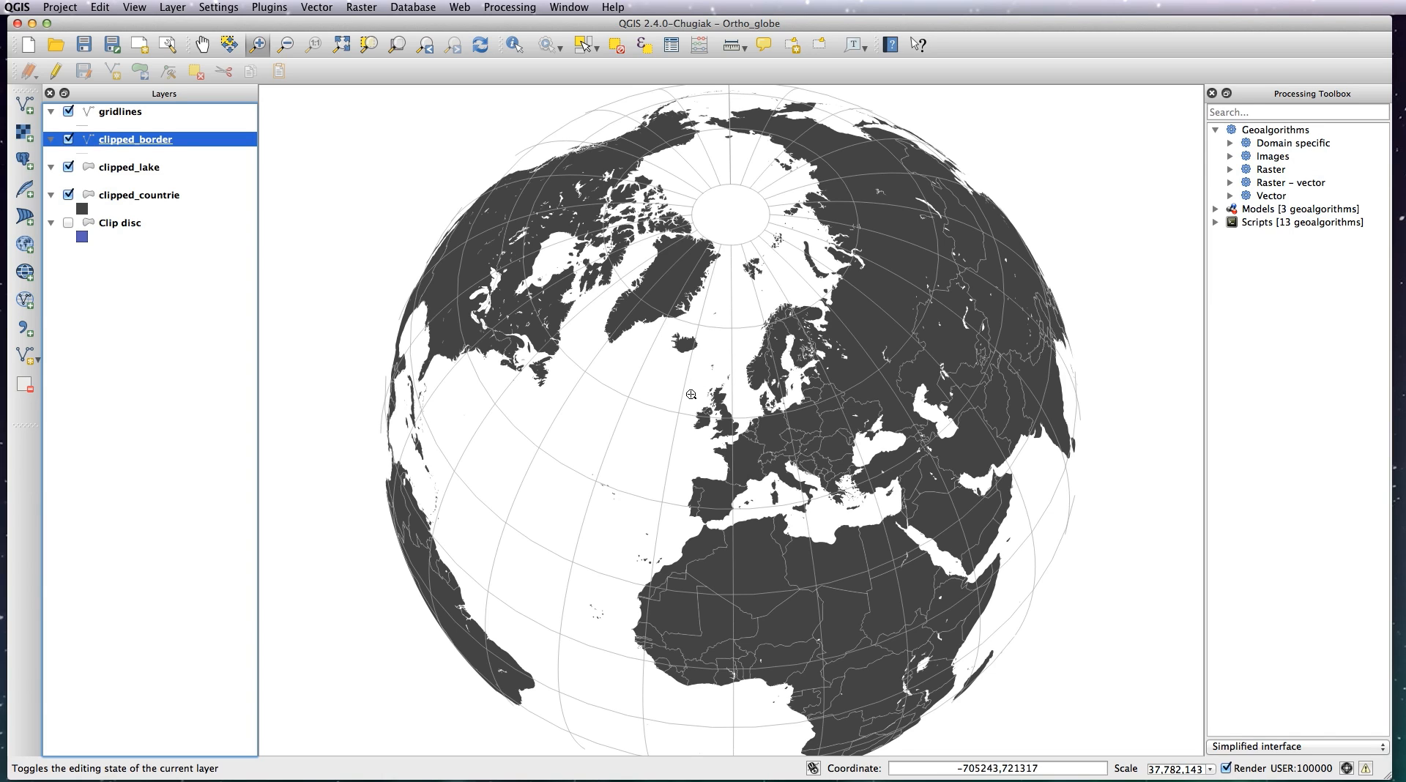
mouse_move(946, 338)
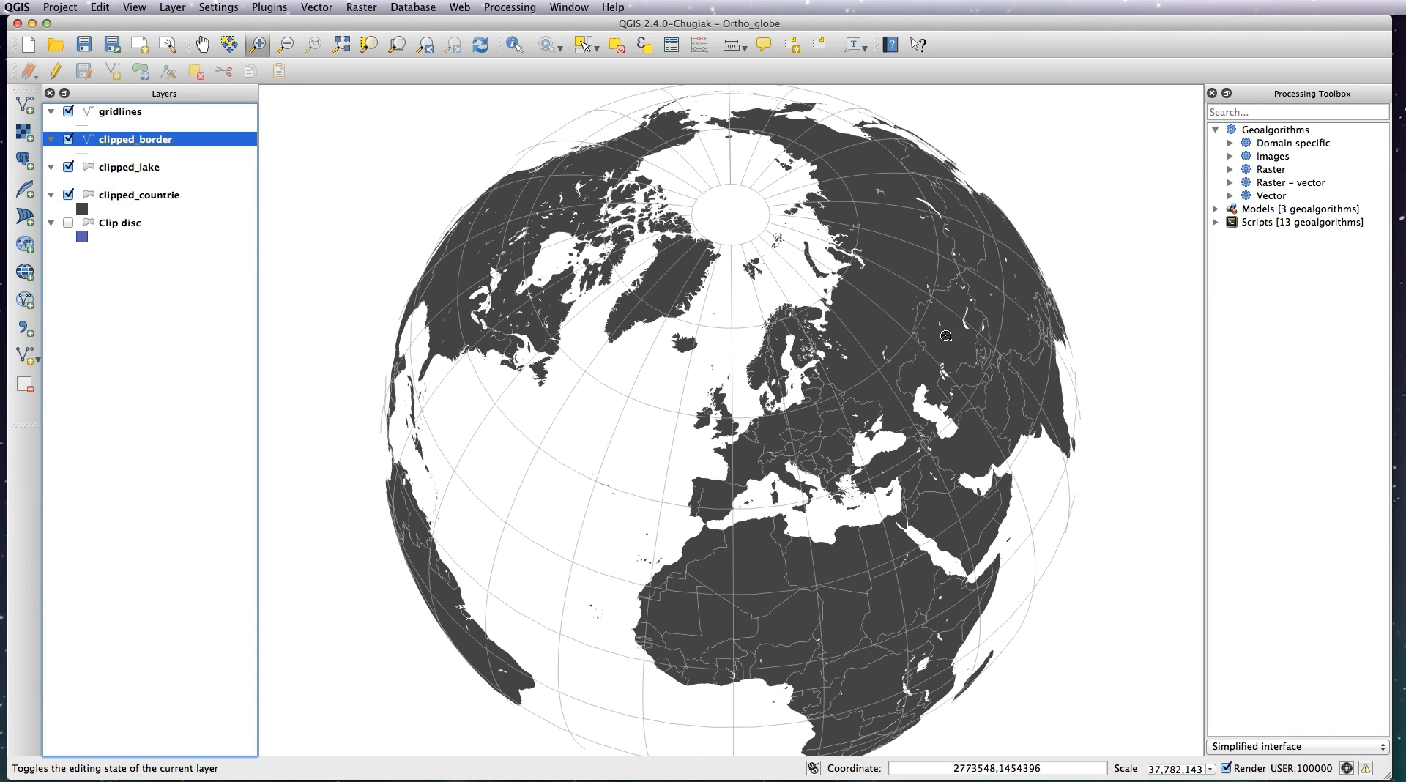
mouse_move(1136, 268)
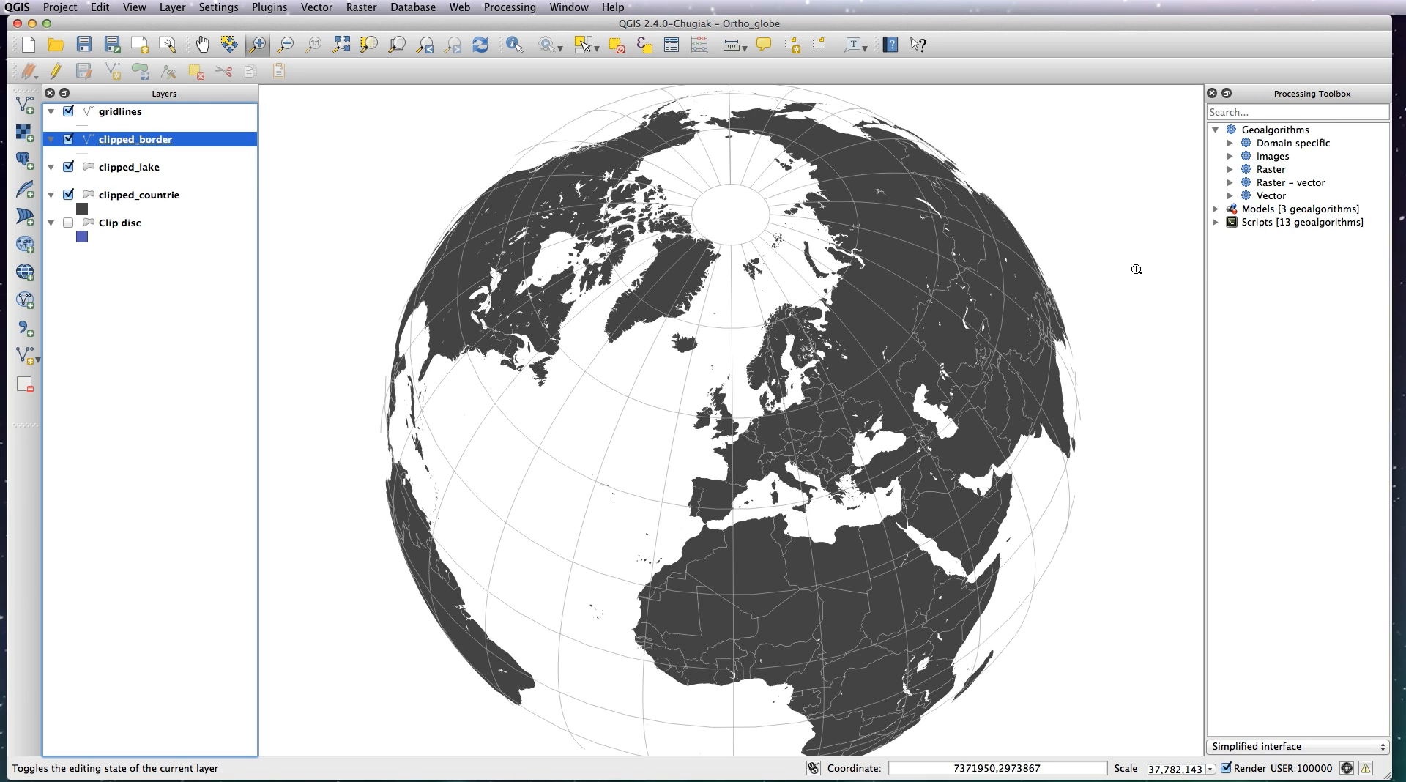
mouse_move(1146, 298)
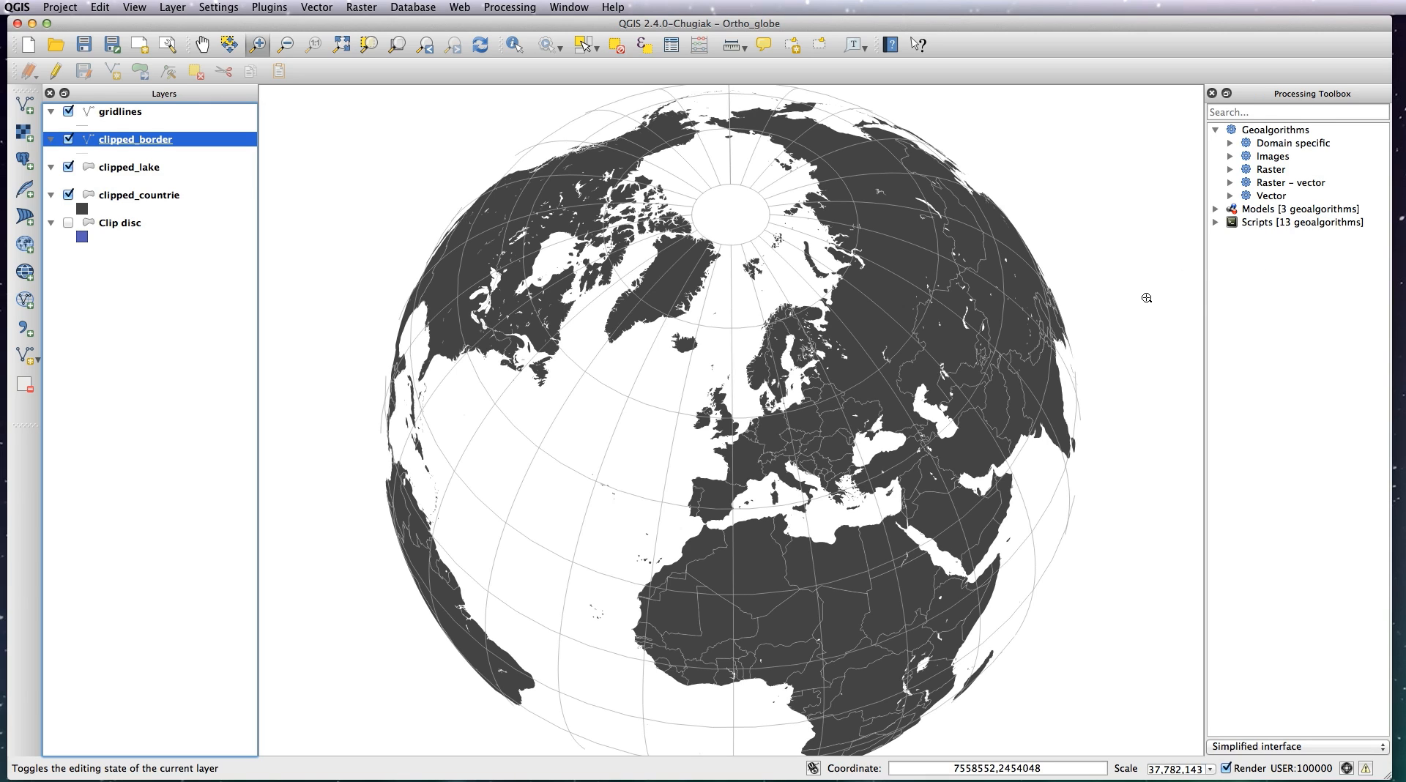
mouse_move(727, 446)
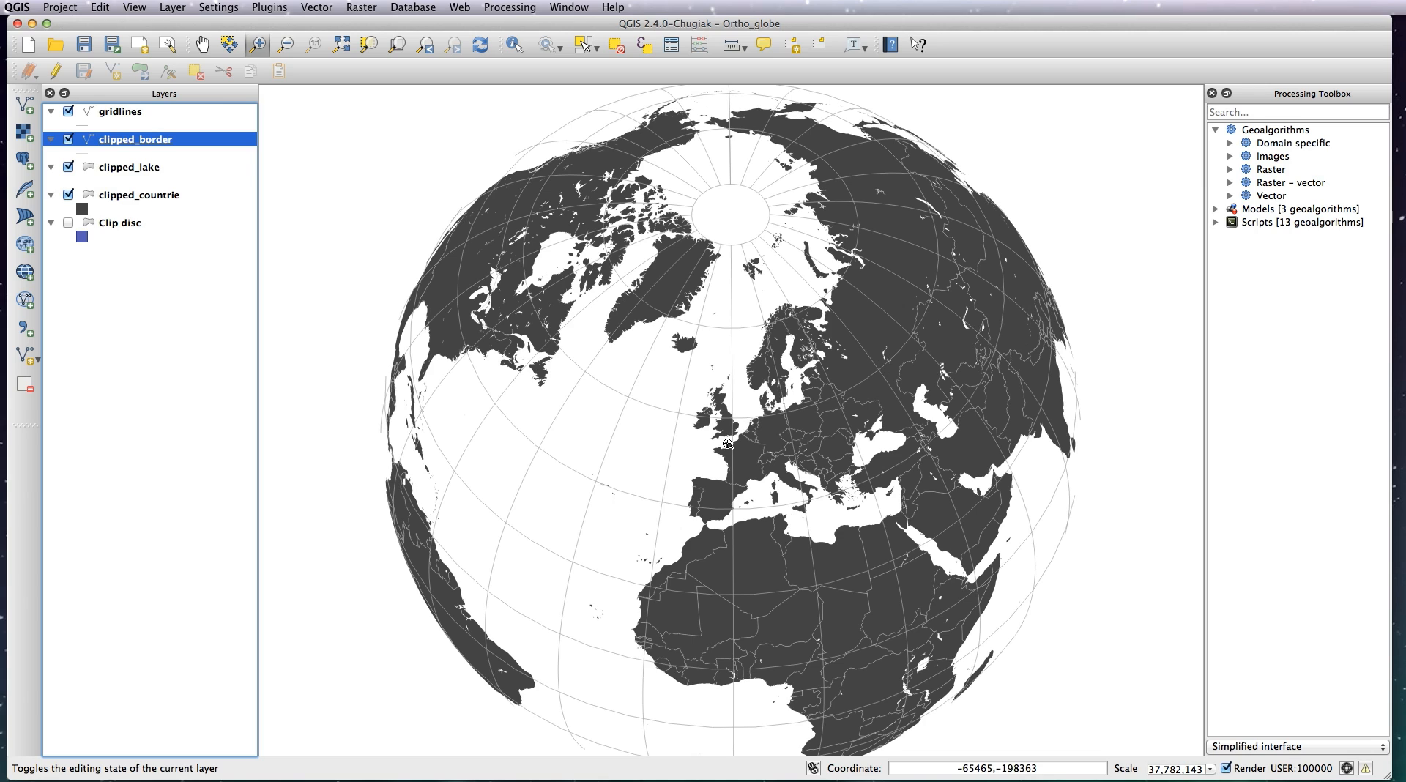
mouse_move(738, 462)
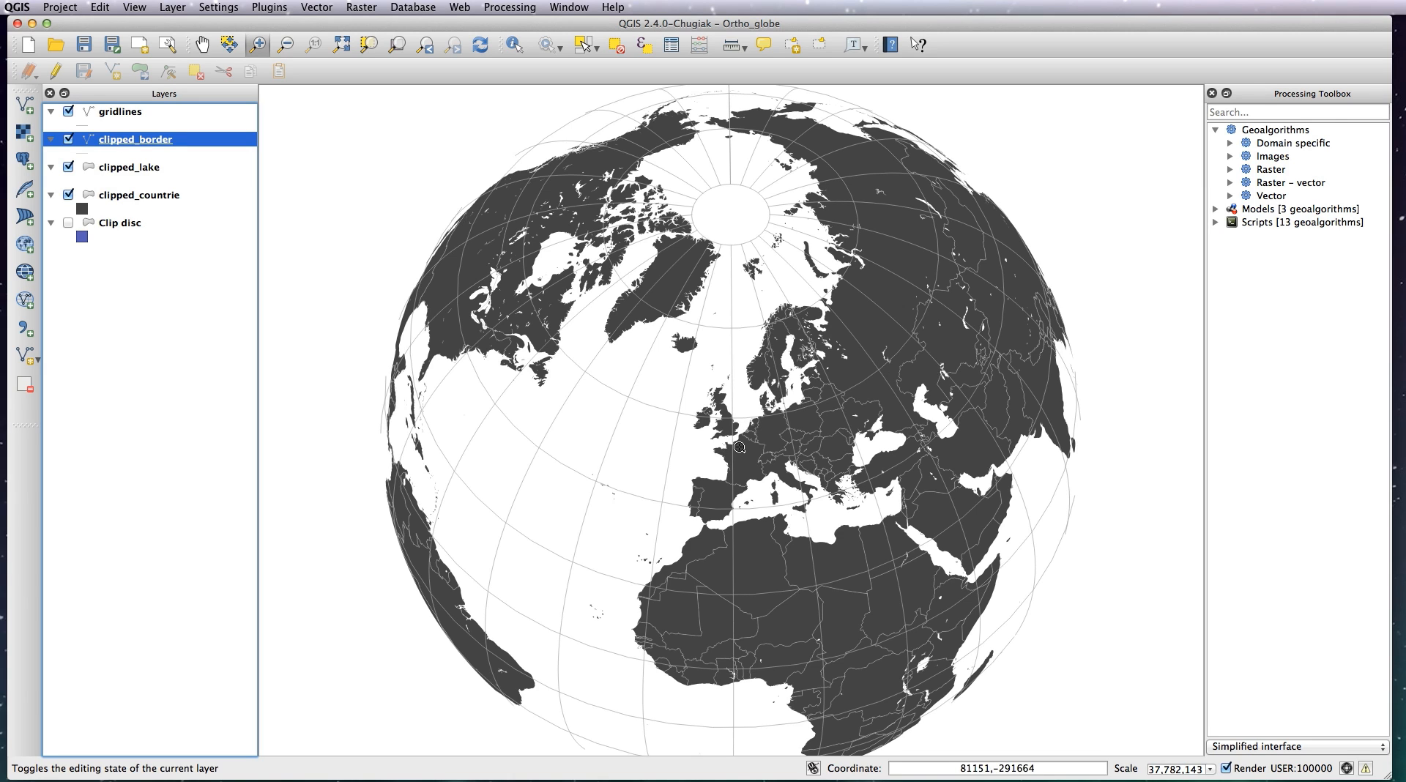
mouse_move(817, 403)
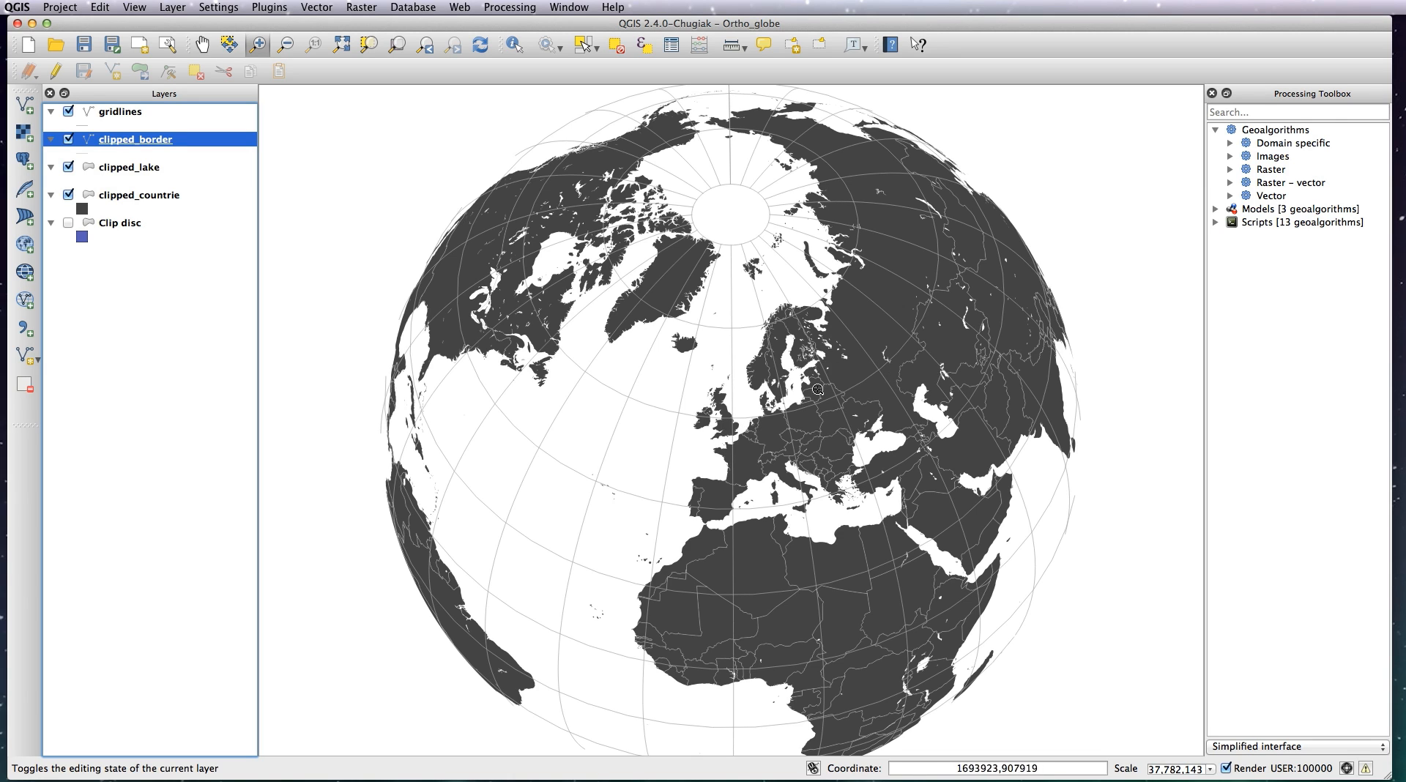
mouse_move(788, 418)
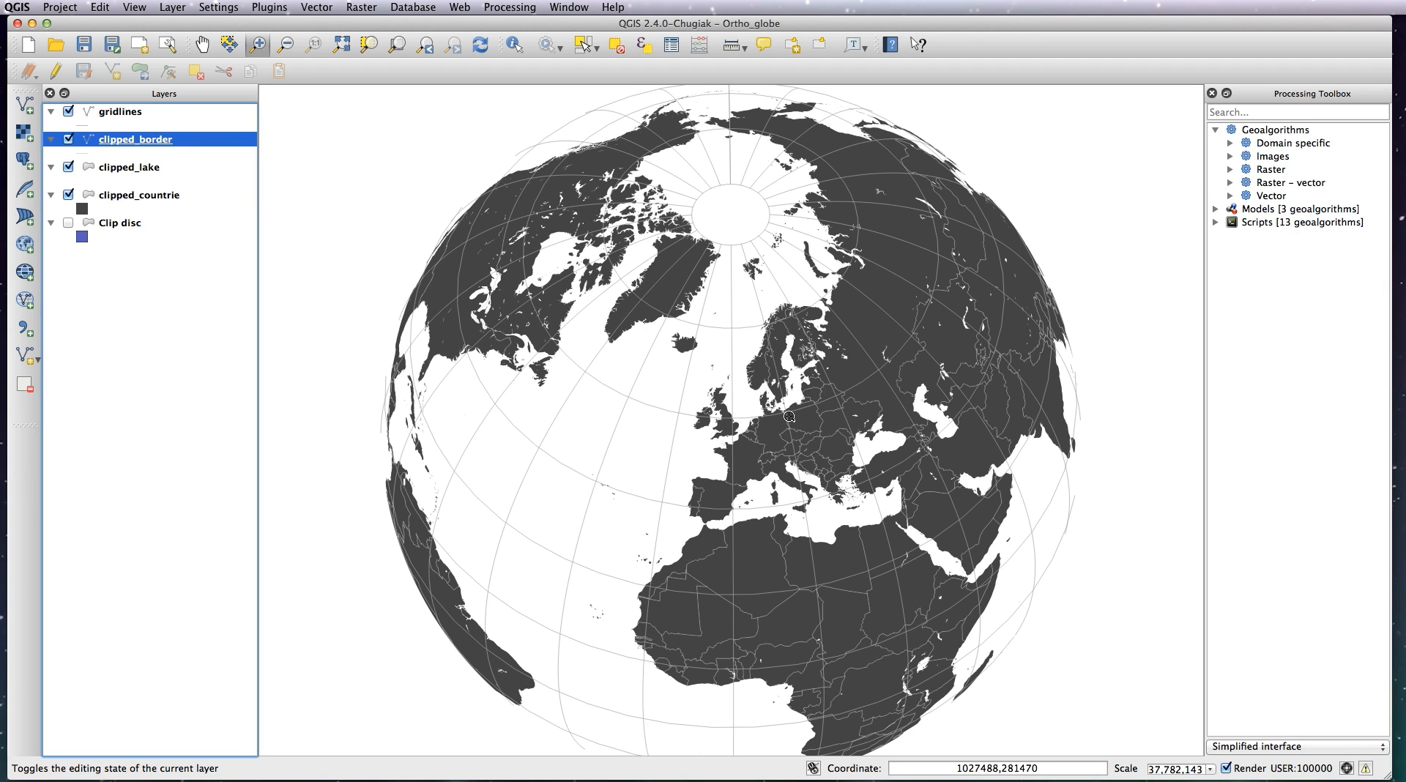
mouse_move(783, 435)
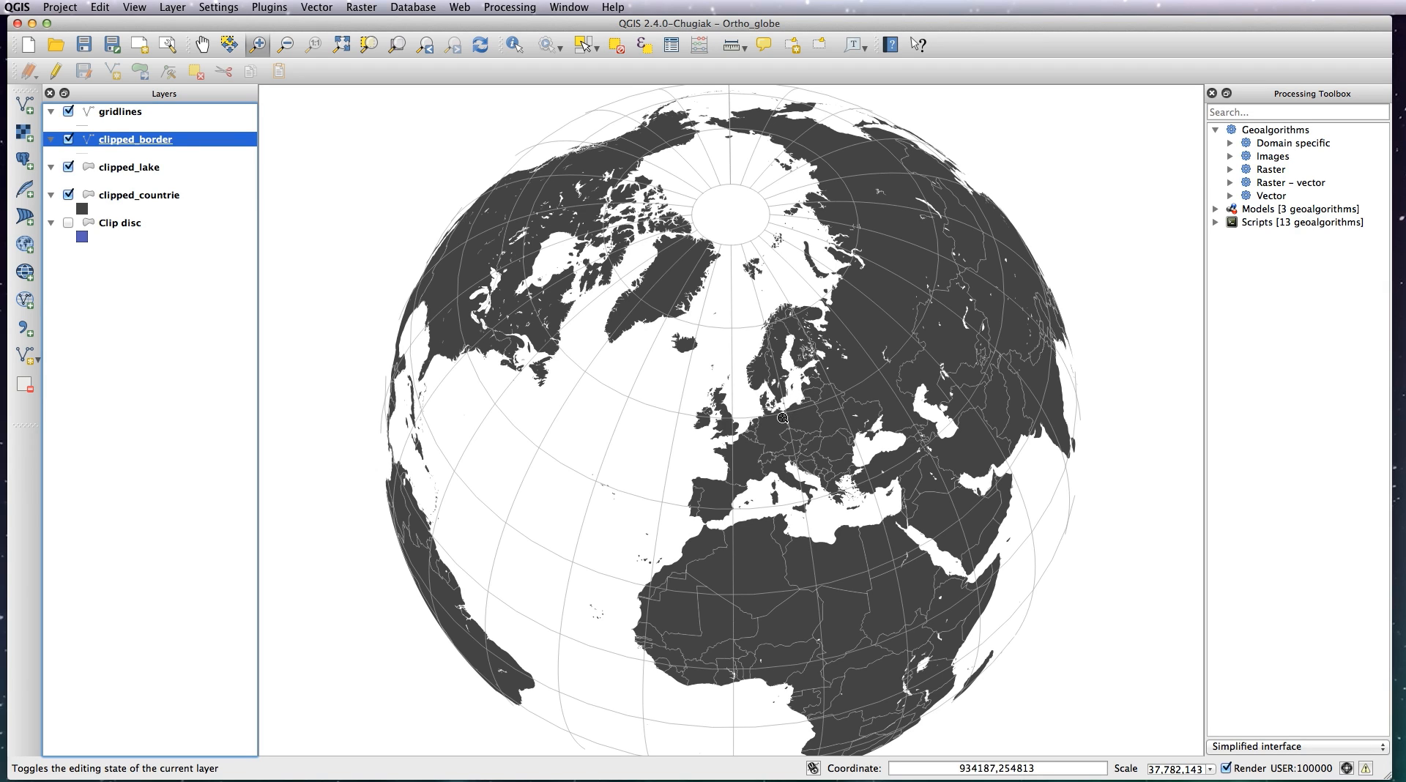
mouse_move(830, 467)
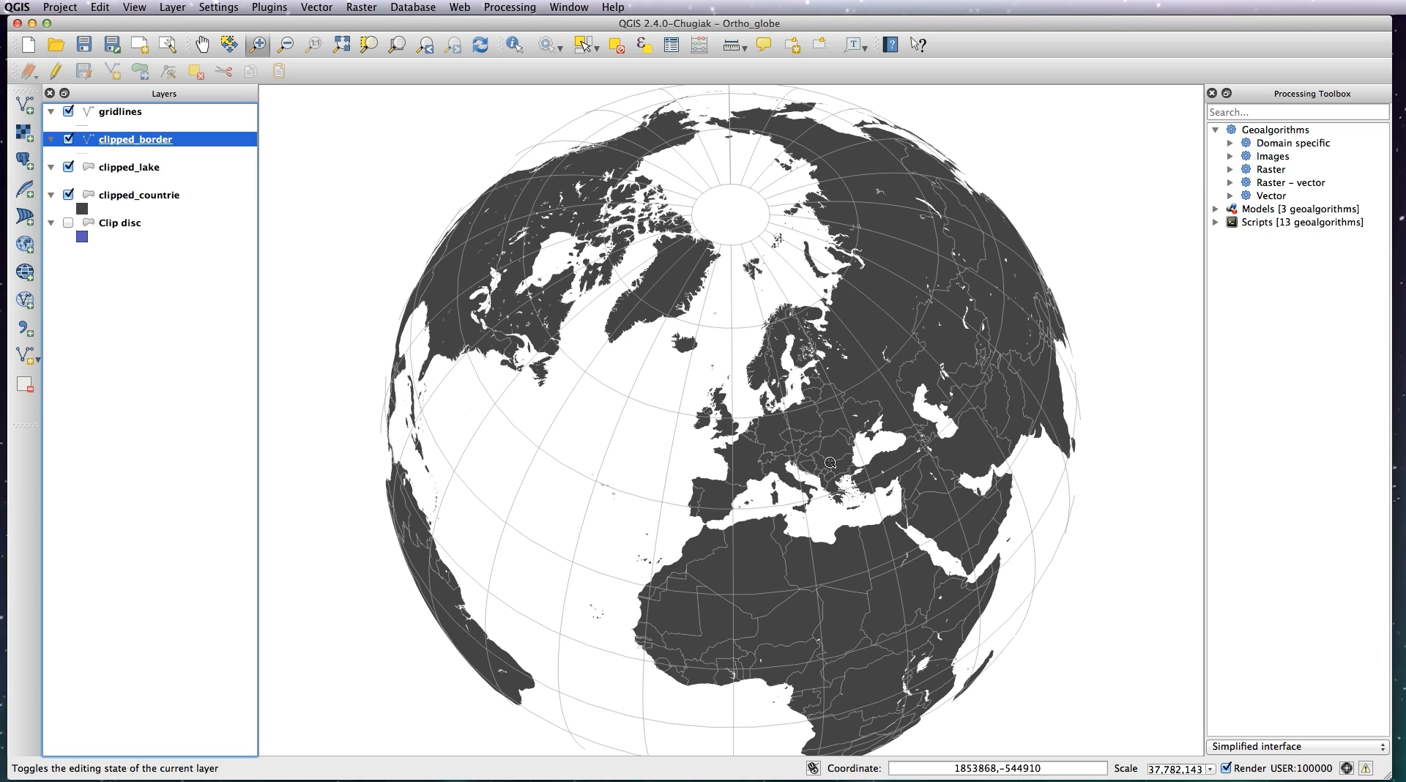
mouse_move(809, 439)
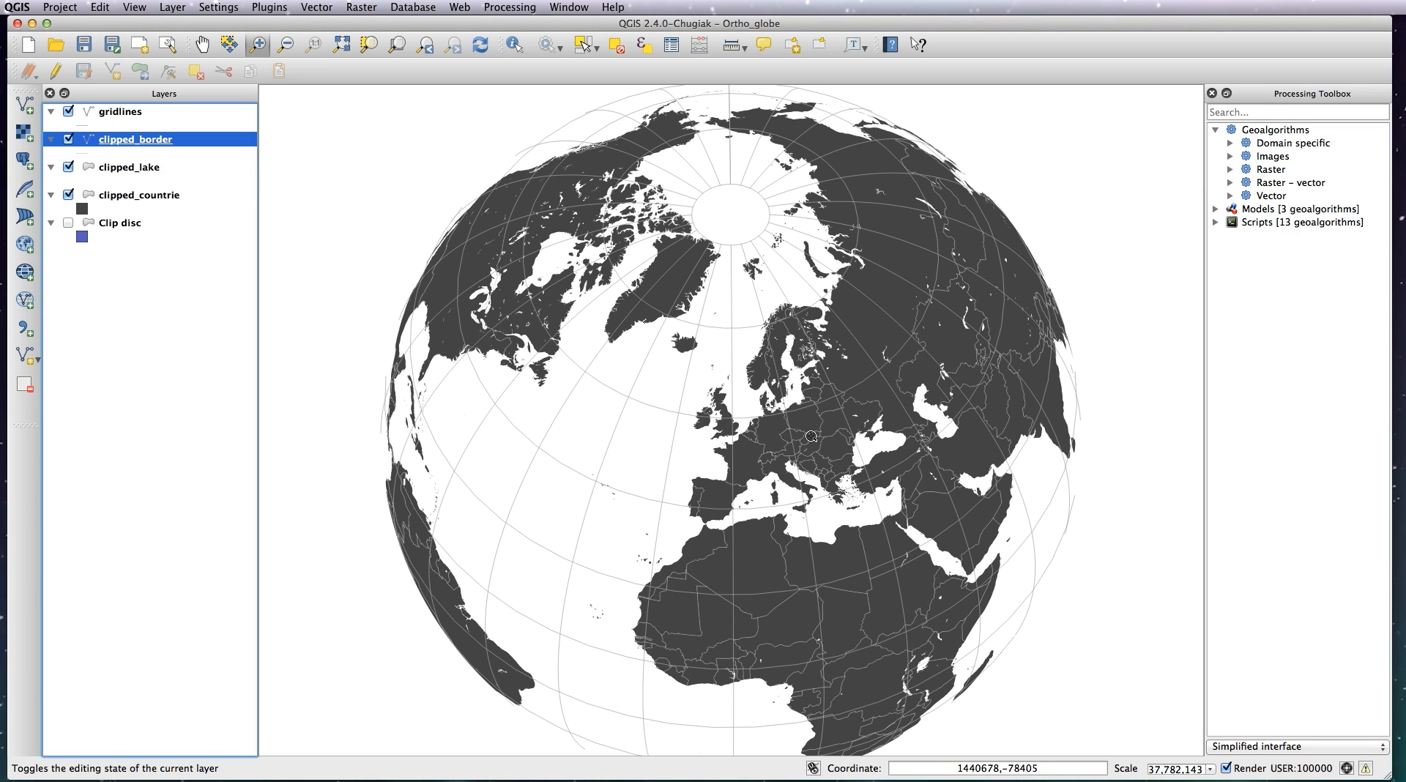
mouse_move(804, 457)
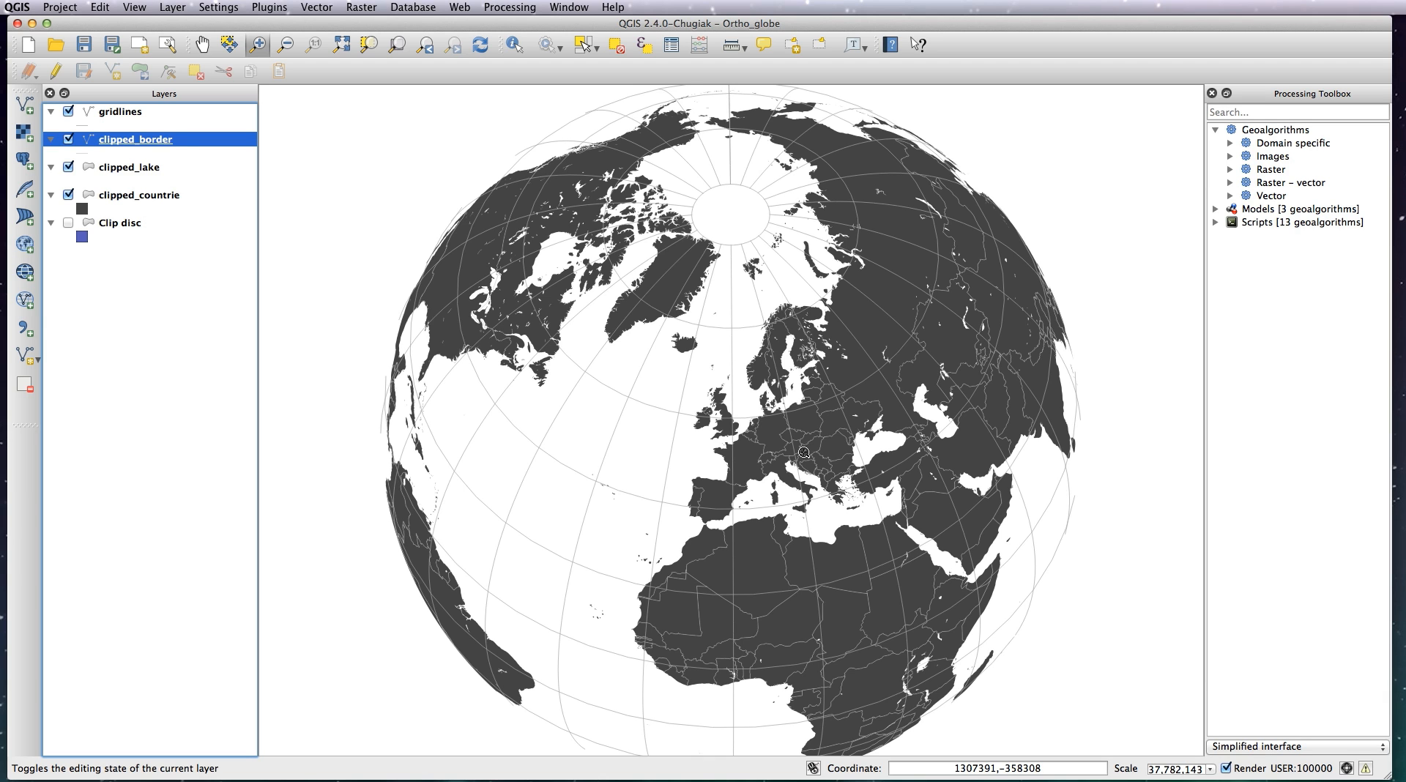
mouse_move(804, 470)
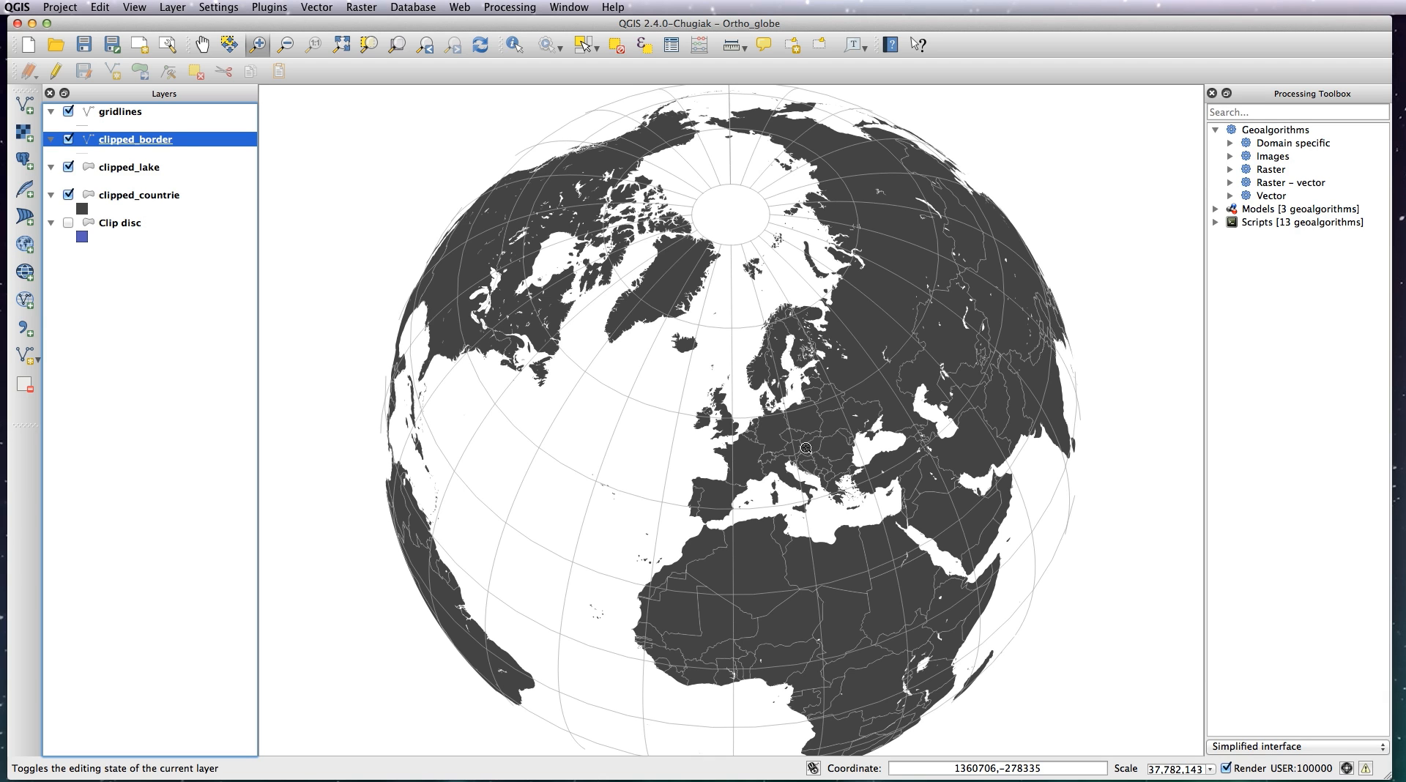